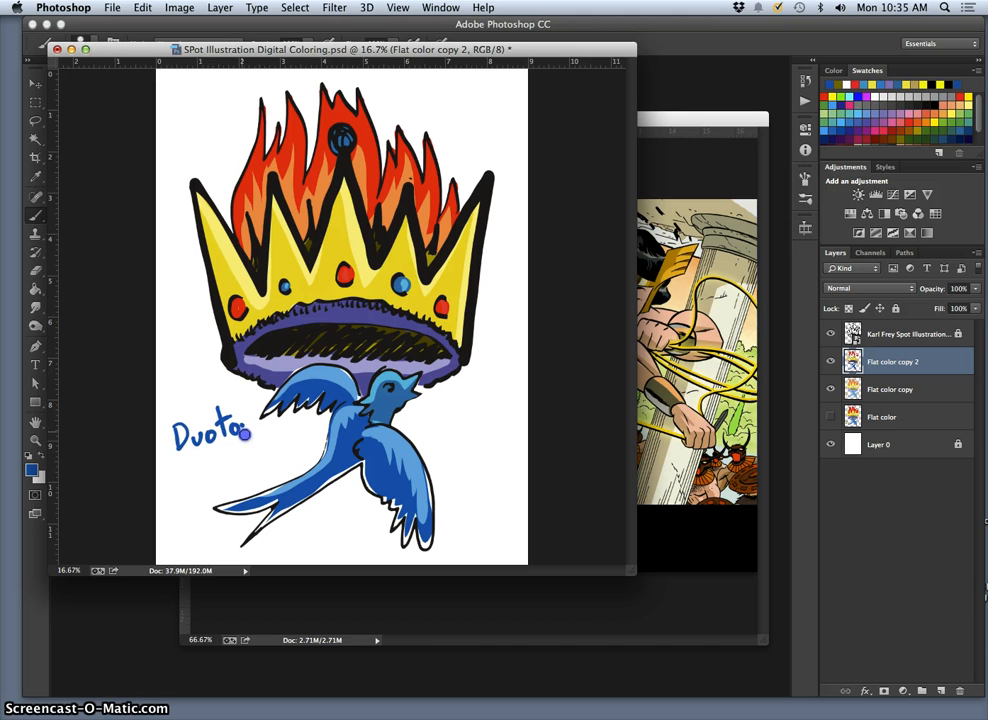
Step: Handwrite the note 'Duotone Color Cut Edge' beside the bird and begin renaming Flat color copy 2
type("ne")
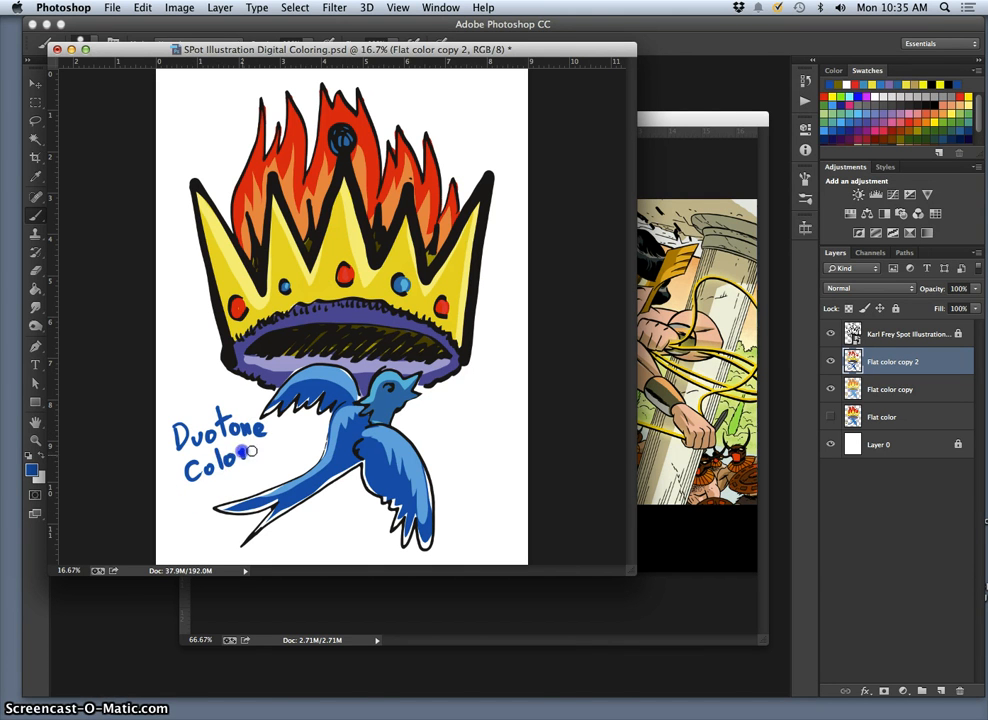
type("Cut")
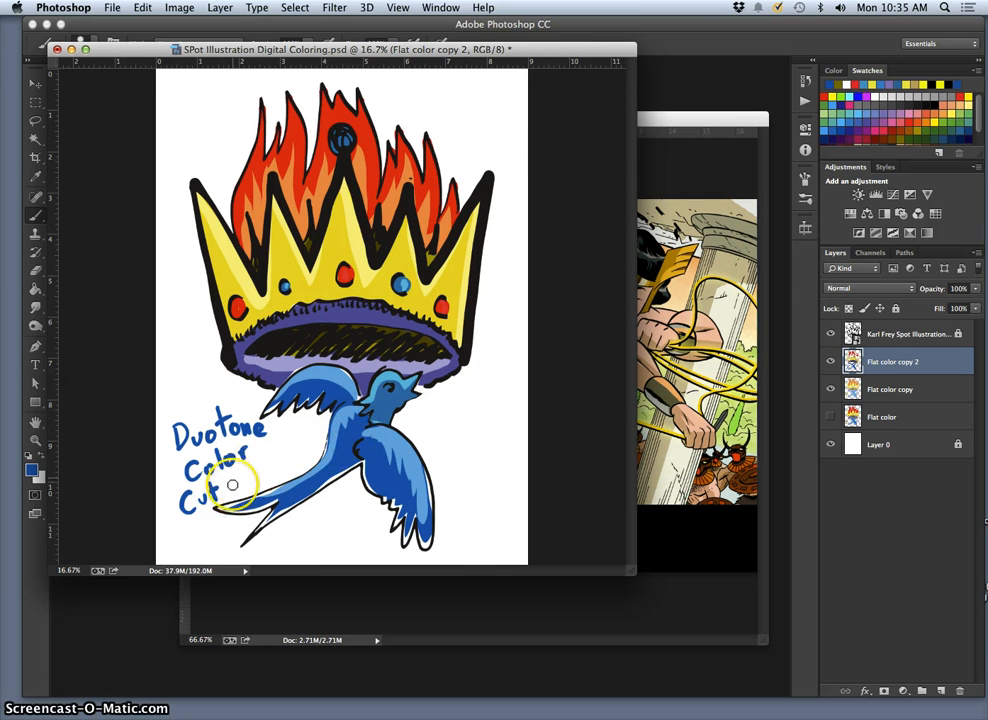
type("Edge")
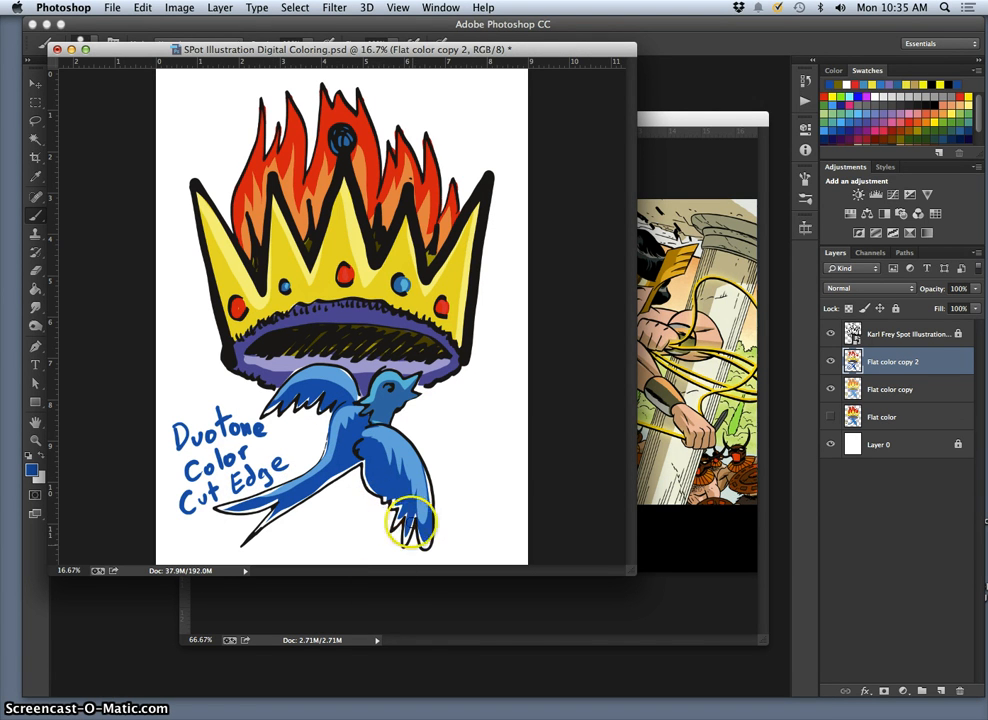
mouse_move(510, 528)
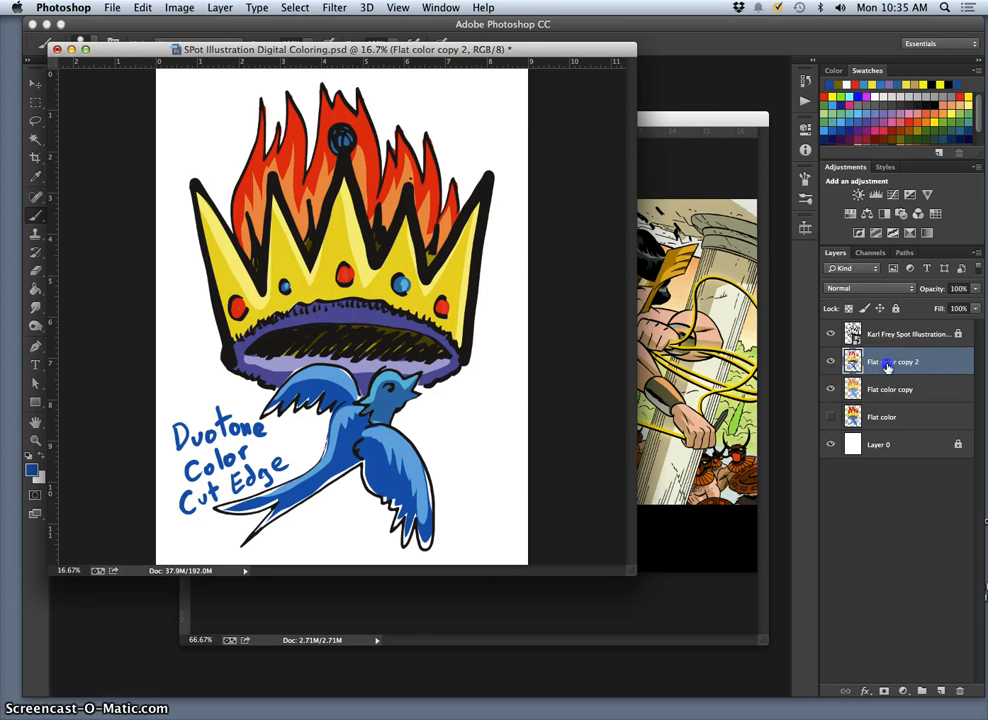
double_click(880, 360)
type("Duotone Cut Edge")
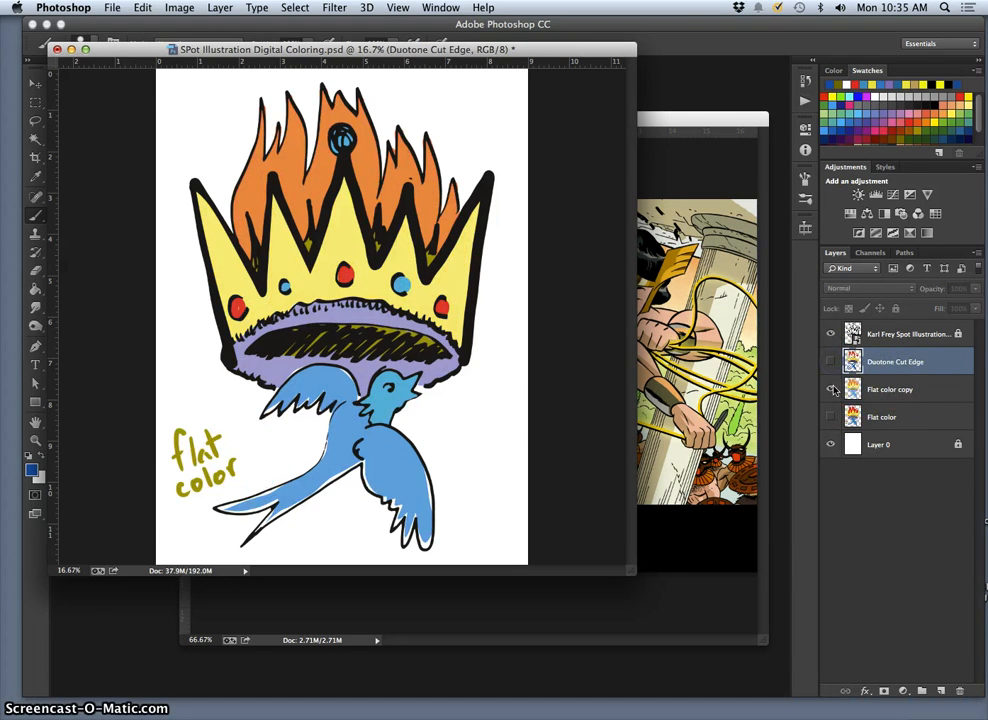
Step: Toggle the color layer's visibility to compare versions, then duplicate Flat color into a new copy
left_click(830, 418)
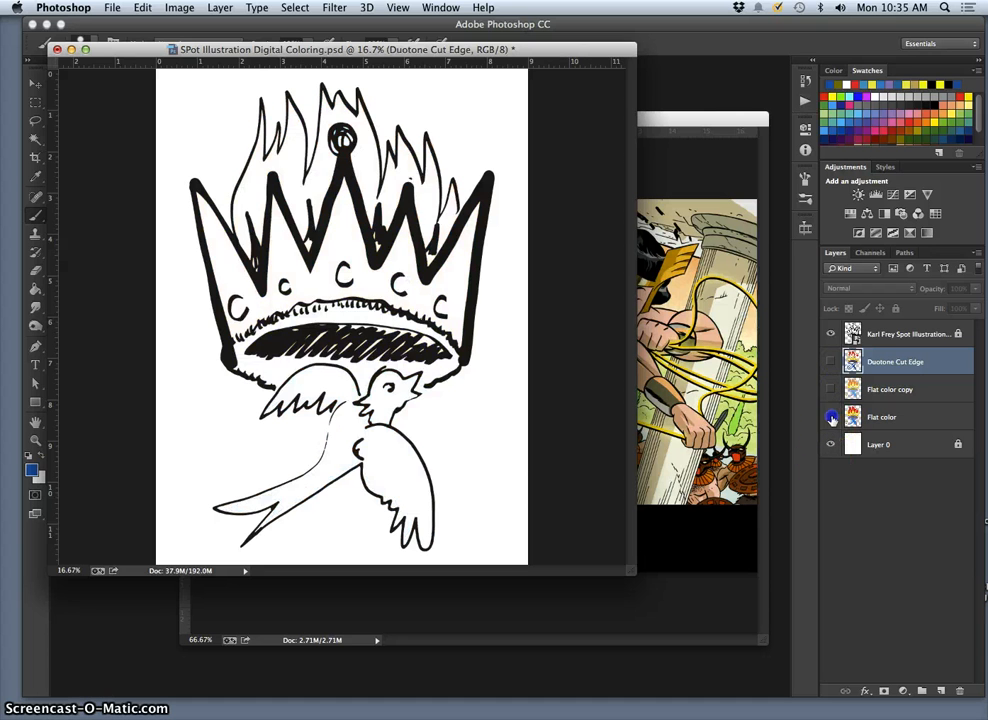
left_click(830, 418)
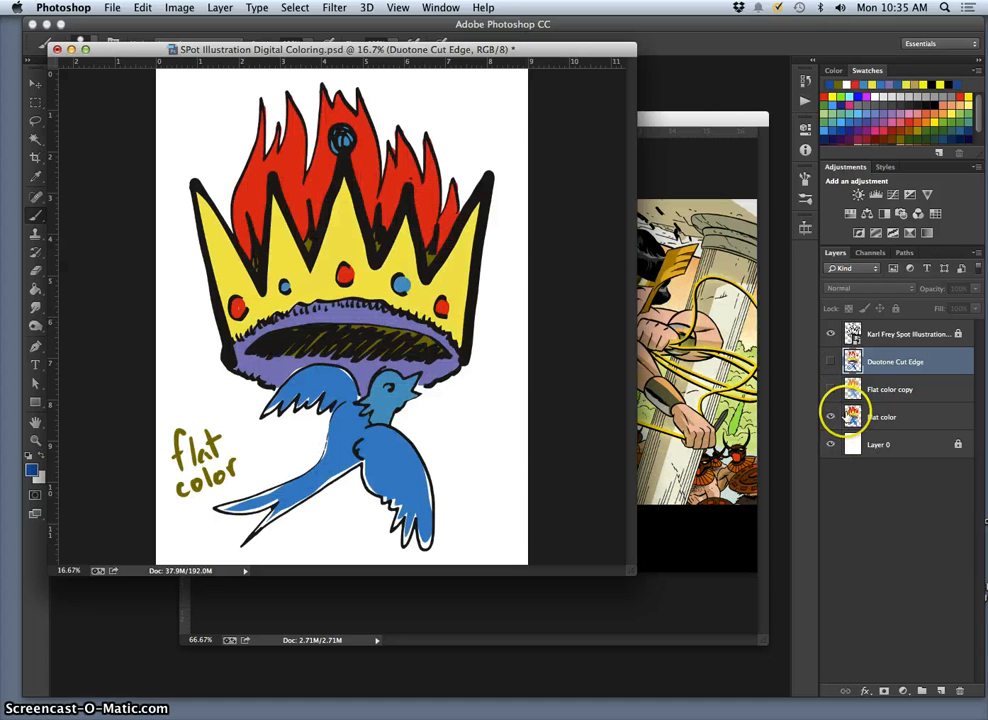
left_click(830, 416)
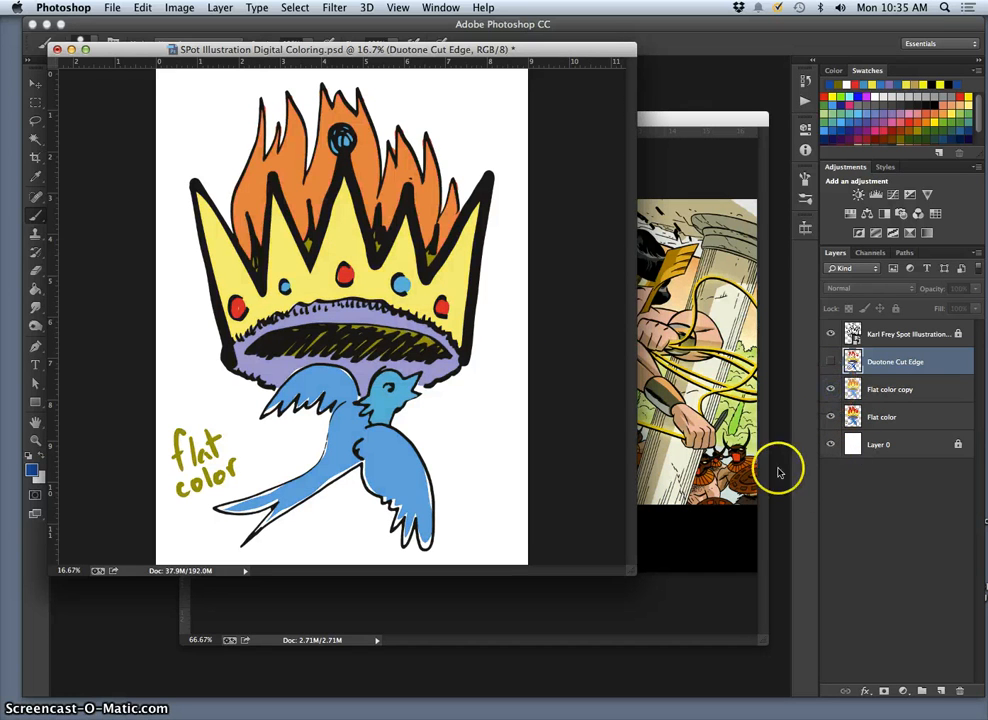
left_click(888, 388)
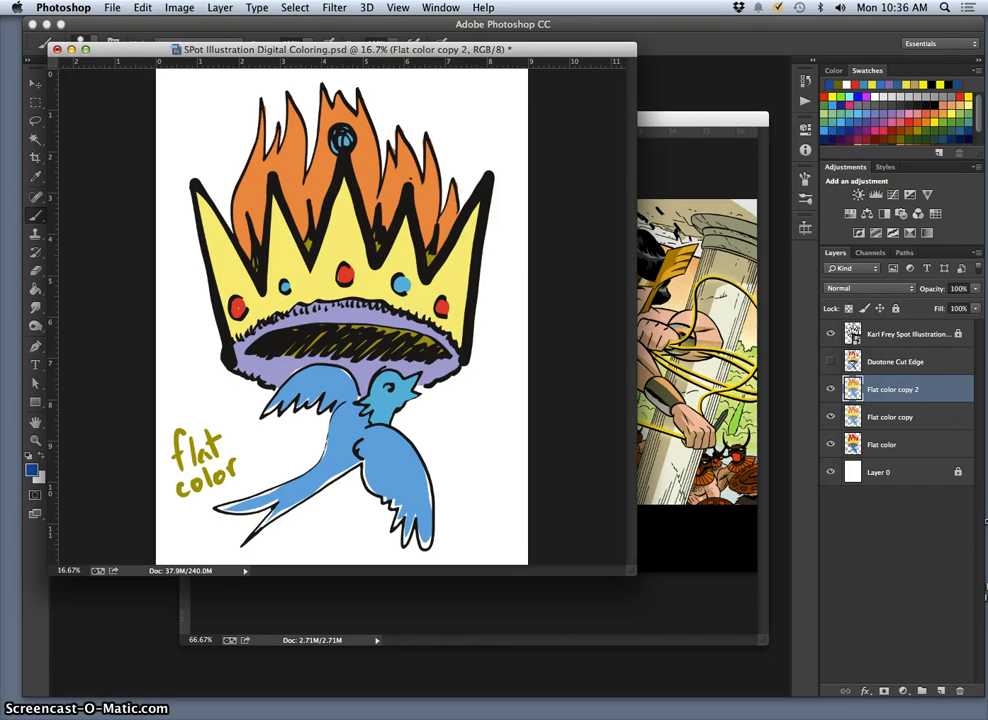
left_click(180, 8)
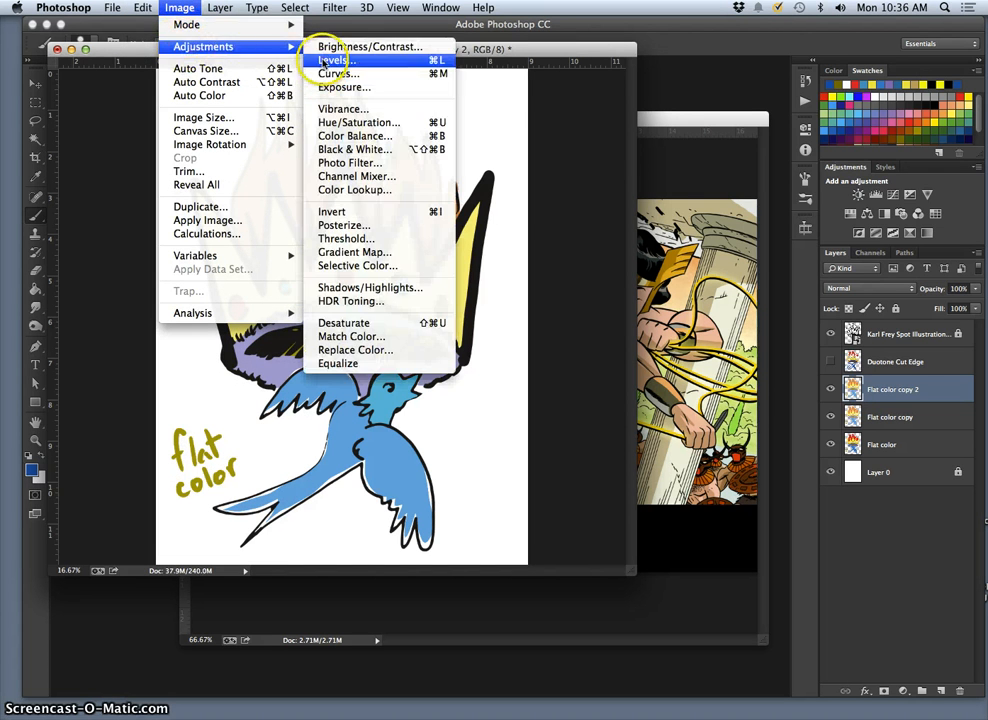
Step: Apply Levels with input 54, 0.45, 255 and output black 23 to deepen the copy's colors
left_click(332, 60)
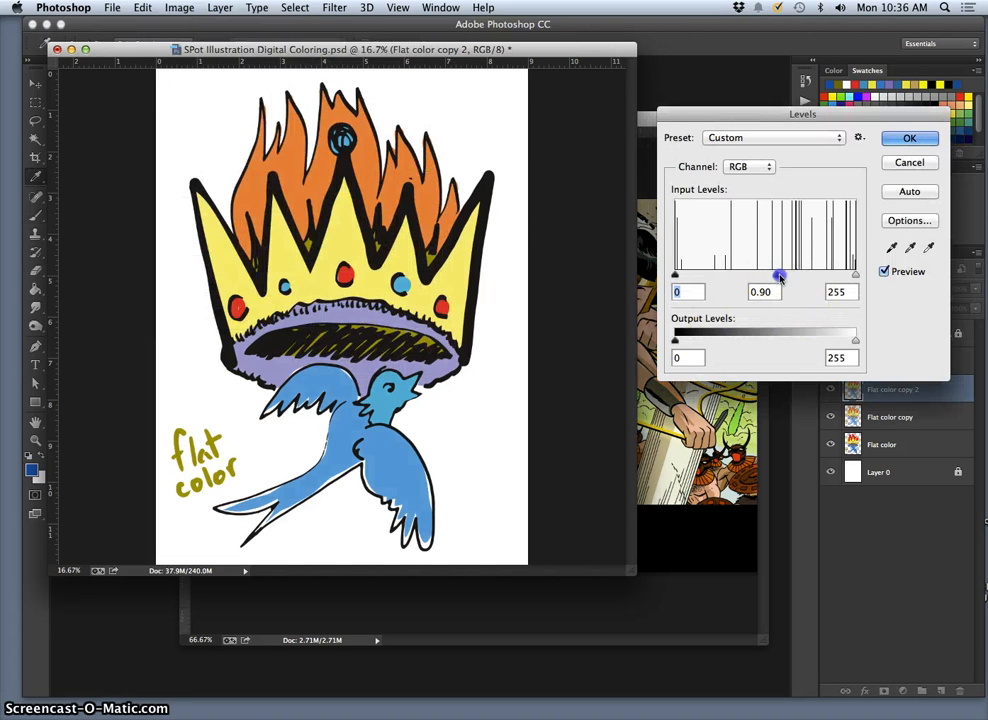
left_click_drag(780, 276, 800, 276)
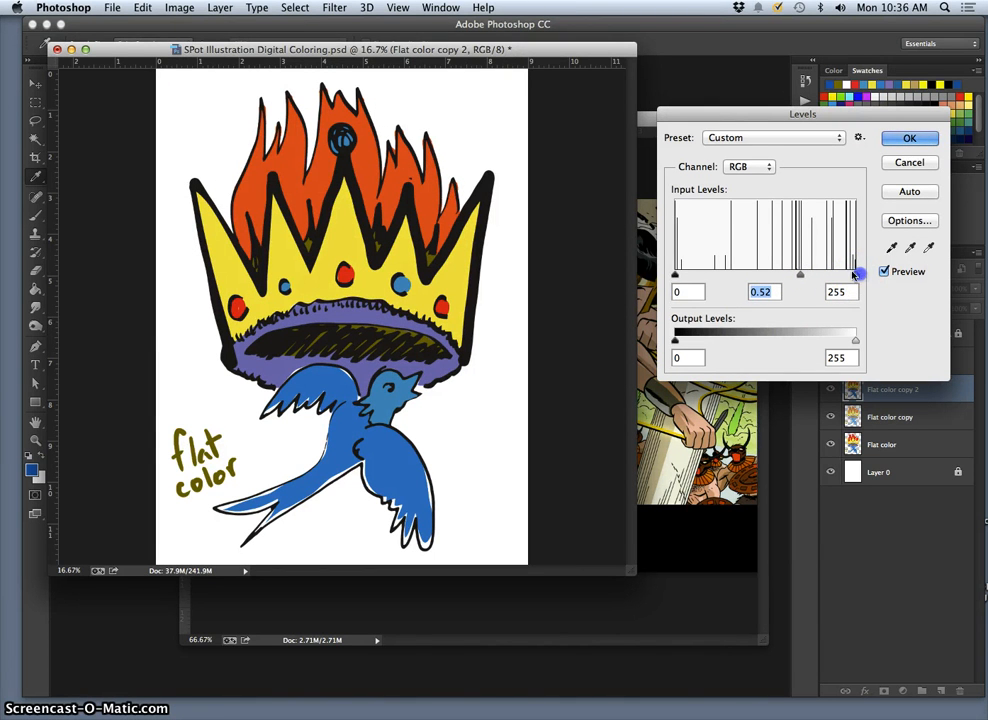
left_click_drag(676, 272, 712, 272)
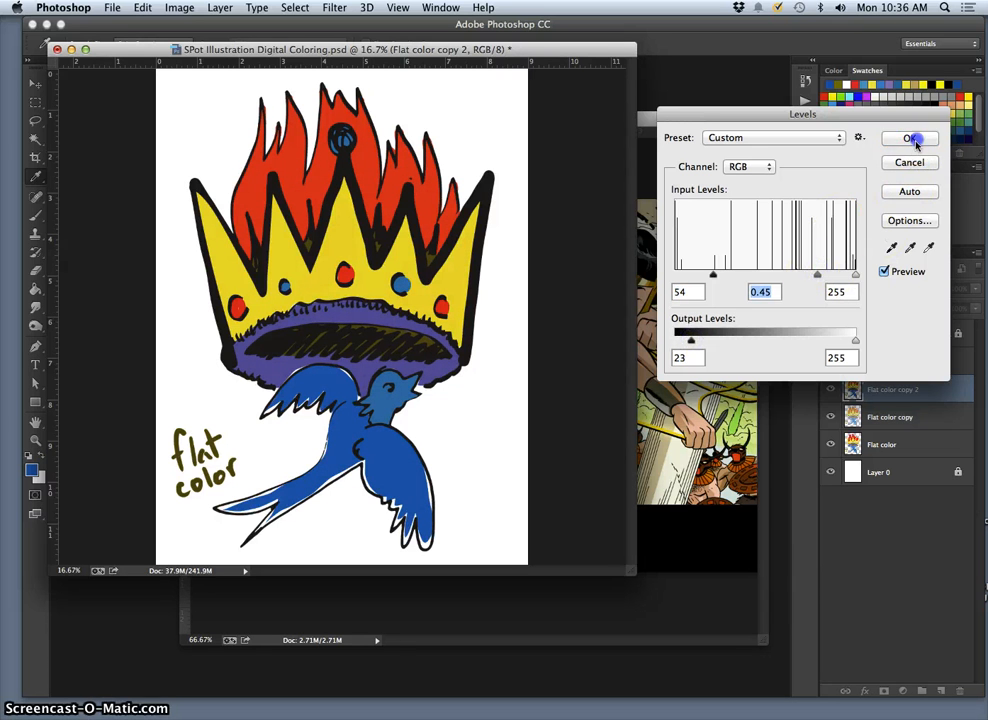
left_click(908, 138)
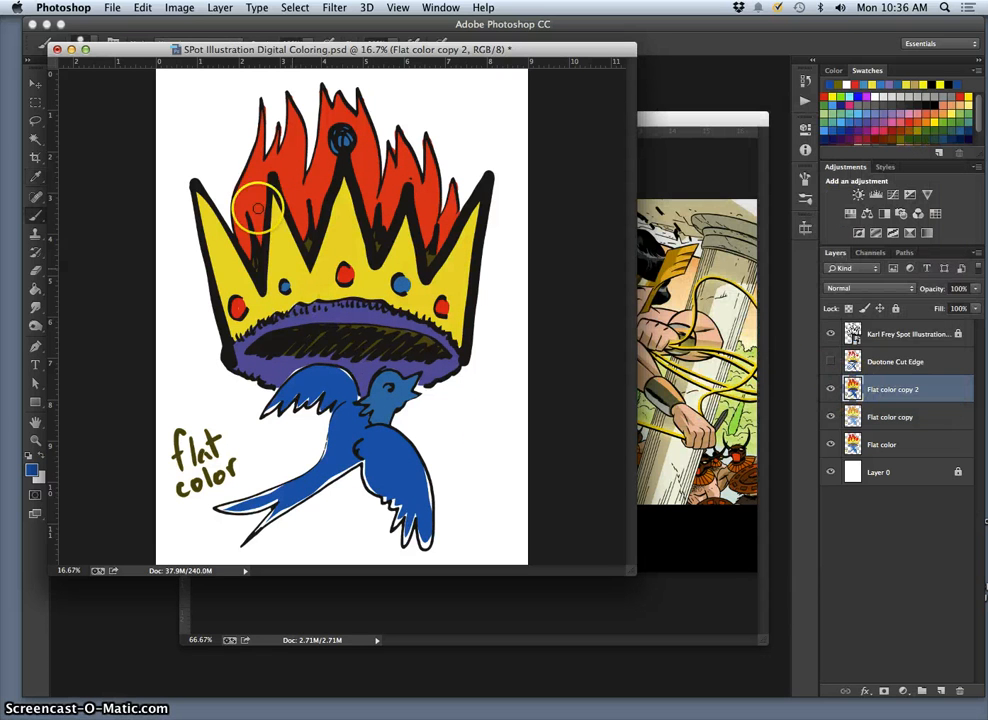
mouse_move(336, 220)
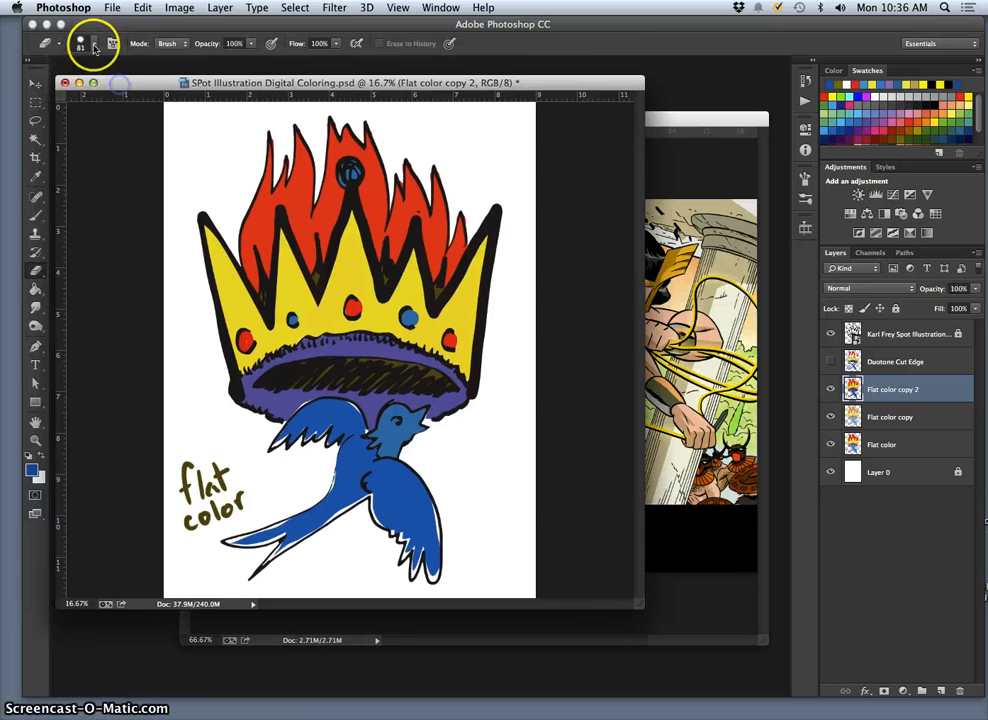
Step: Choose a soft brush tip for the Eraser at 75% opacity
left_click(92, 44)
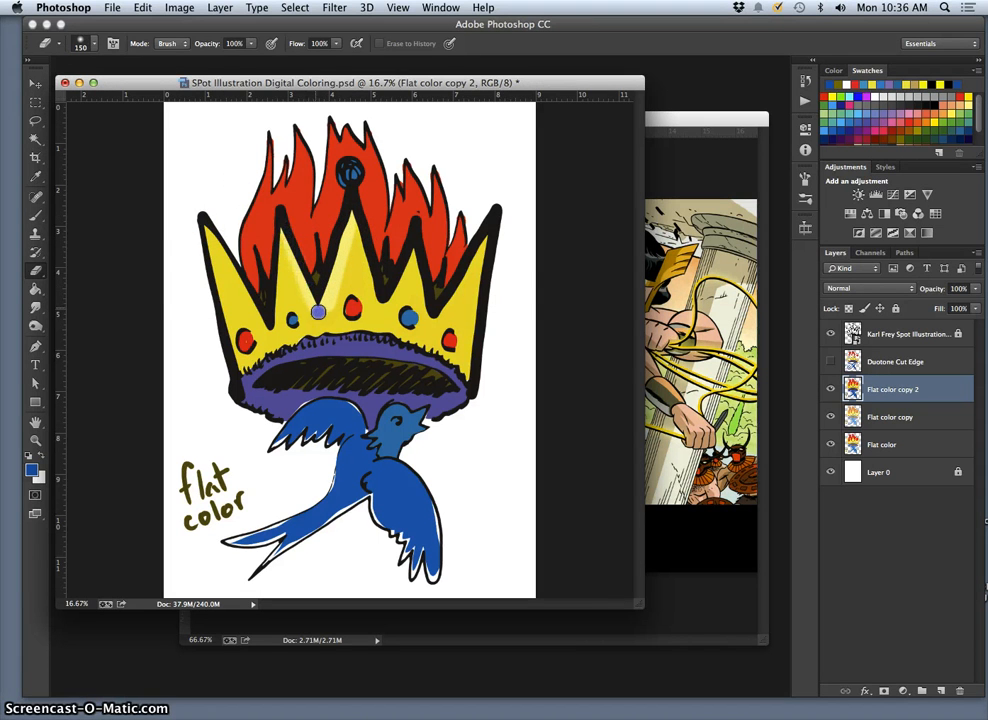
mouse_move(360, 224)
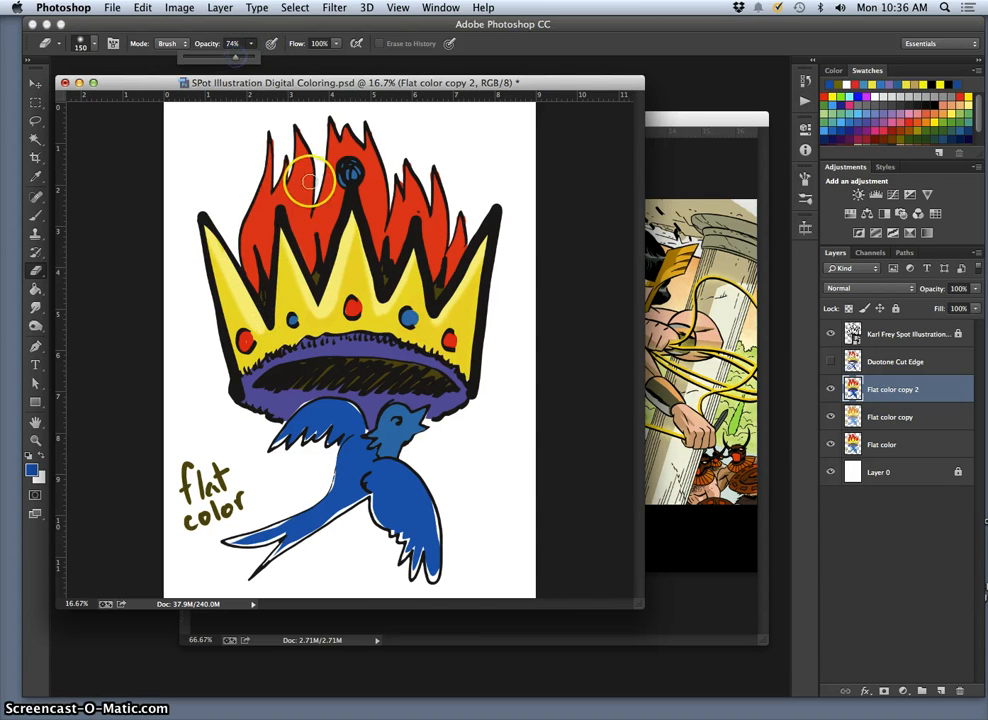
Step: Erase lighter highlight spots and streaks into the flames around the jewel
left_click(252, 258)
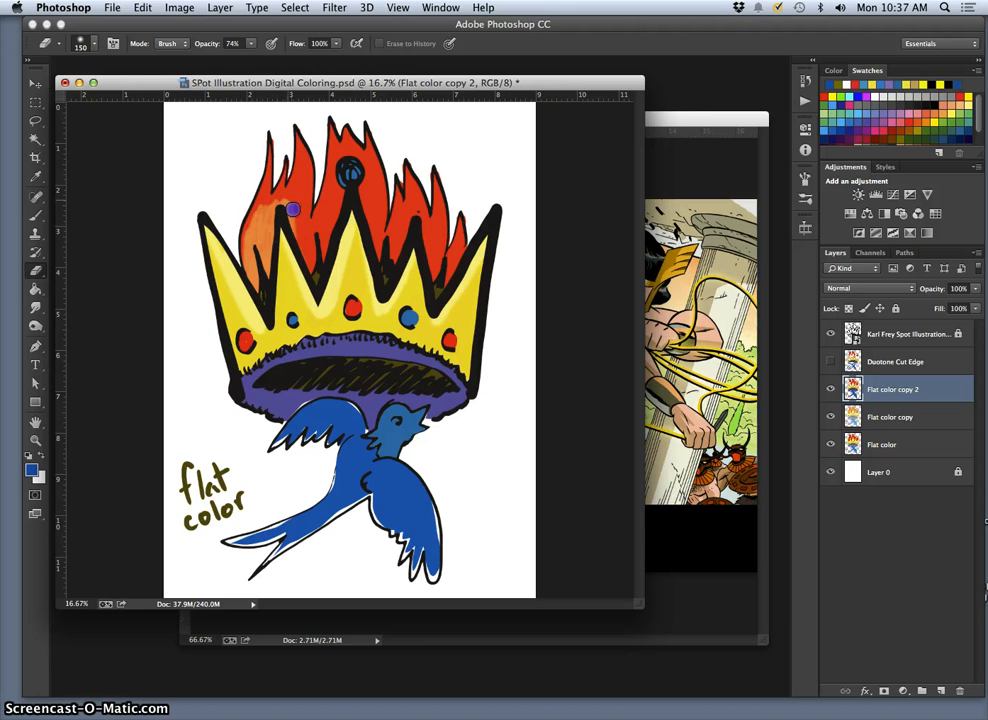
left_click_drag(292, 208, 300, 176)
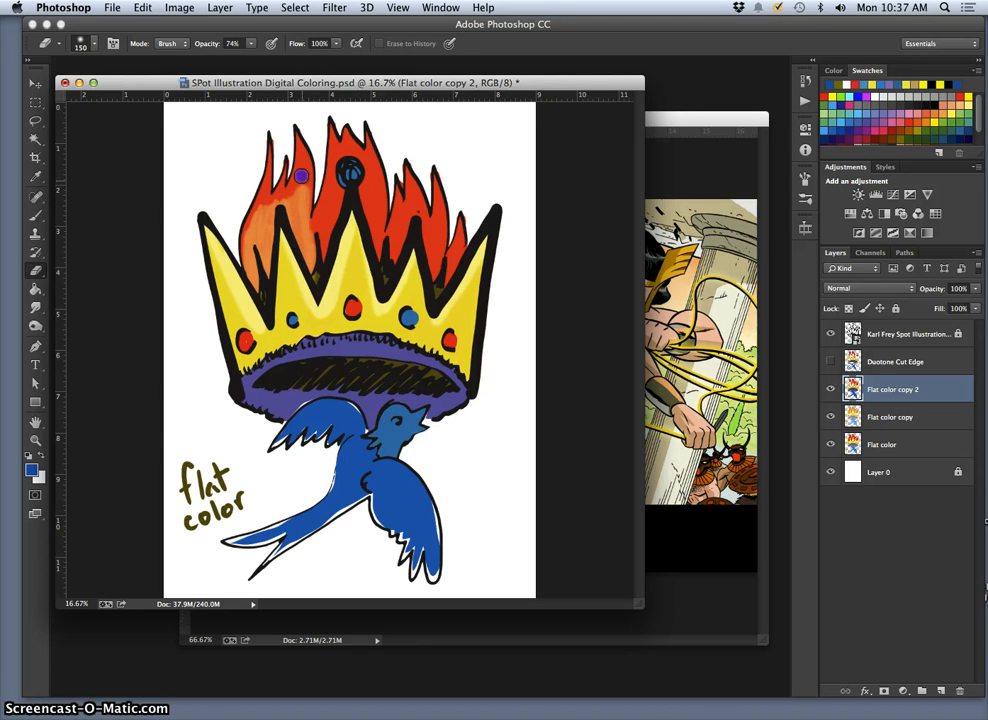
left_click(80, 44)
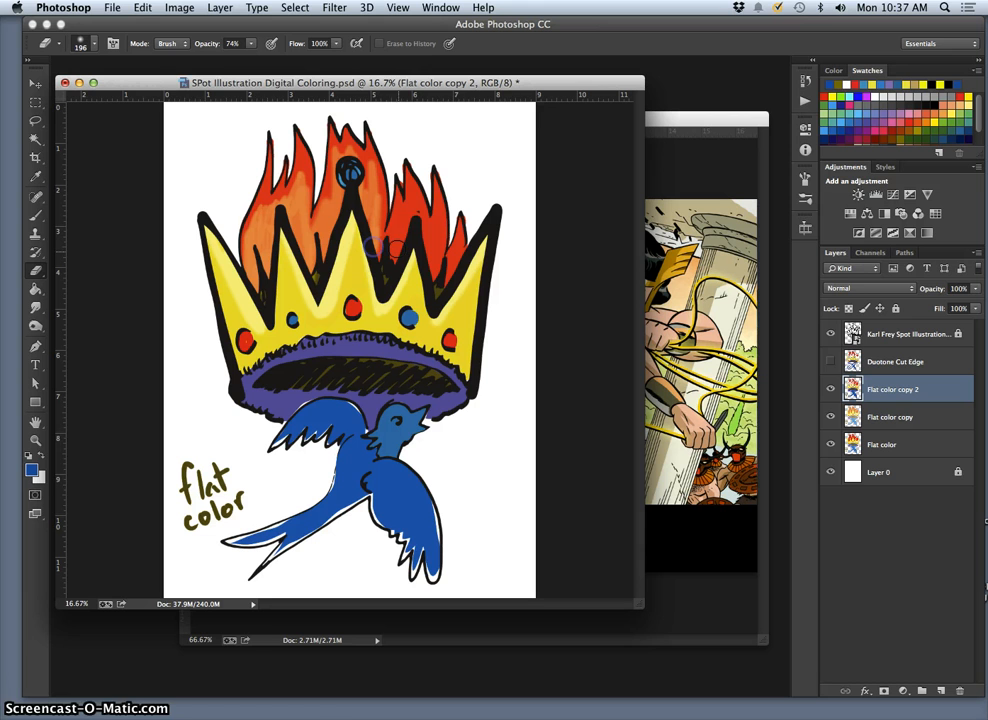
left_click(424, 236)
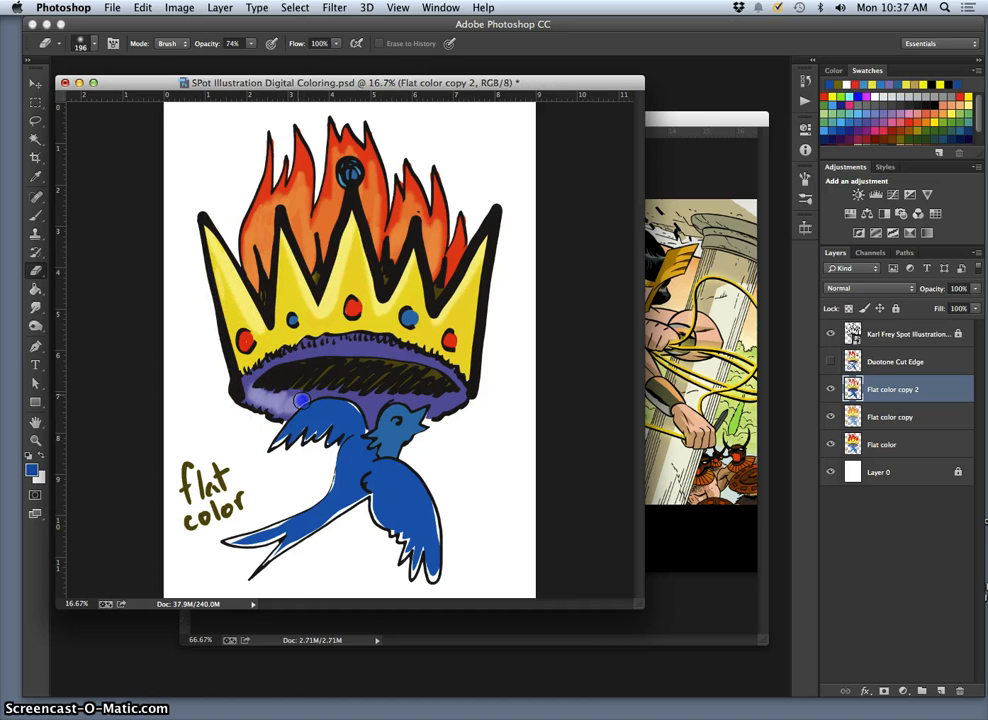
mouse_move(364, 400)
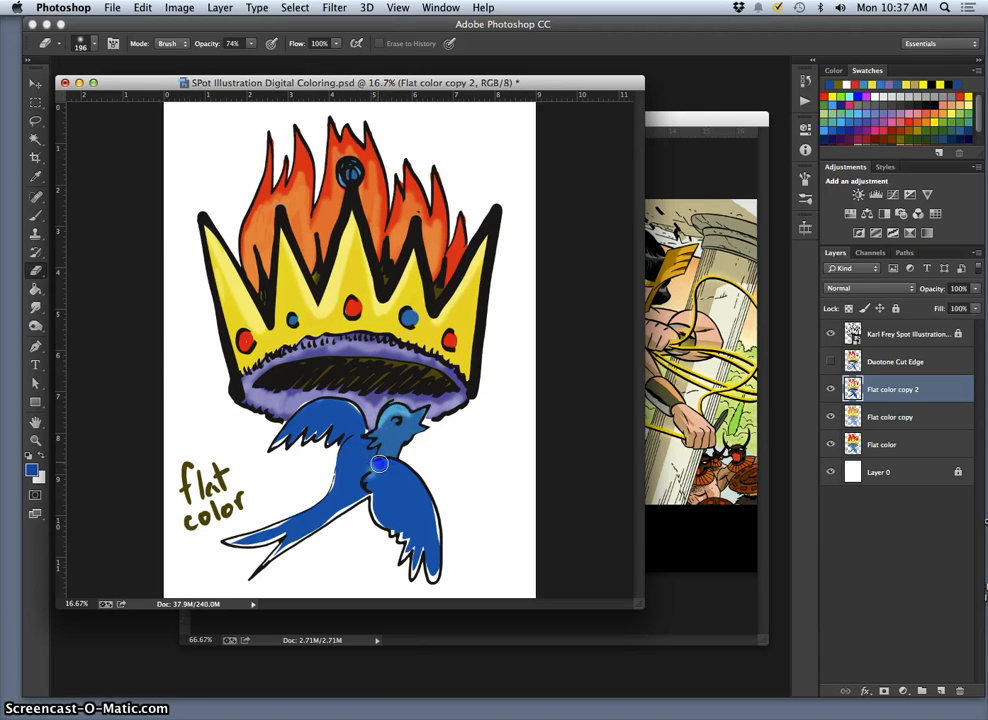
Step: Erase lighter highlights onto the bird's body and the purple band under the crown
left_click_drag(380, 464, 412, 536)
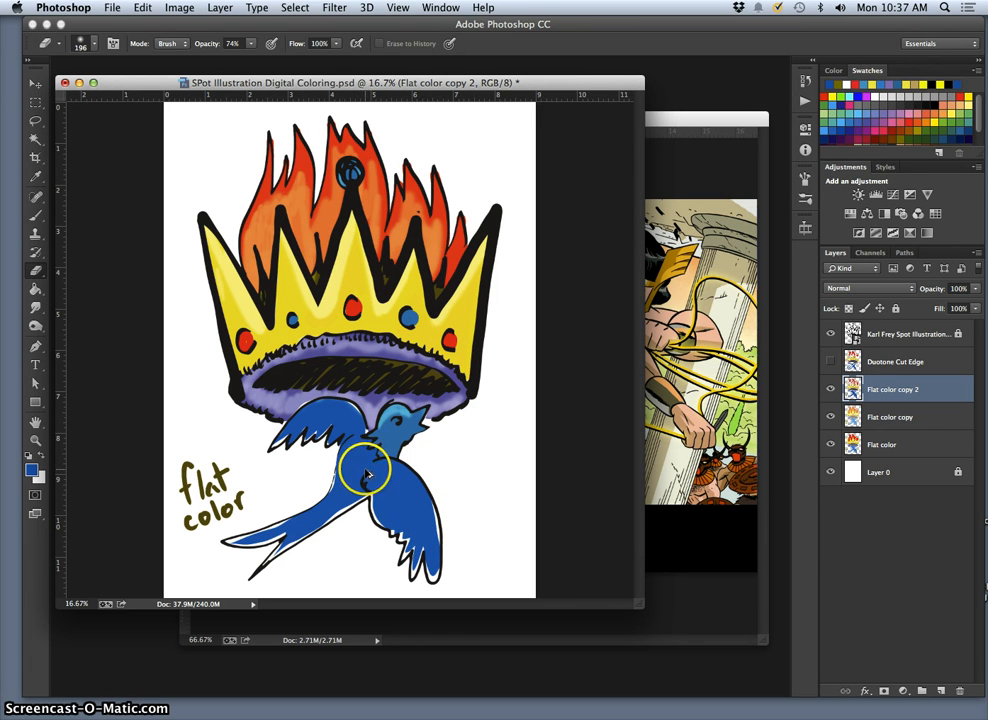
left_click(370, 468)
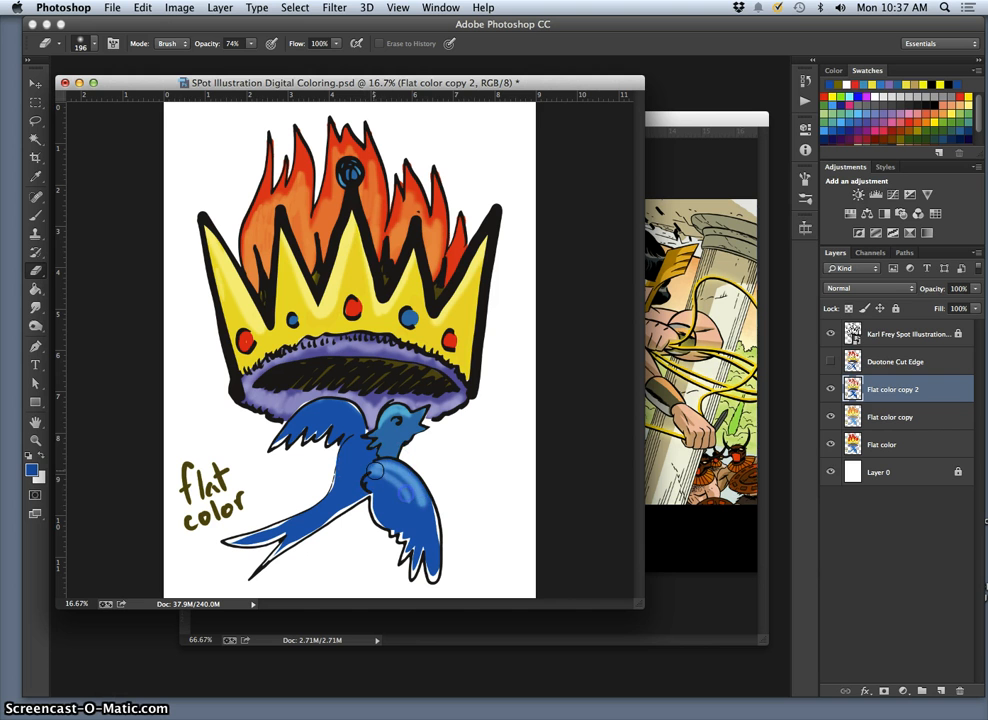
left_click_drag(372, 470, 436, 552)
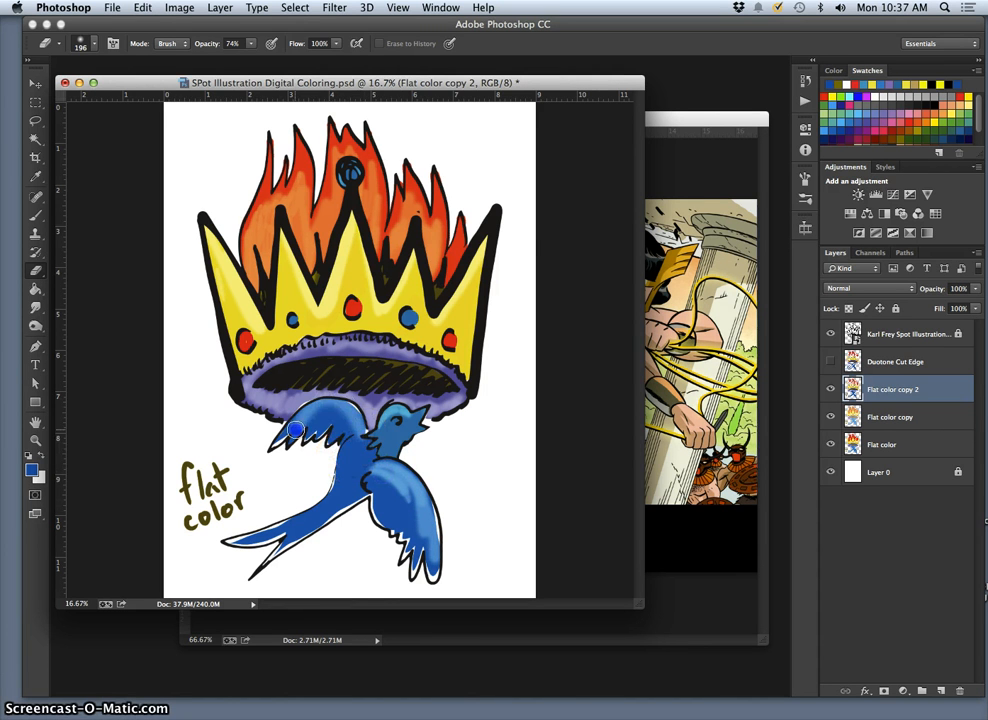
left_click_drag(292, 430, 358, 432)
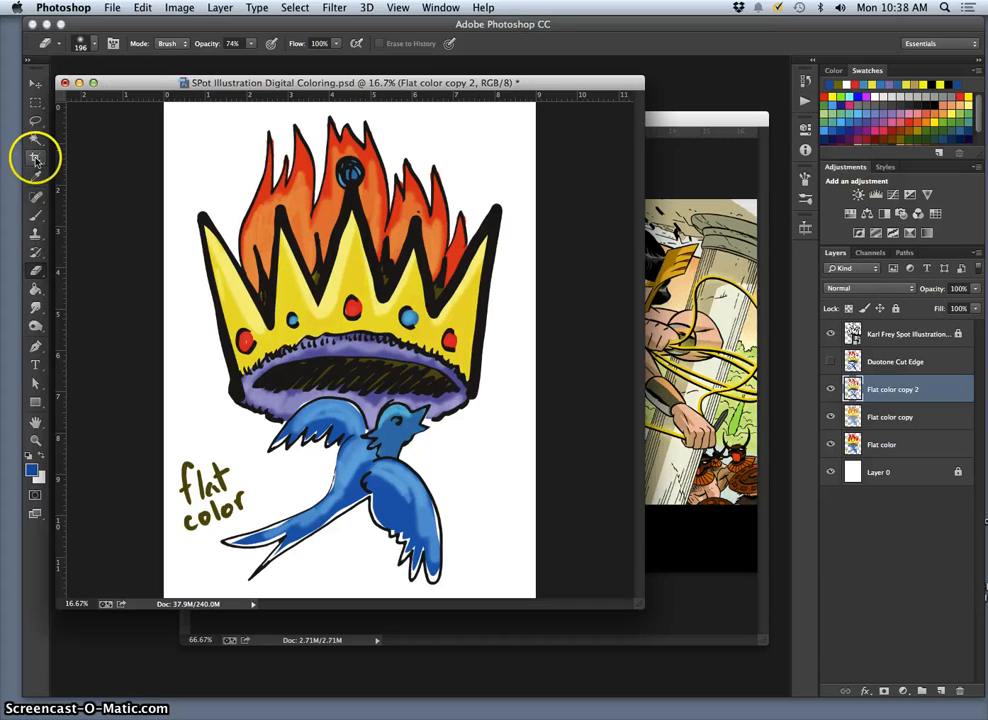
Step: Switch to the Dodge tool set to Midtones range with 35% exposure
left_click(36, 324)
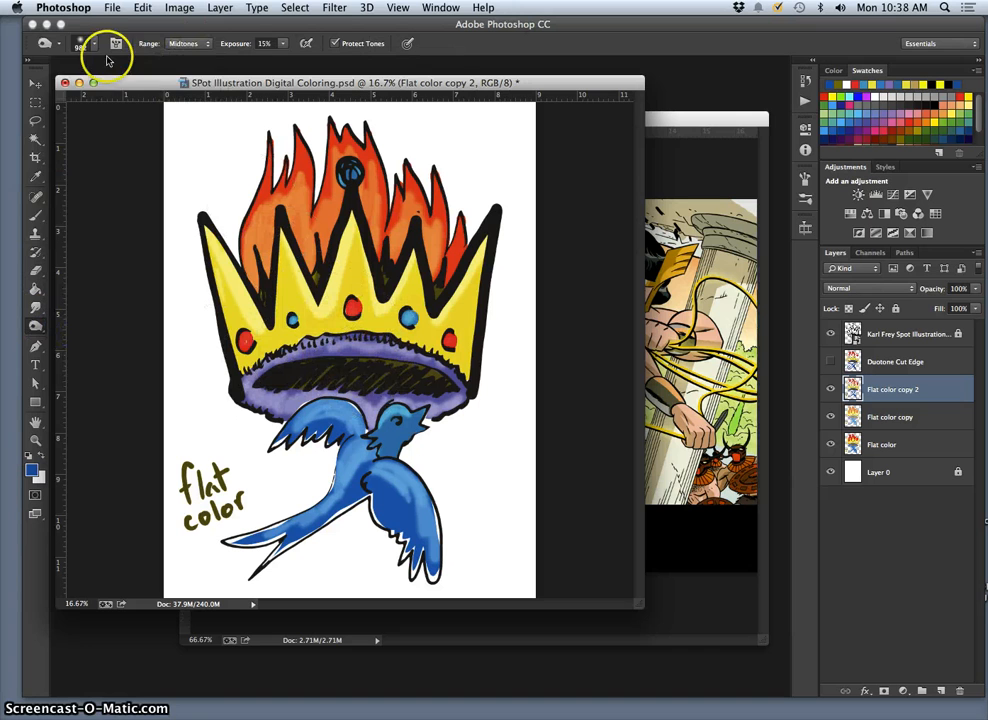
left_click(96, 44)
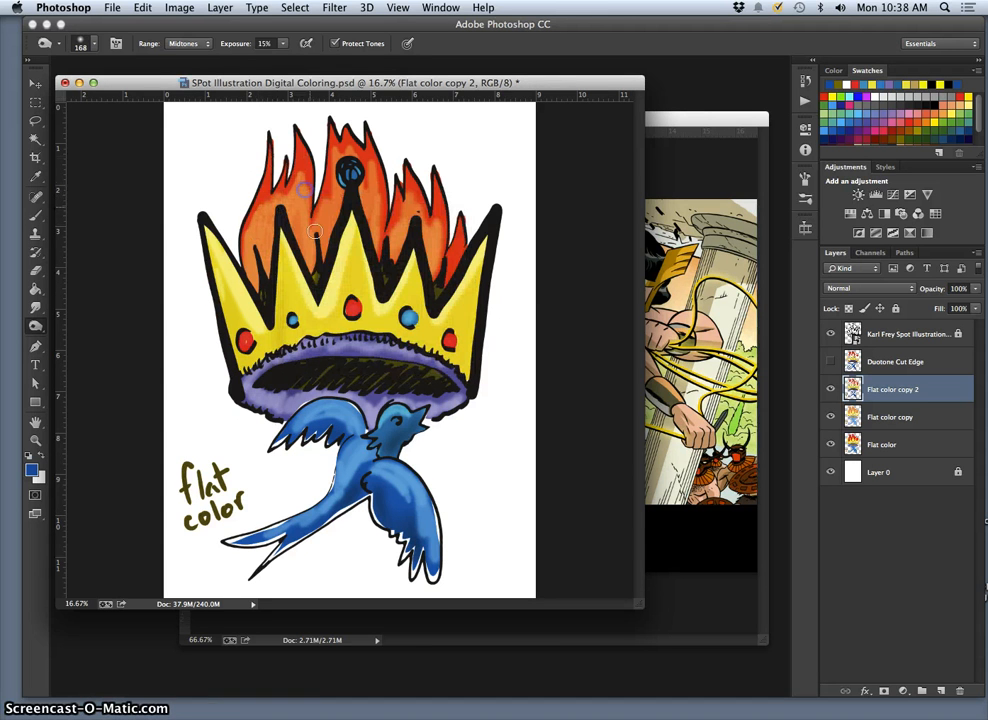
mouse_move(338, 284)
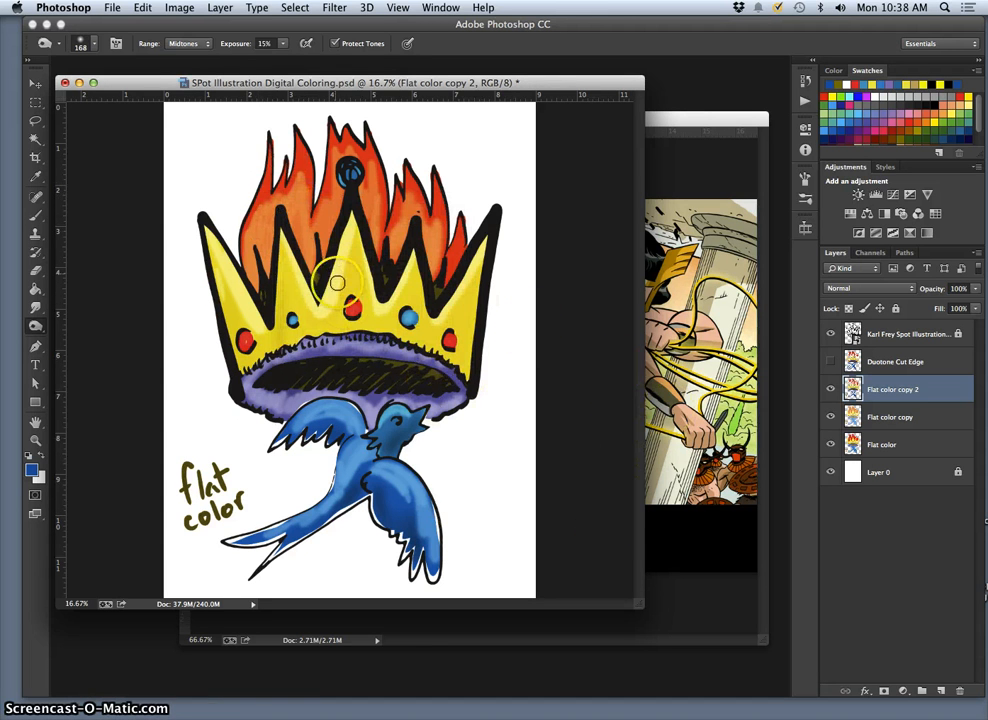
mouse_move(700, 110)
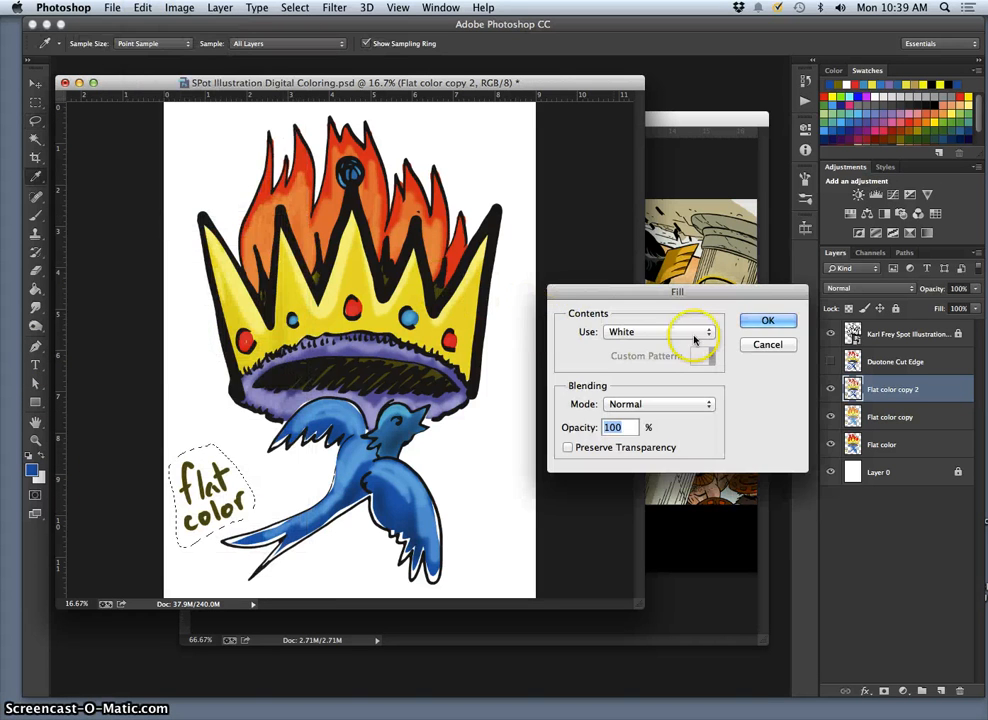
Step: Fill the old label with white and hand-letter 'Duotone Soft-Edge' in red with the brush
left_click(768, 320)
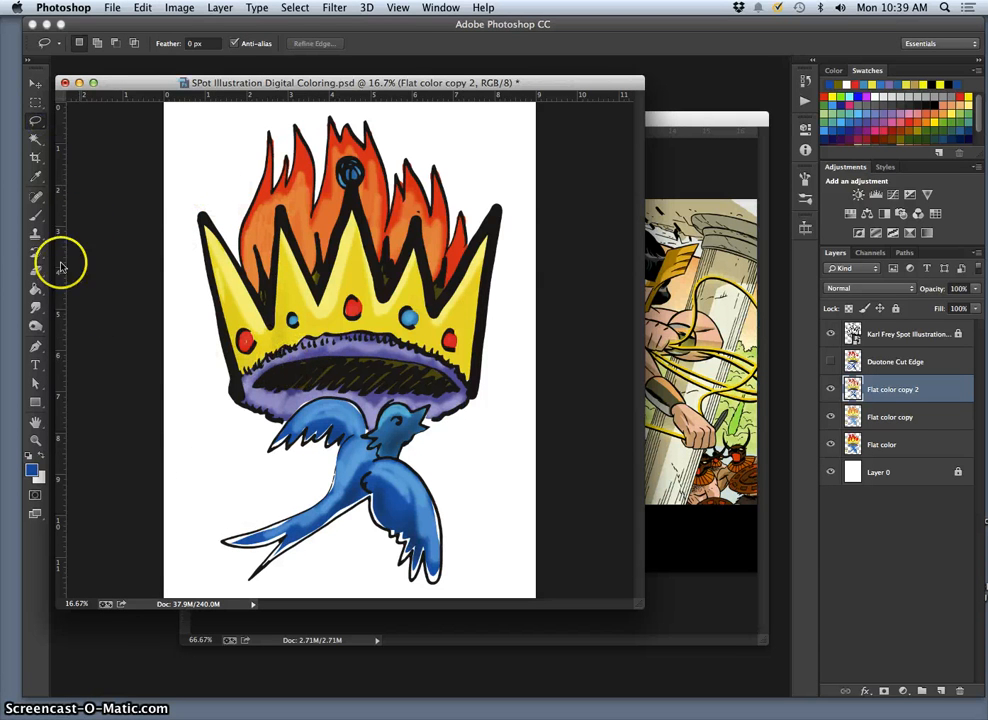
left_click(36, 198)
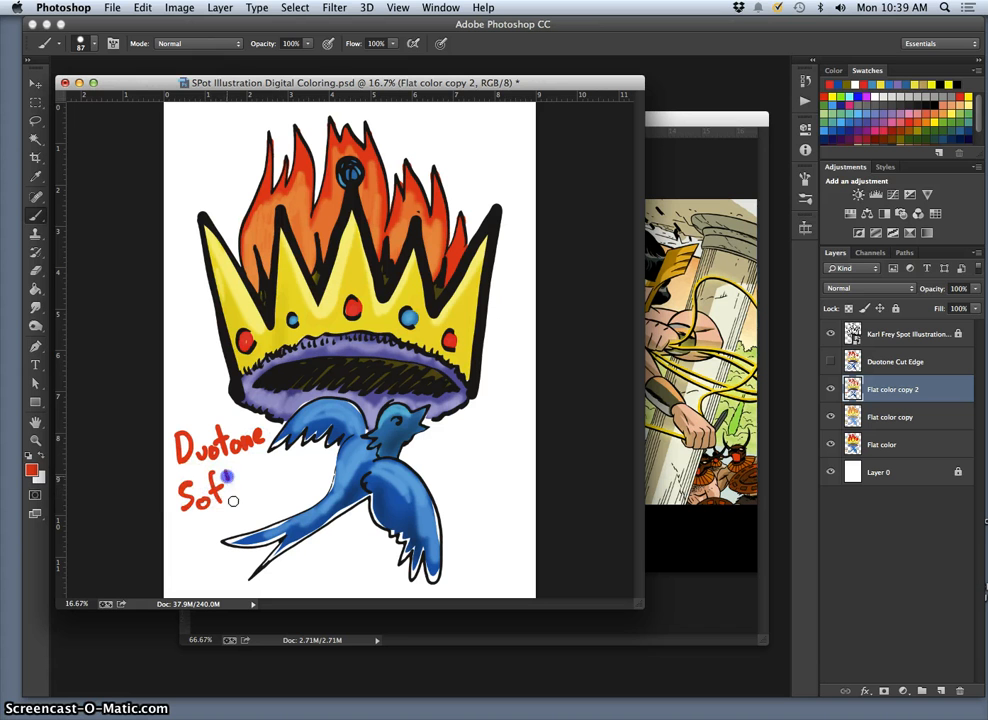
type("-E")
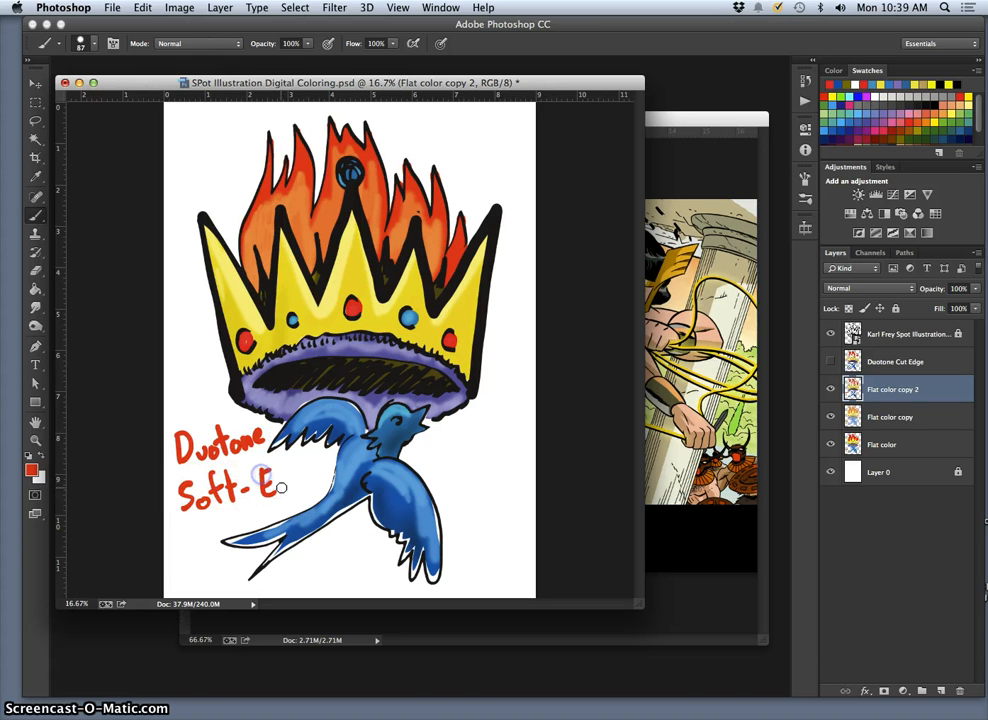
type("dge")
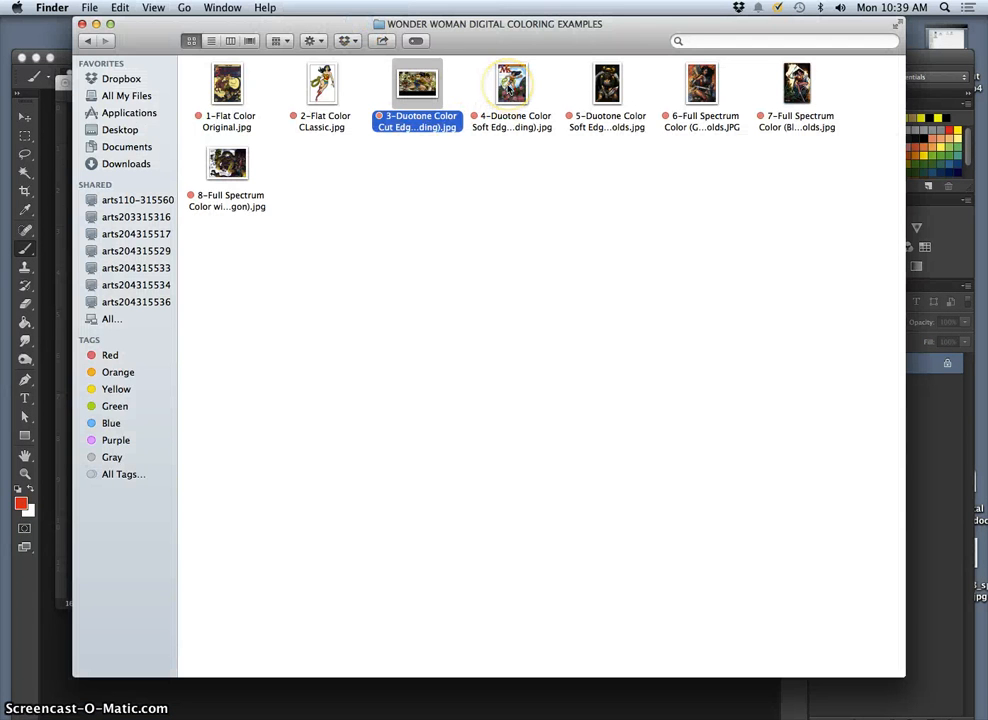
Step: Open the 4-Duotone Color Soft Edge Wonder Woman example with Adobe Photoshop CC
right_click(510, 84)
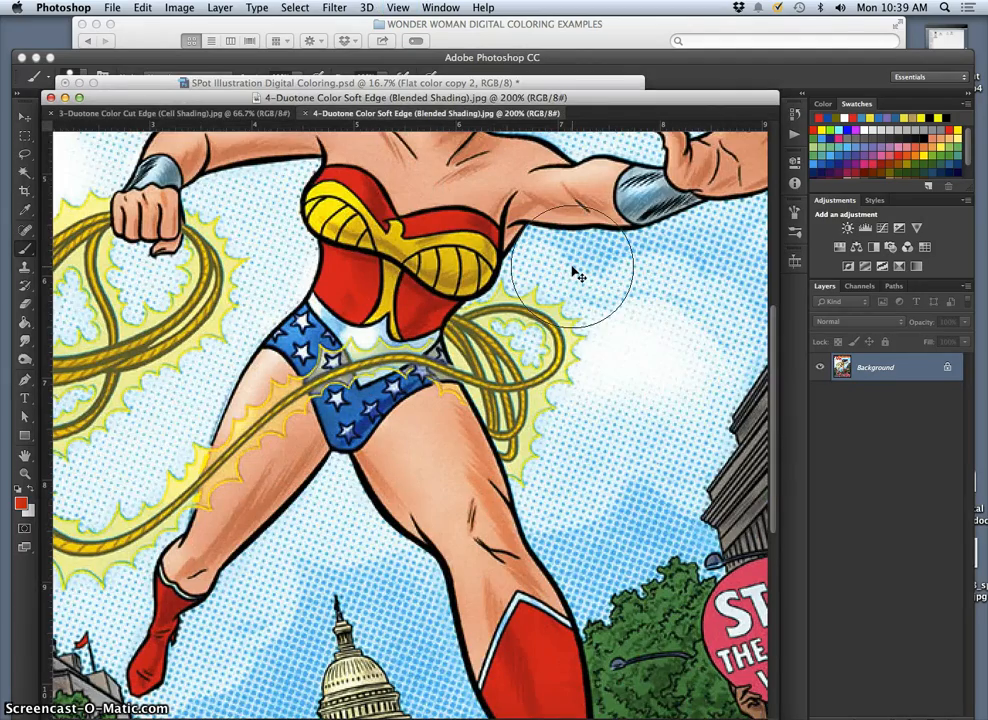
Step: Scroll around the soft-edge duotone example at 200% to study the blending
scroll("down", 3)
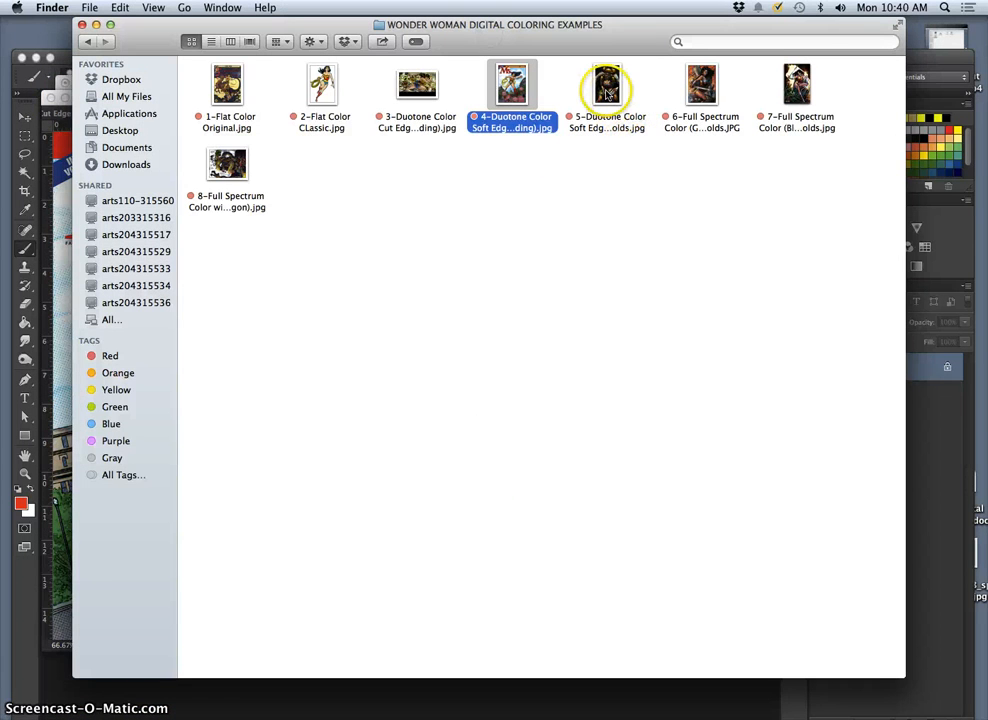
Step: Open 5-Duotone Color Soft Edge (Gradients) with Color Holds.jpg in Photoshop and scroll to inspect the armor
right_click(608, 84)
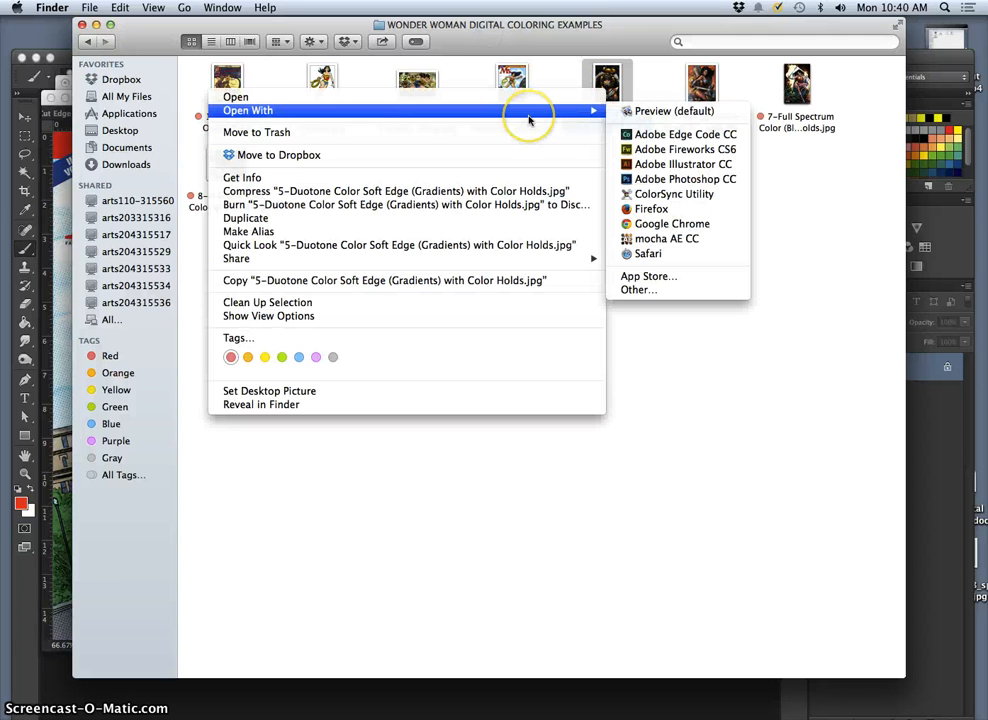
mouse_move(684, 180)
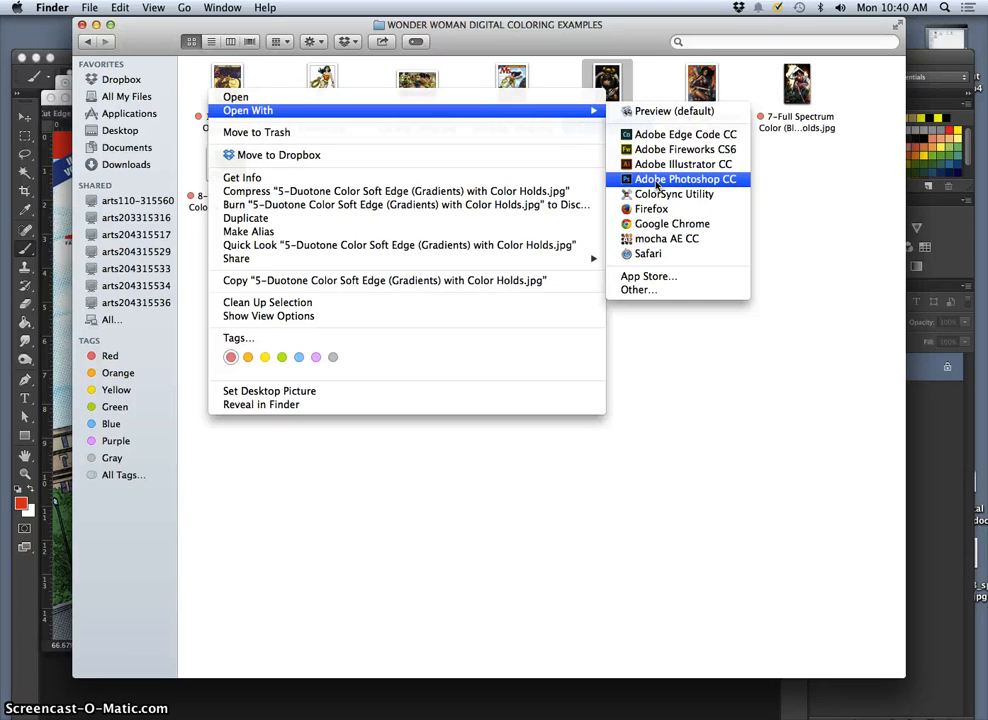
left_click(686, 180)
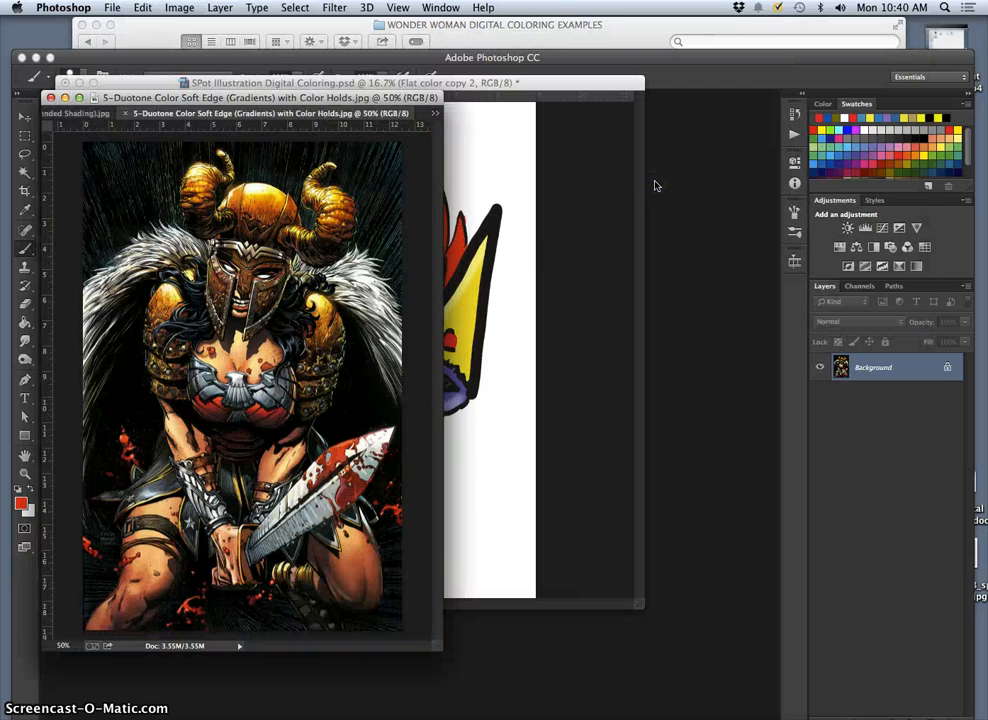
mouse_move(464, 692)
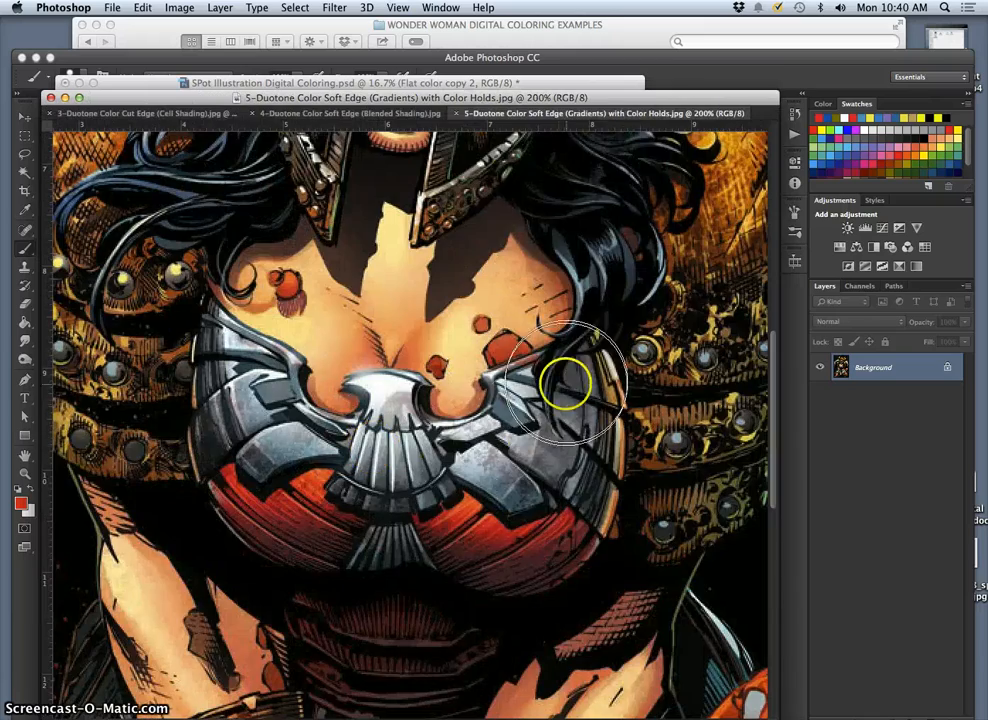
scroll("down", 3)
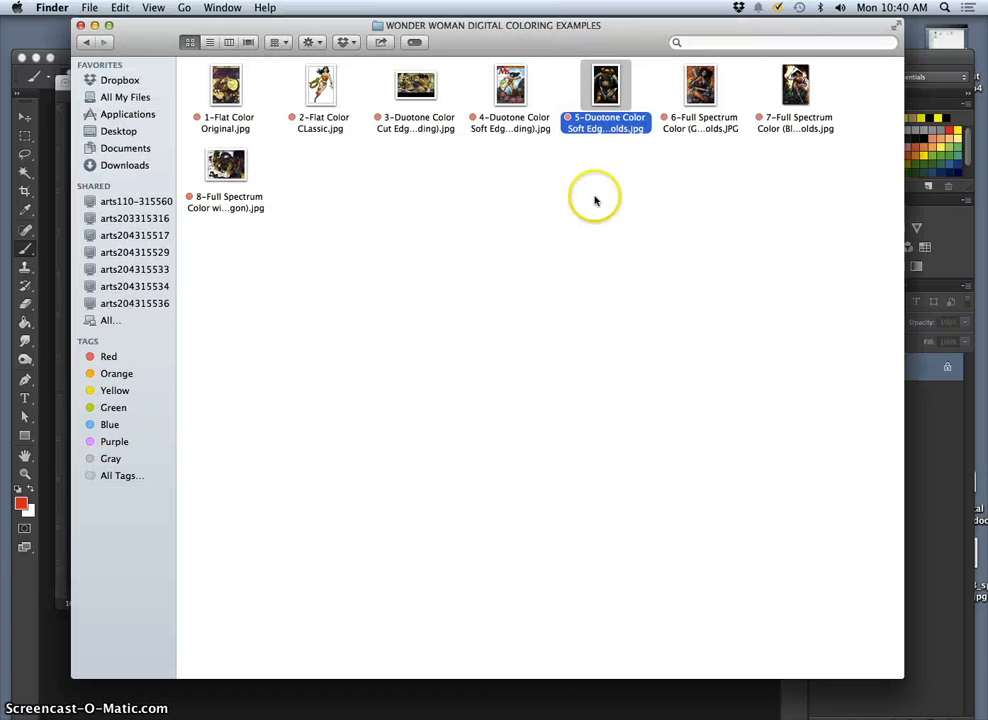
mouse_move(650, 100)
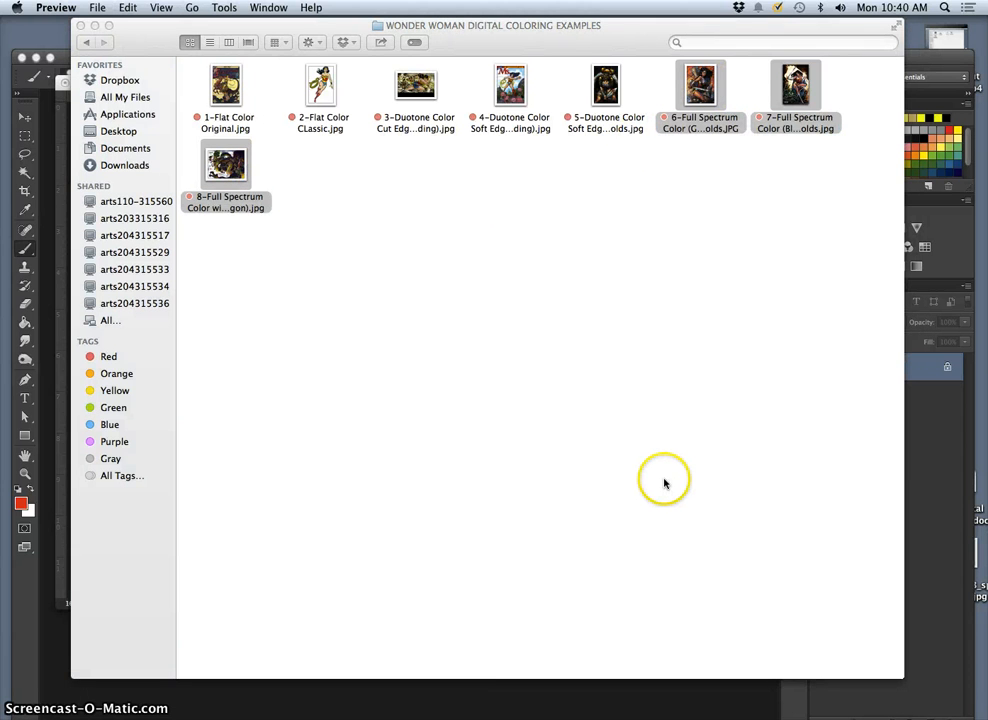
mouse_move(668, 480)
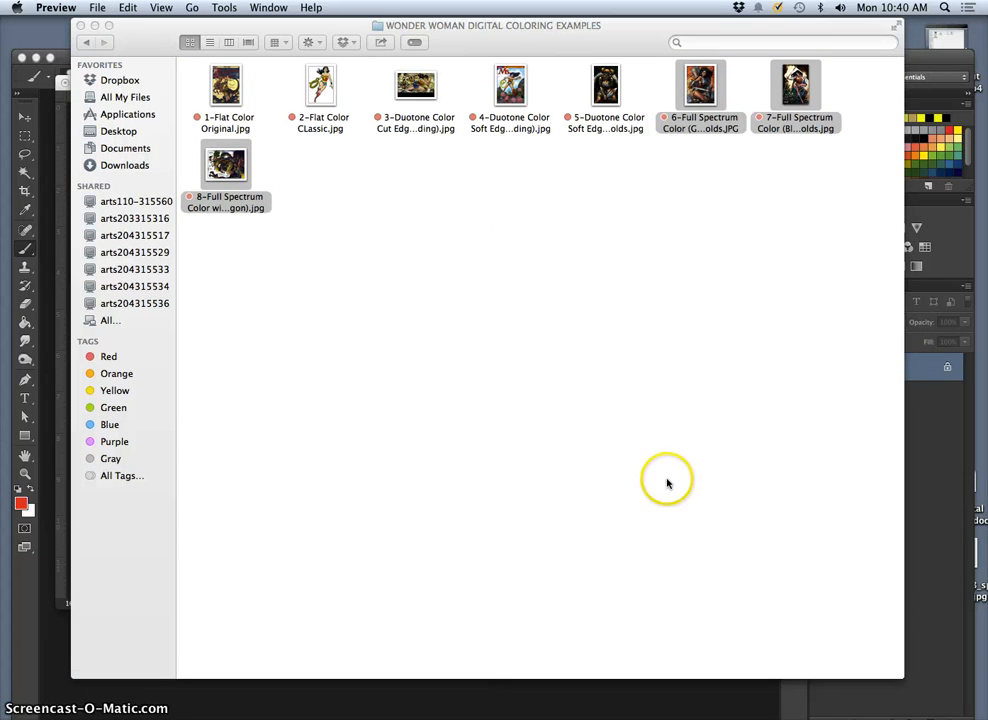
mouse_move(604, 188)
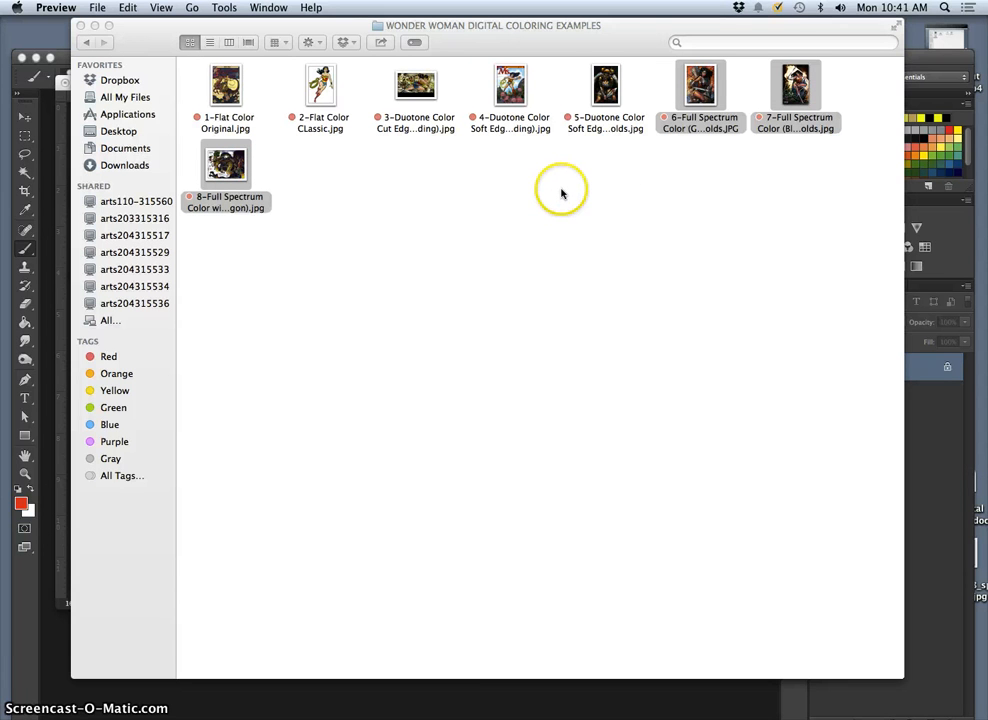
mouse_move(476, 158)
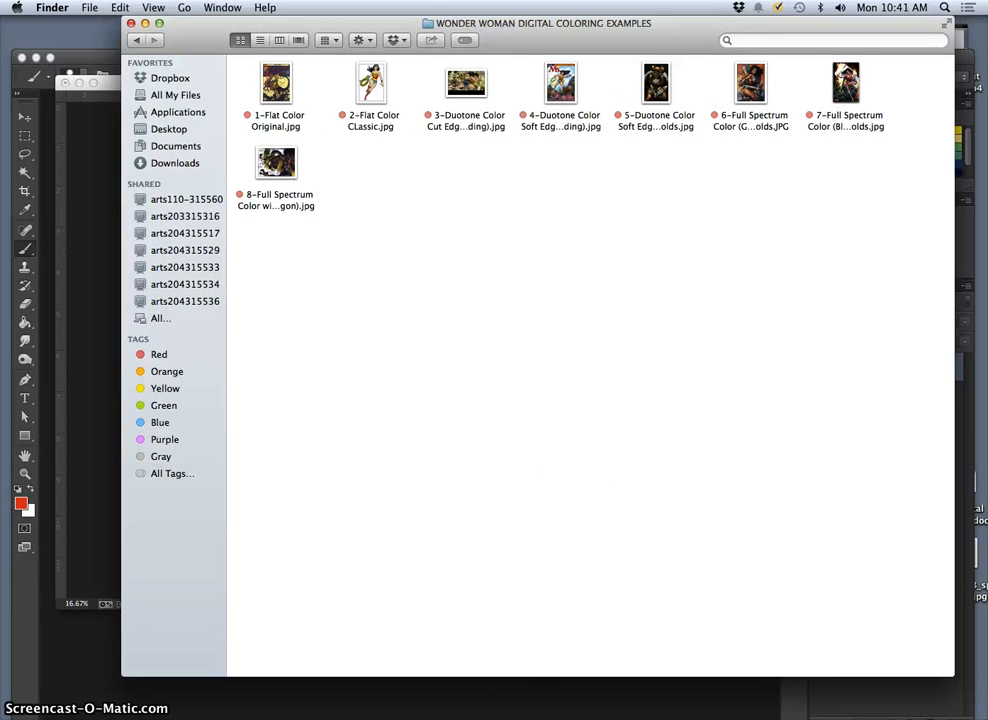
Step: Browse the coloring examples in Preview from the gradient duotone through to the seventh, full spectrum blends image
double_click(276, 82)
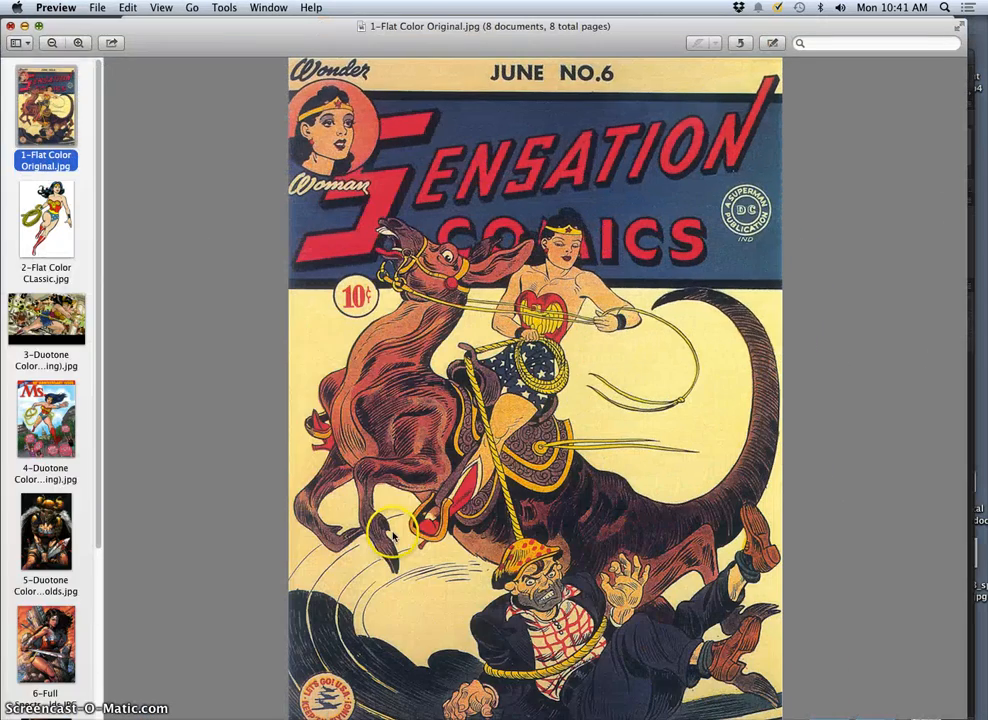
left_click(44, 418)
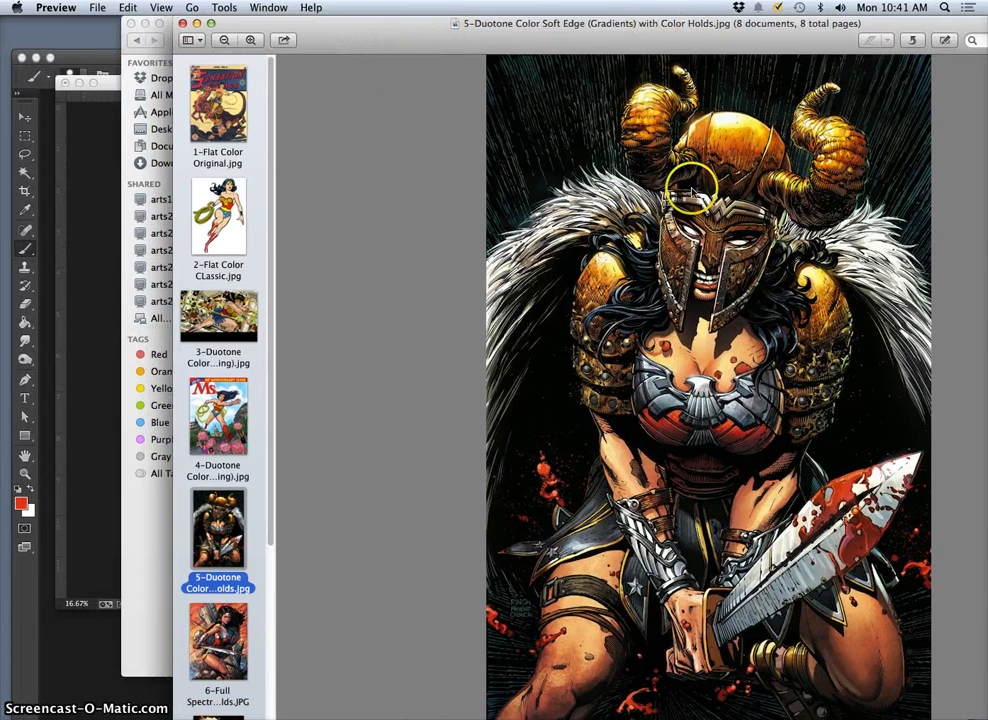
mouse_move(738, 200)
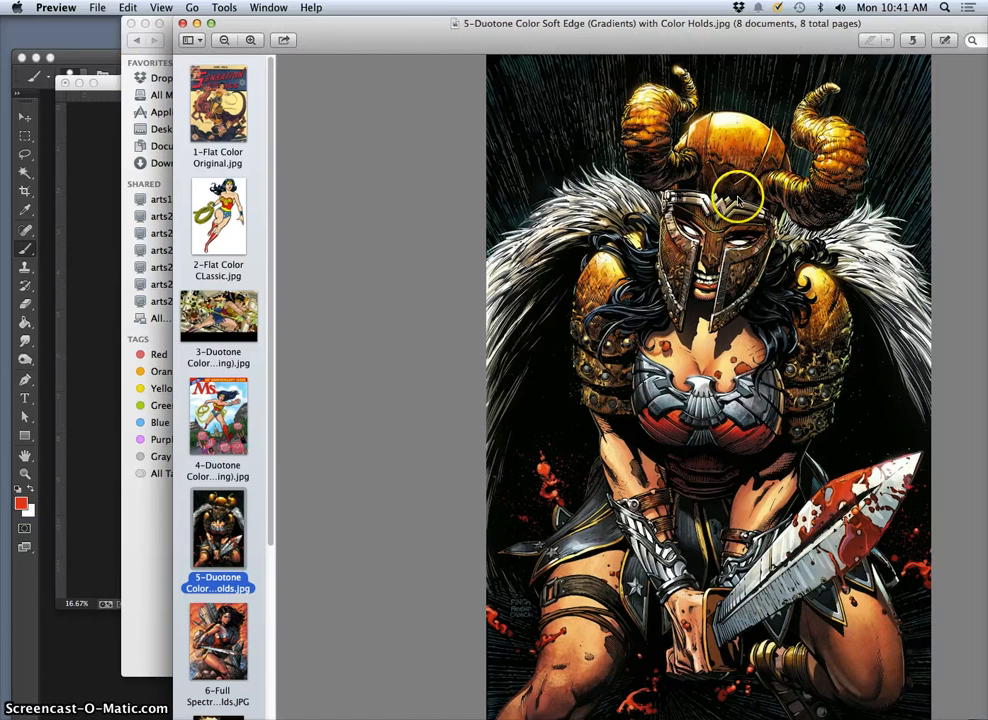
mouse_move(382, 324)
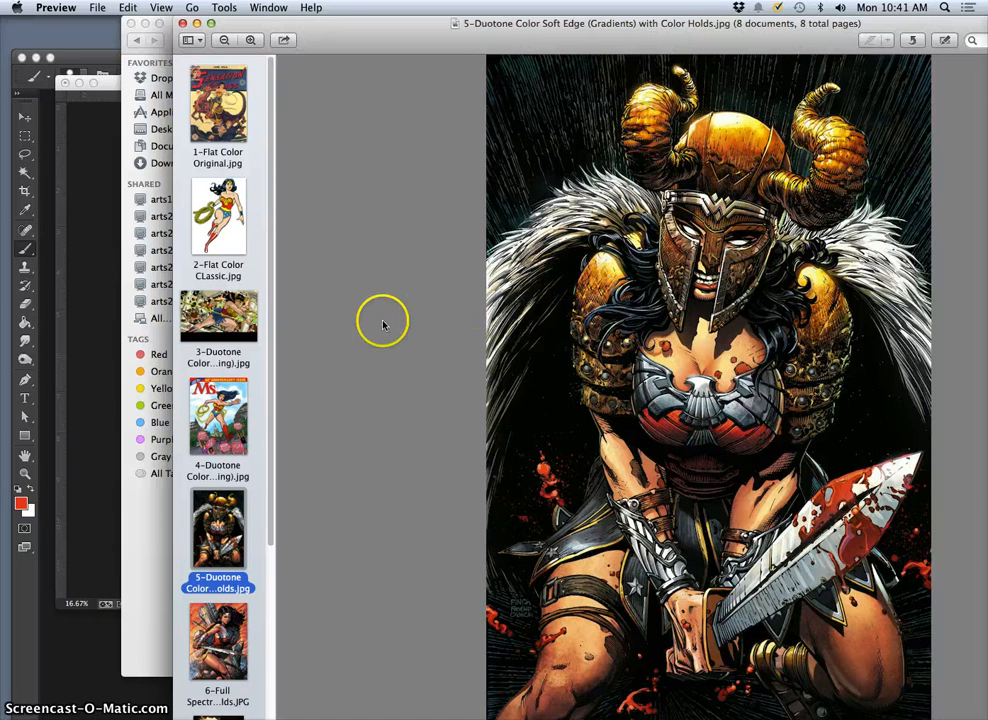
mouse_move(710, 150)
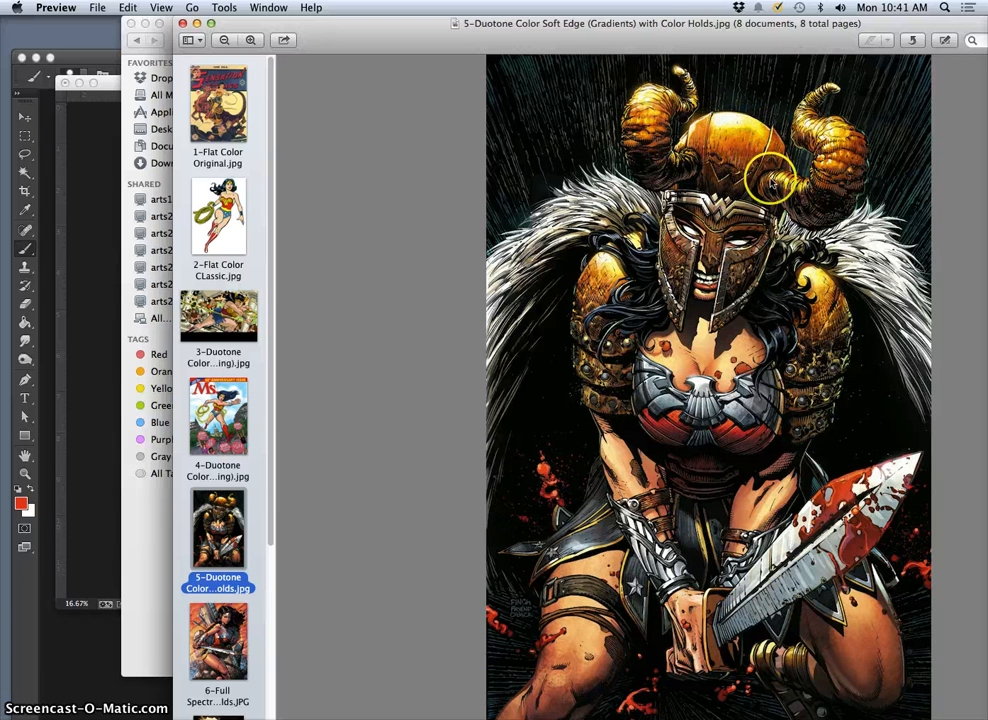
left_click(218, 640)
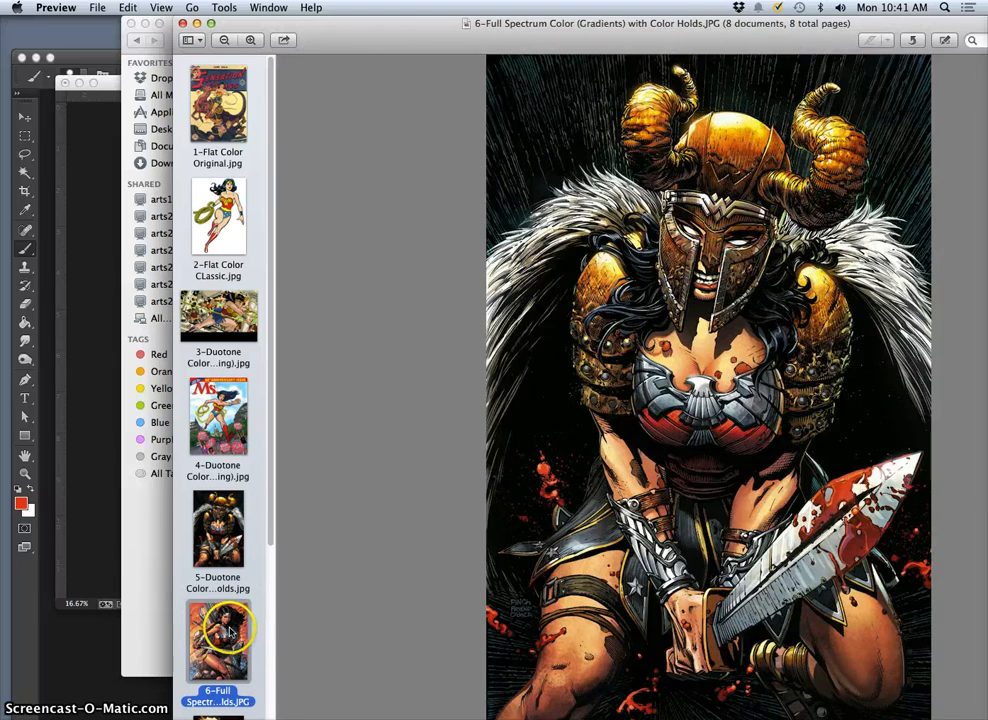
left_click(218, 640)
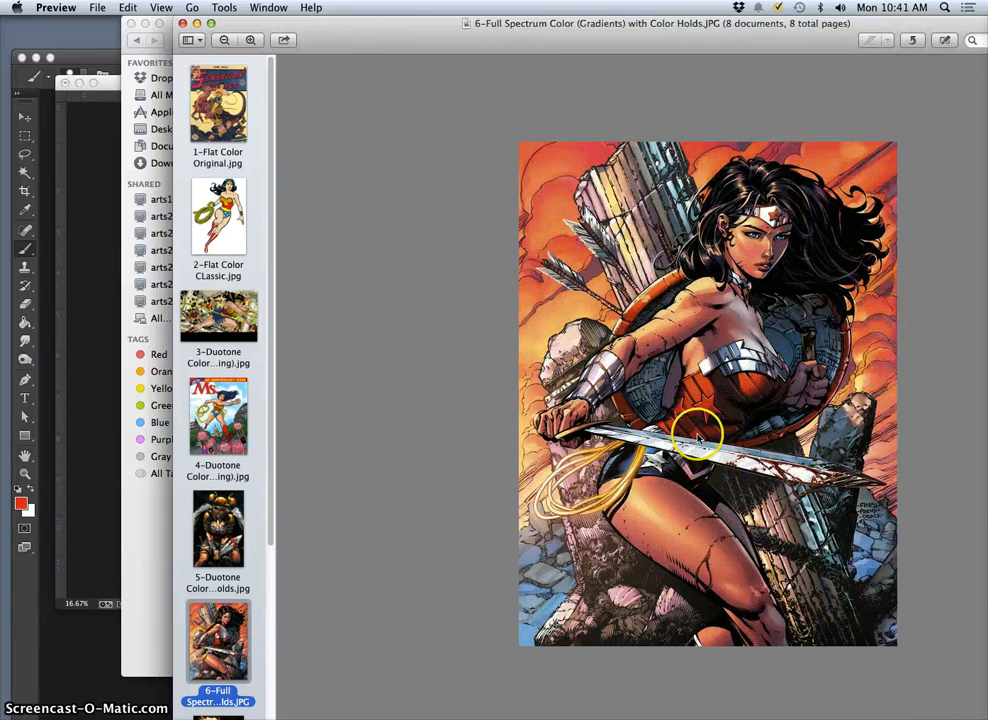
mouse_move(670, 510)
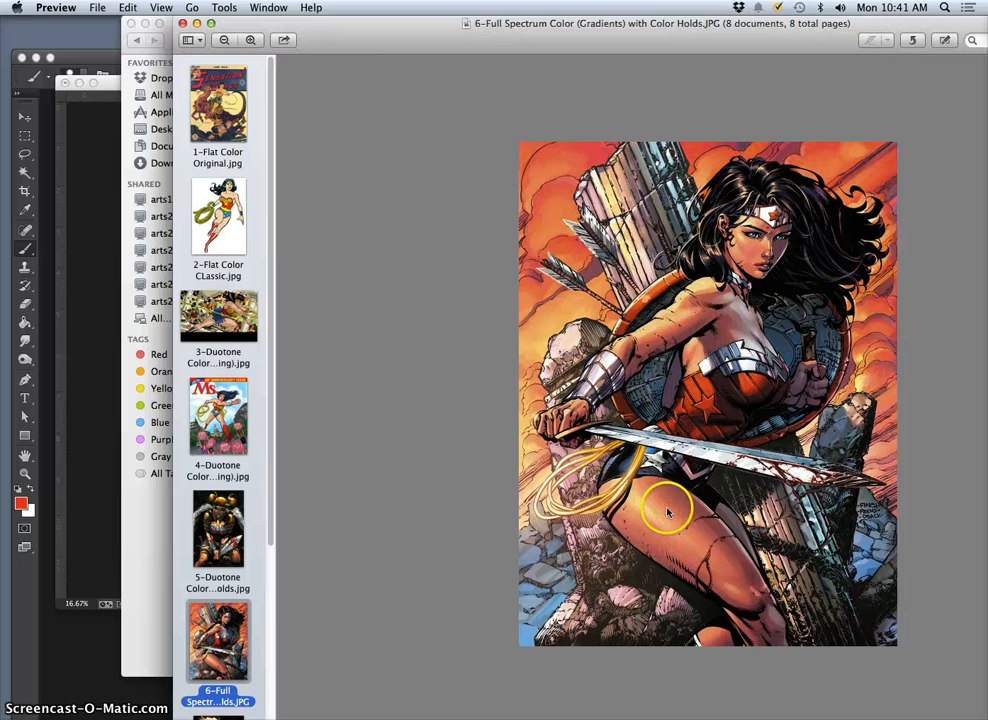
mouse_move(712, 340)
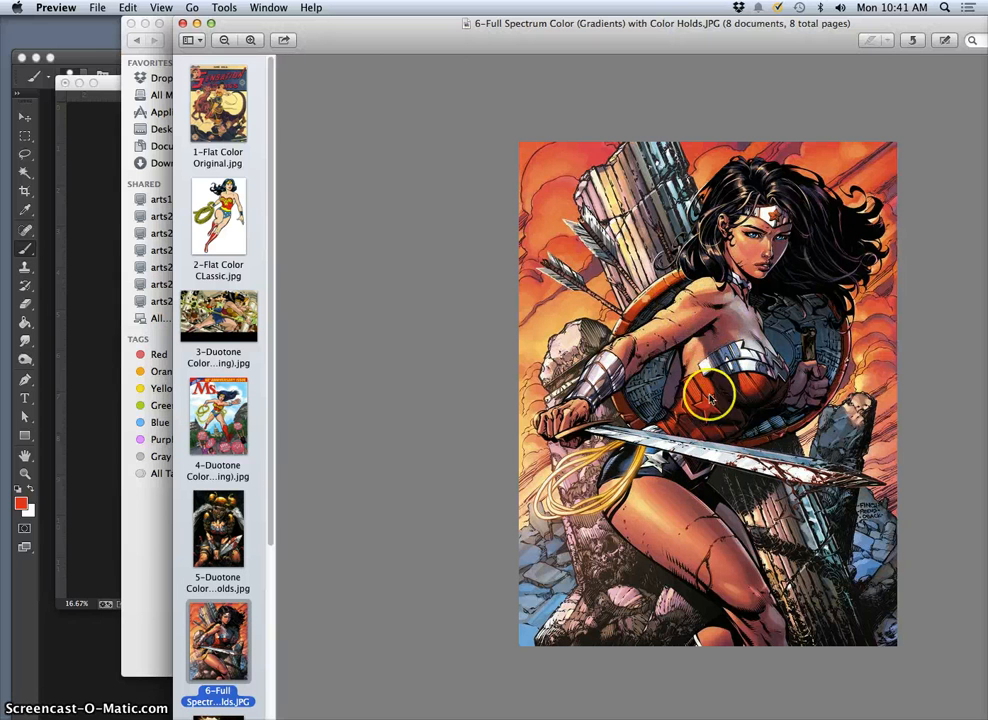
mouse_move(220, 640)
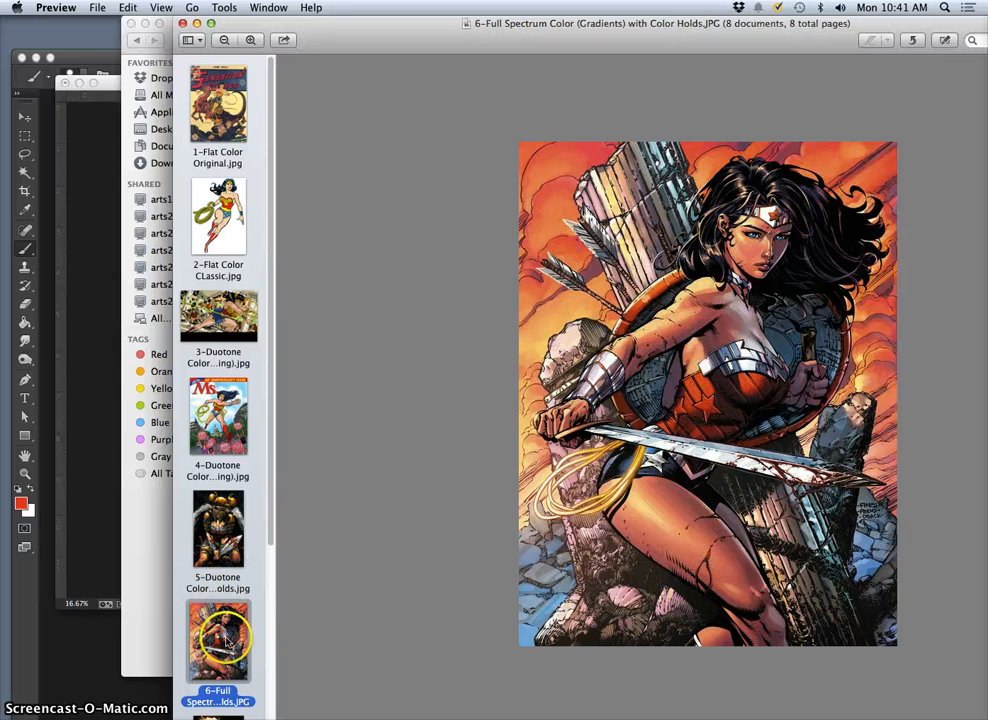
scroll("down", 3)
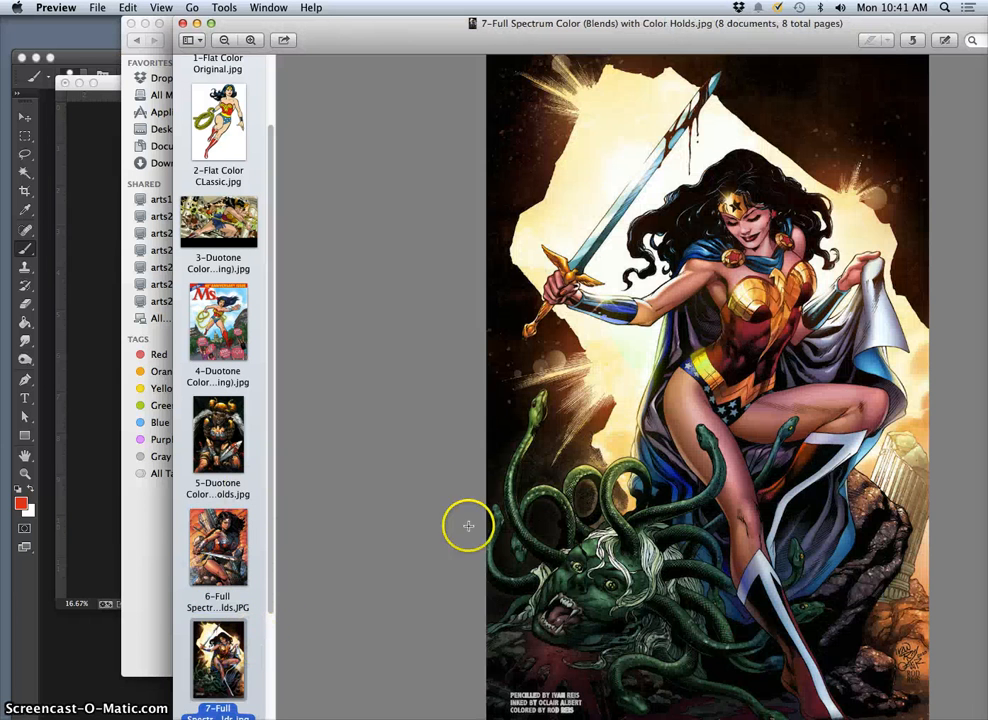
mouse_move(770, 462)
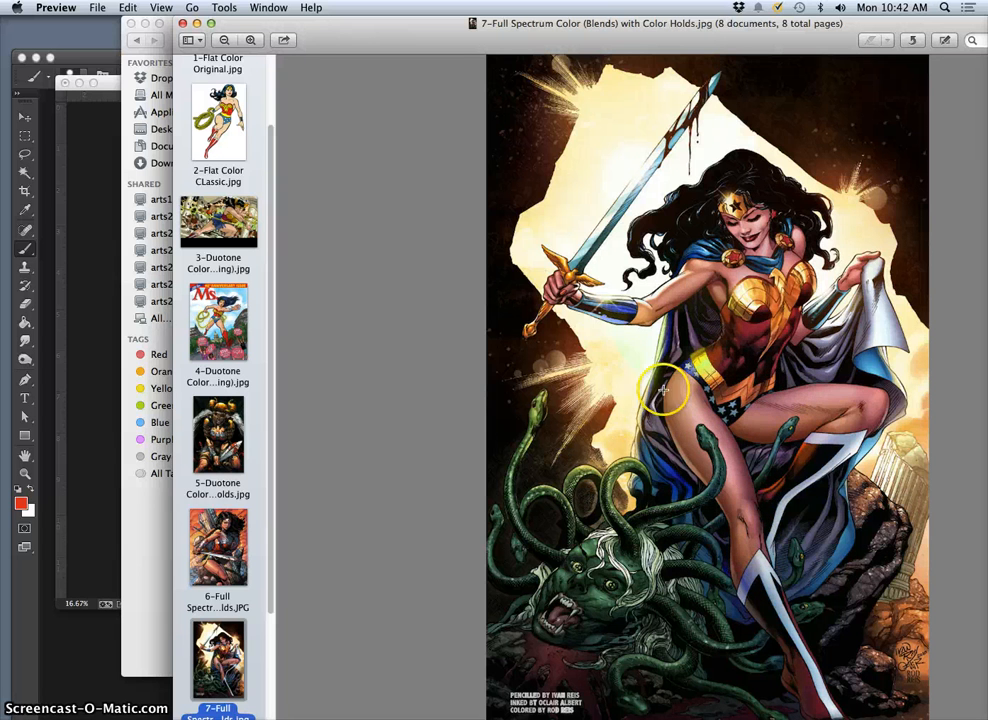
mouse_move(696, 370)
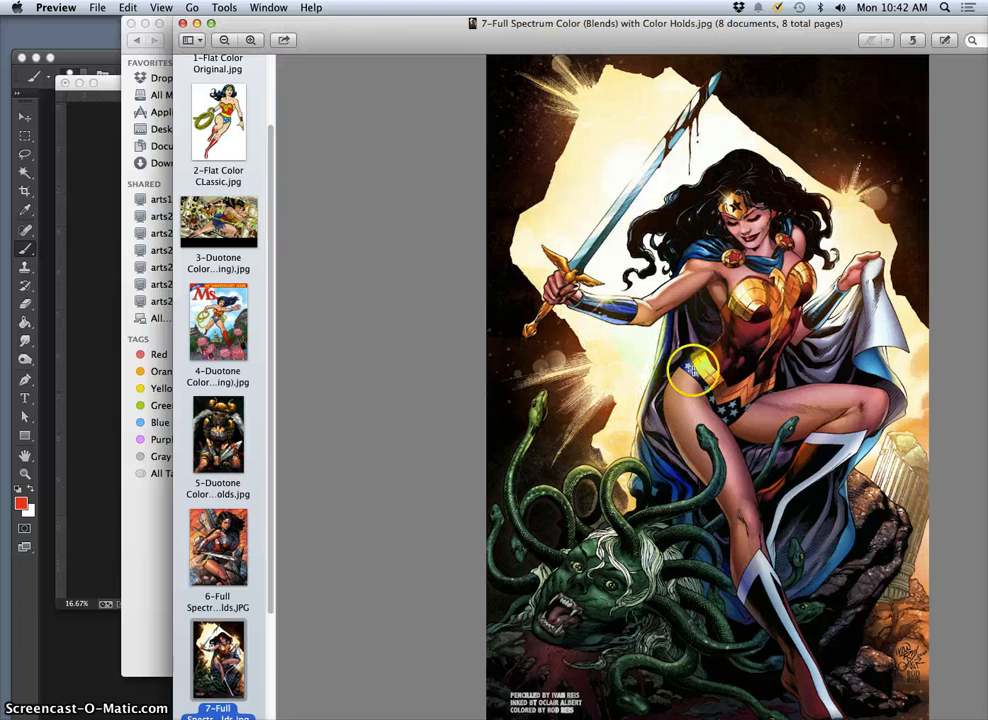
mouse_move(904, 380)
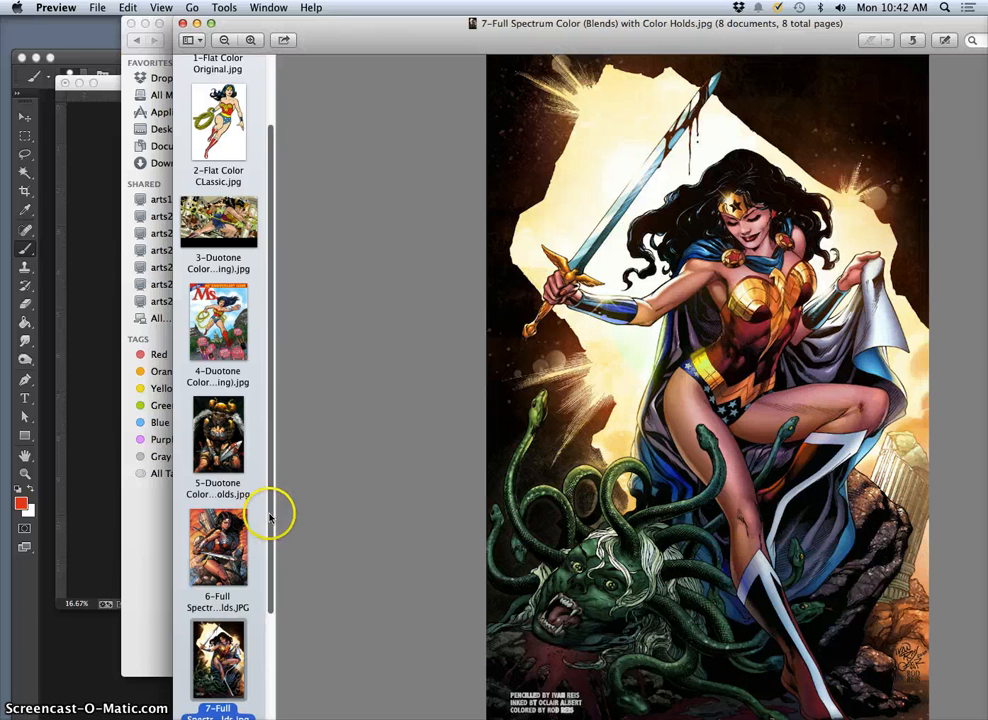
Step: Show the eighth example, the full spectrum dragon with color hold replacement
left_click(218, 610)
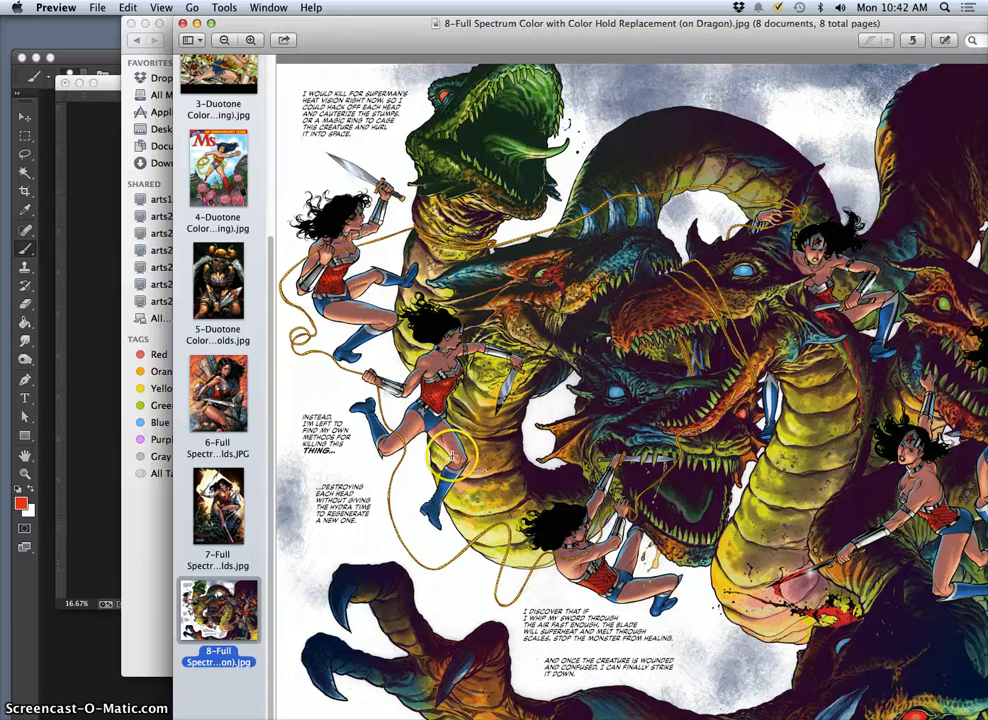
mouse_move(368, 312)
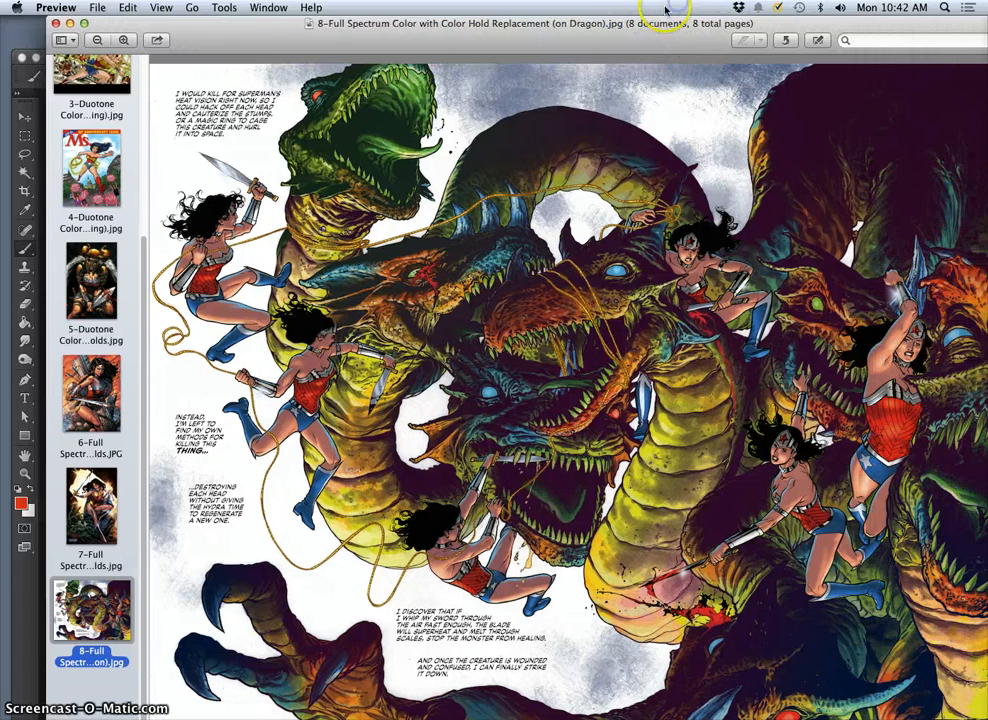
mouse_move(810, 328)
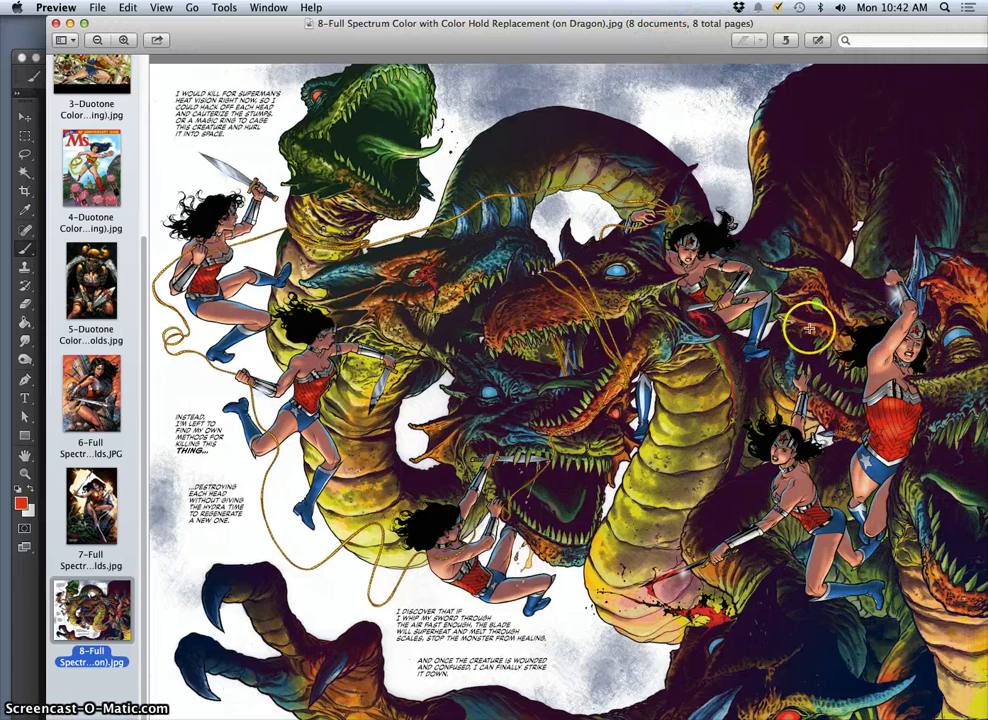
mouse_move(746, 482)
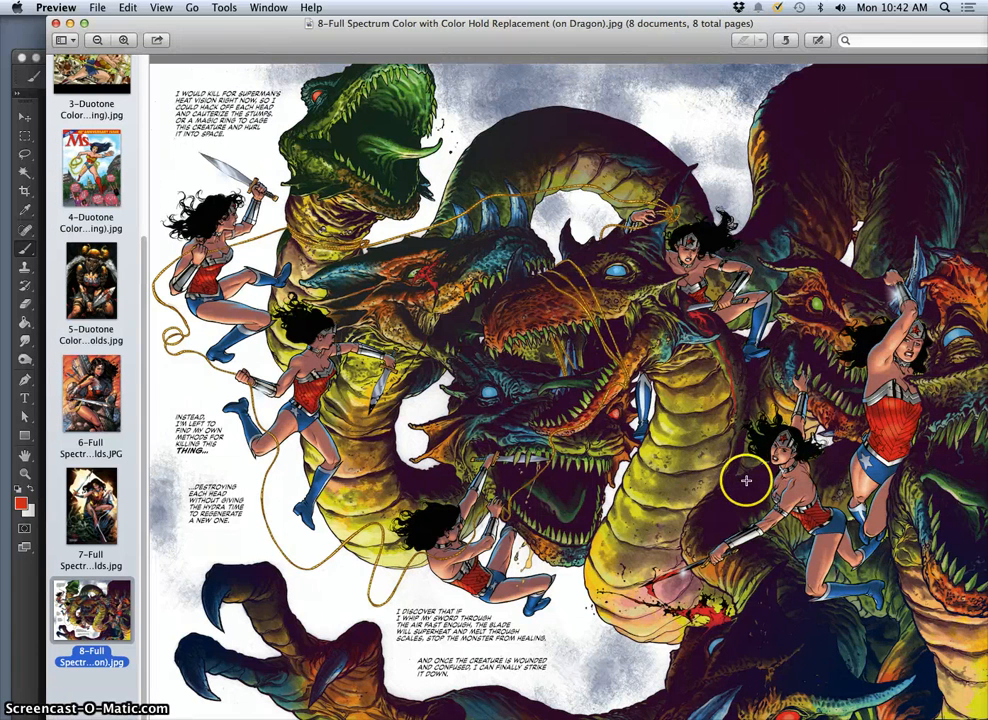
mouse_move(640, 300)
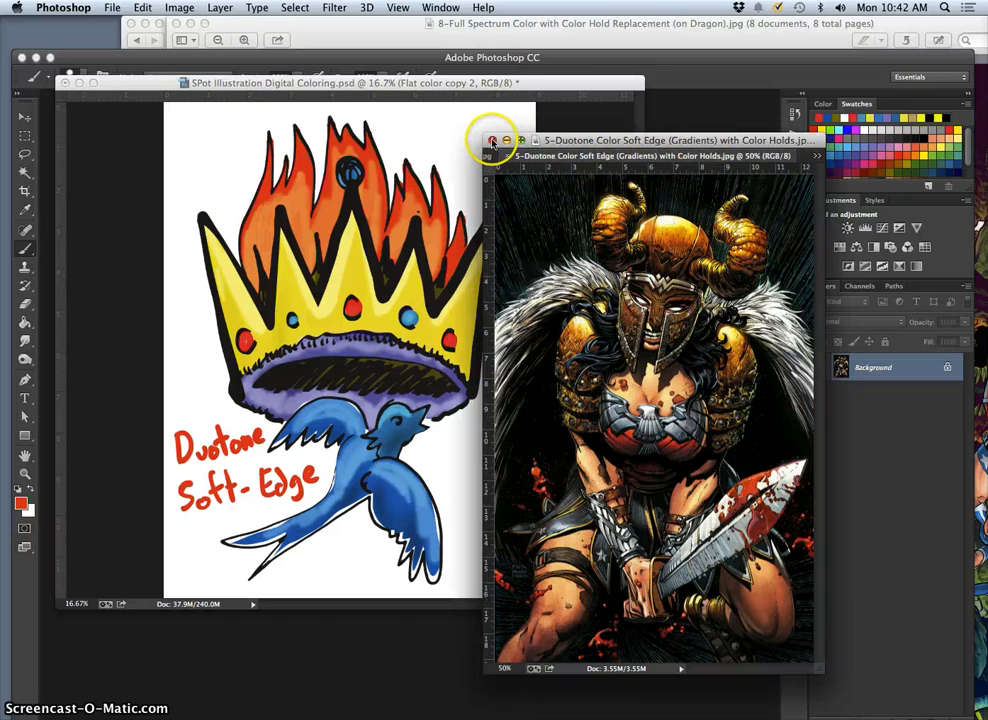
Step: From Finder, open the 8-Full Spectrum dragon file with Adobe Photoshop CC
left_click(492, 140)
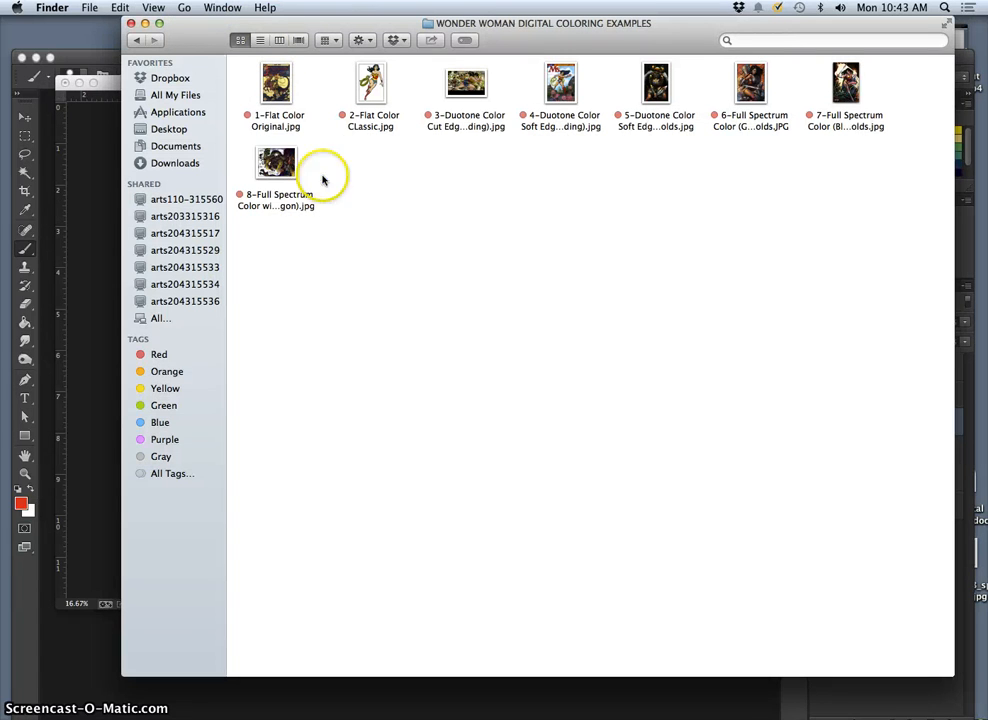
right_click(276, 162)
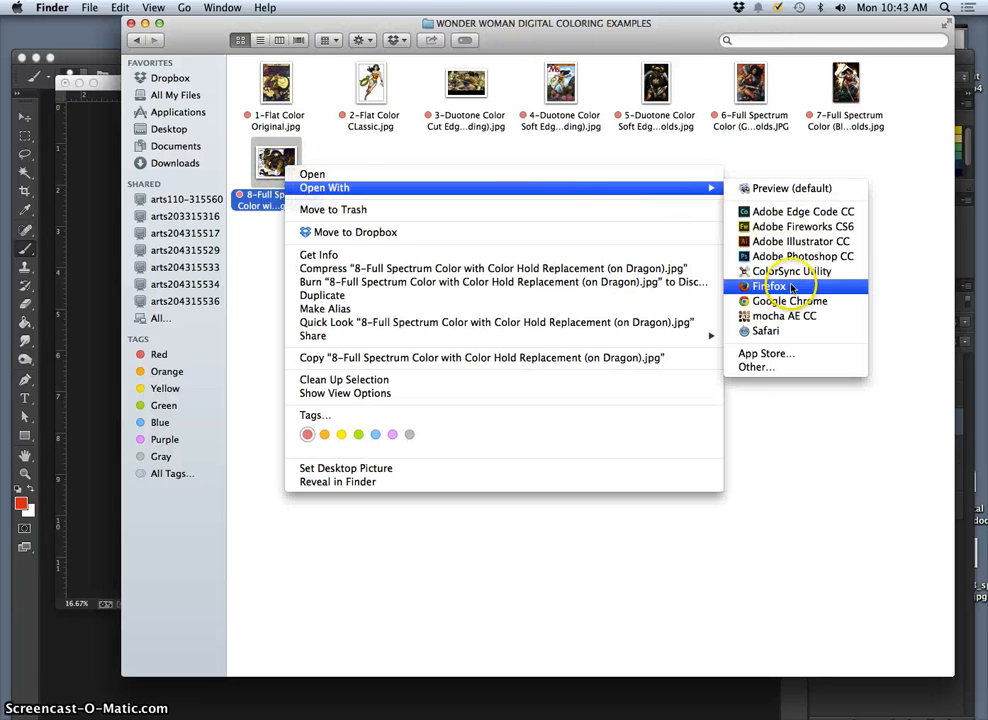
left_click(804, 256)
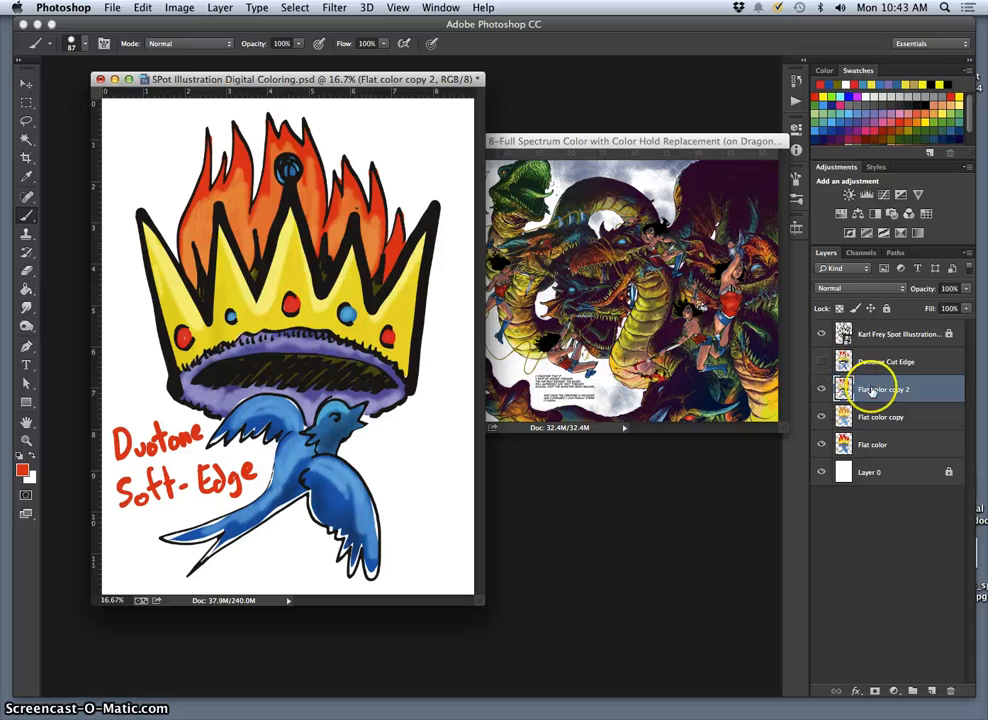
Step: Rename the flat color copy 2 layer to Duotone Soft Edge and hide it
double_click(880, 388)
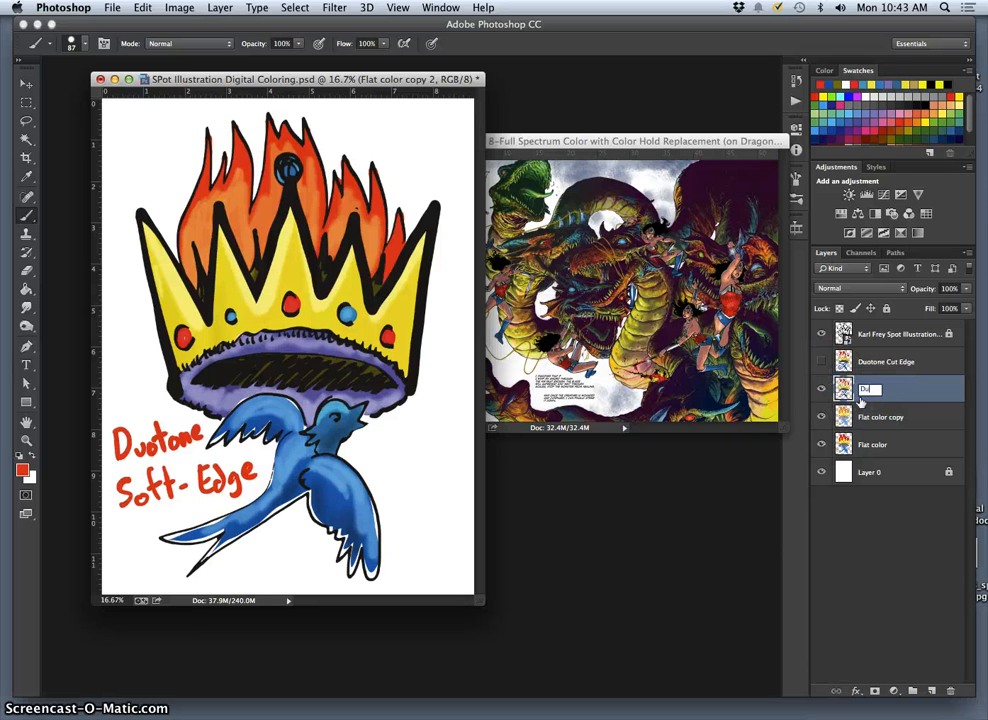
type("Duotone Soft Edge")
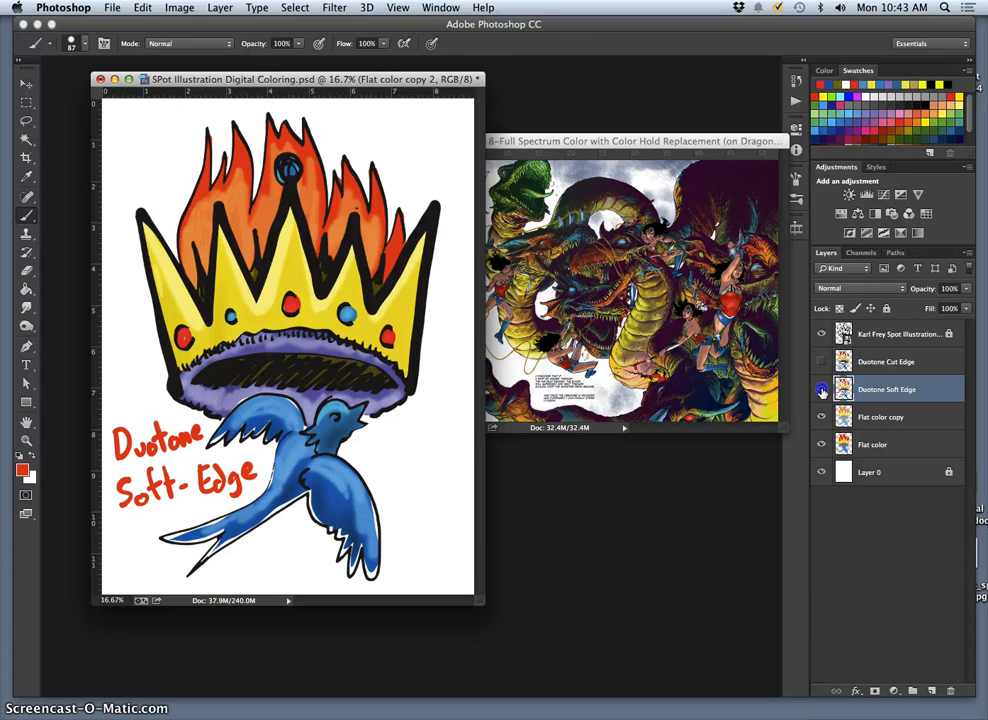
left_click(820, 418)
type("Full spectrum color")
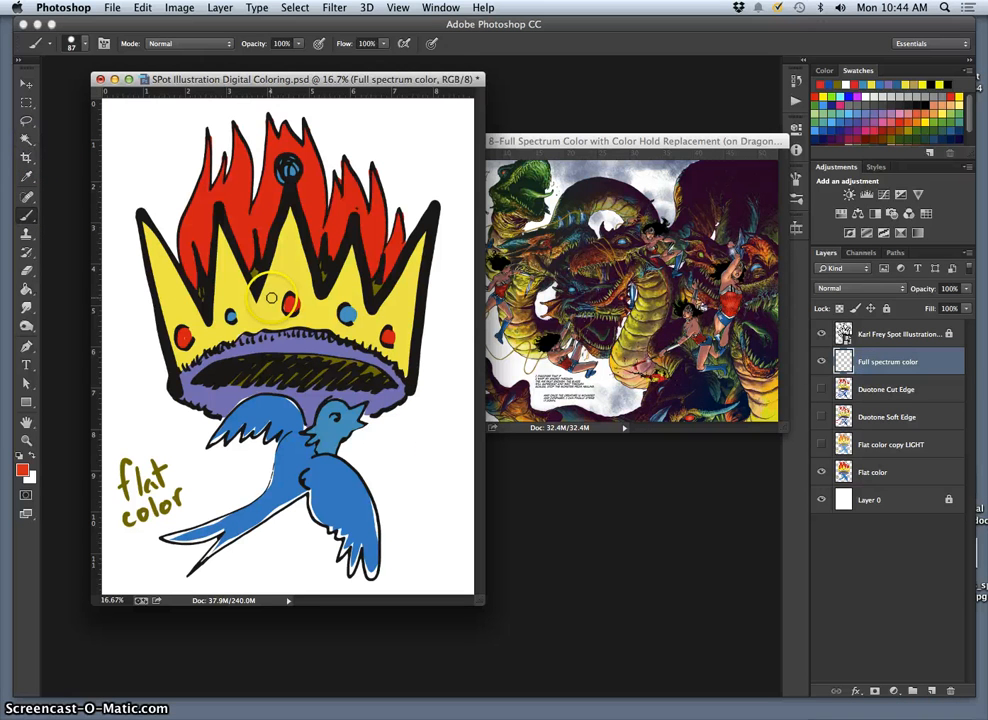
Step: Activate the Flat color layer, then return to the Full spectrum color layer for shading
left_click(872, 472)
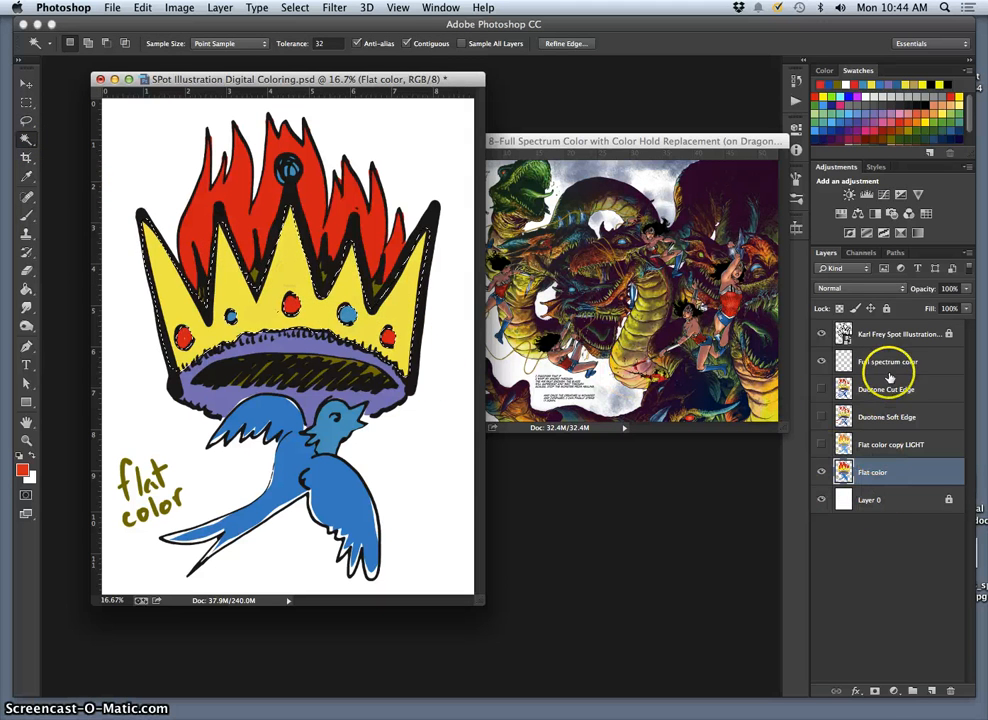
left_click(888, 360)
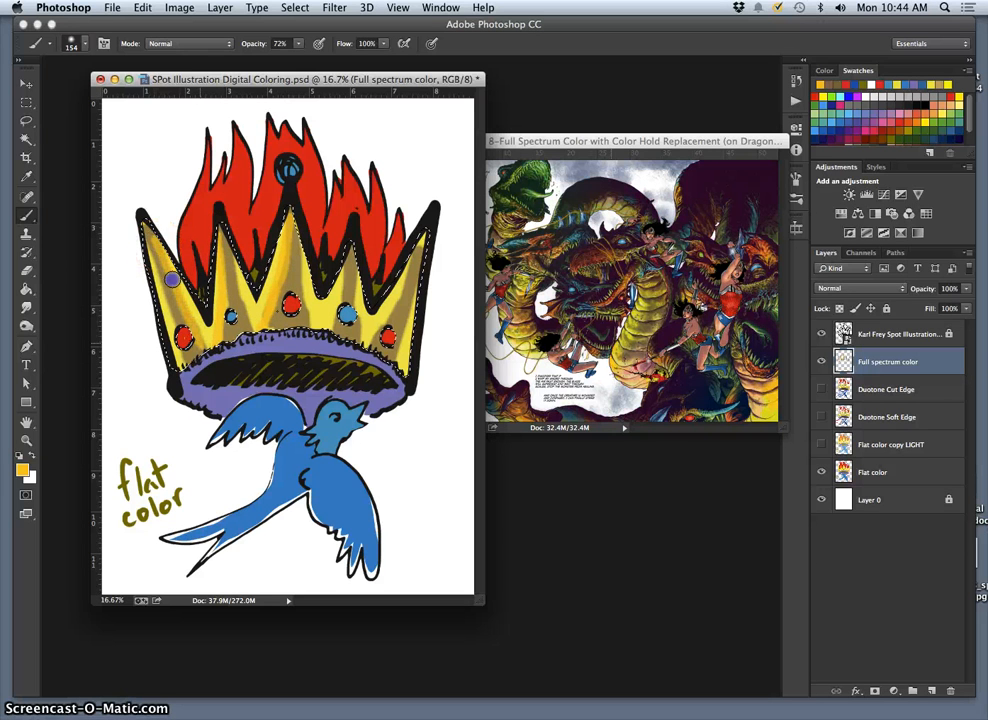
Step: Lower the brush opacity and choose a light green foreground color in the Color Picker
left_click(344, 278)
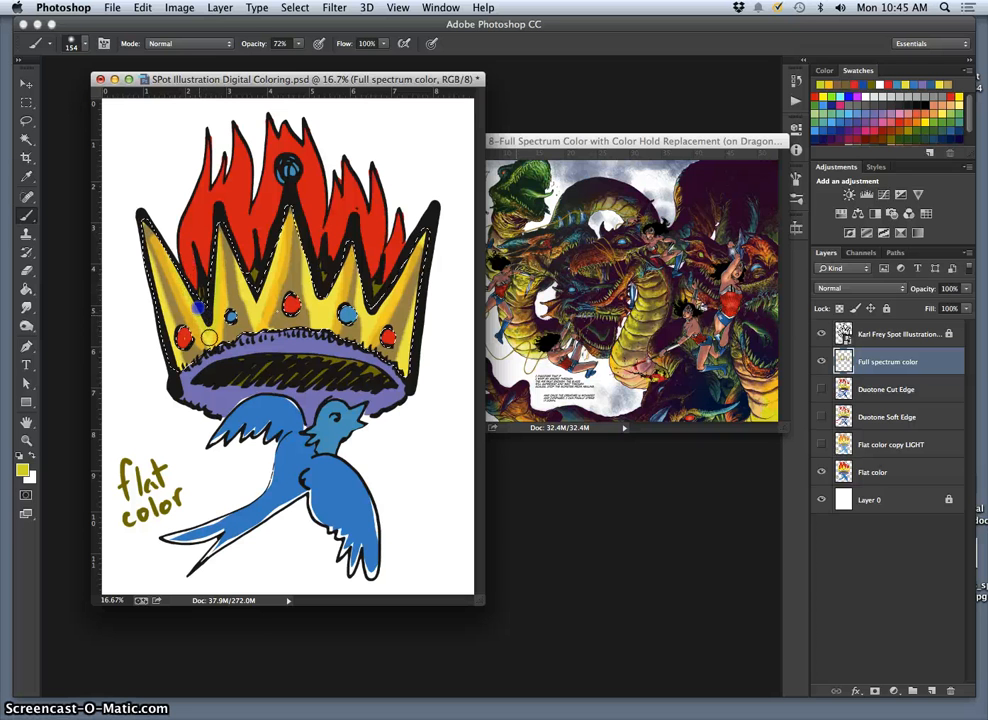
left_click(320, 312)
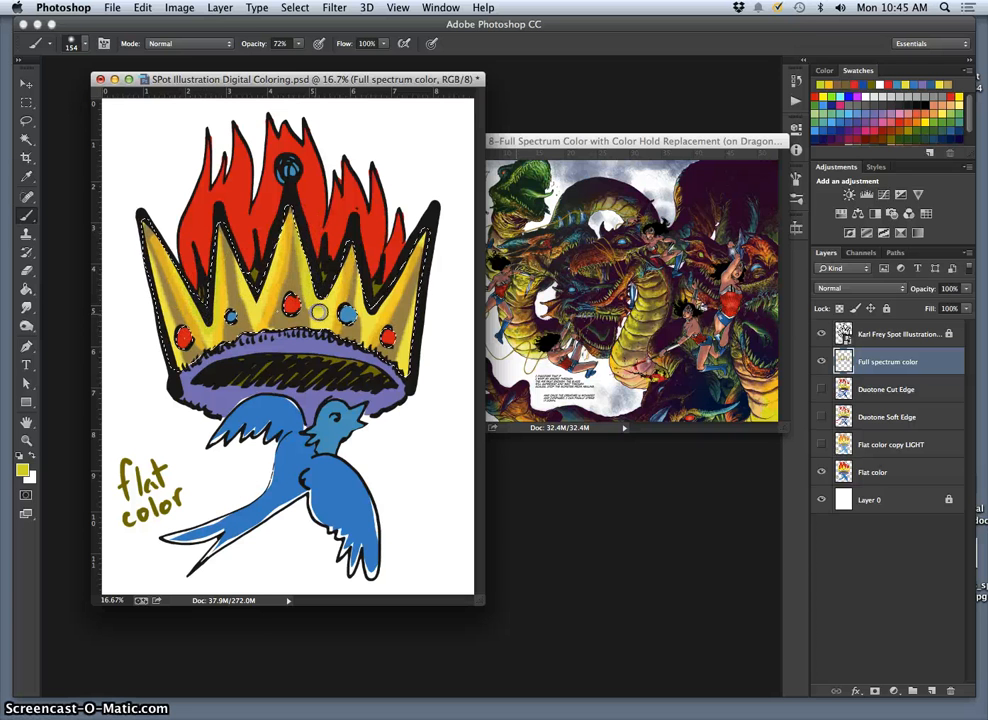
left_click(18, 472)
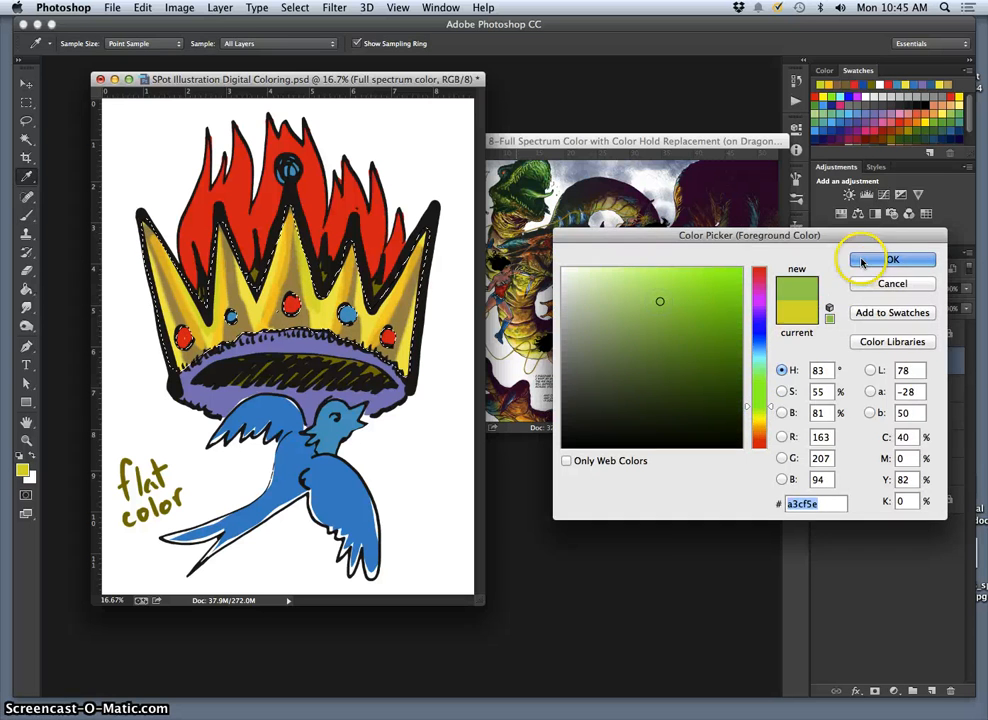
left_click(892, 260)
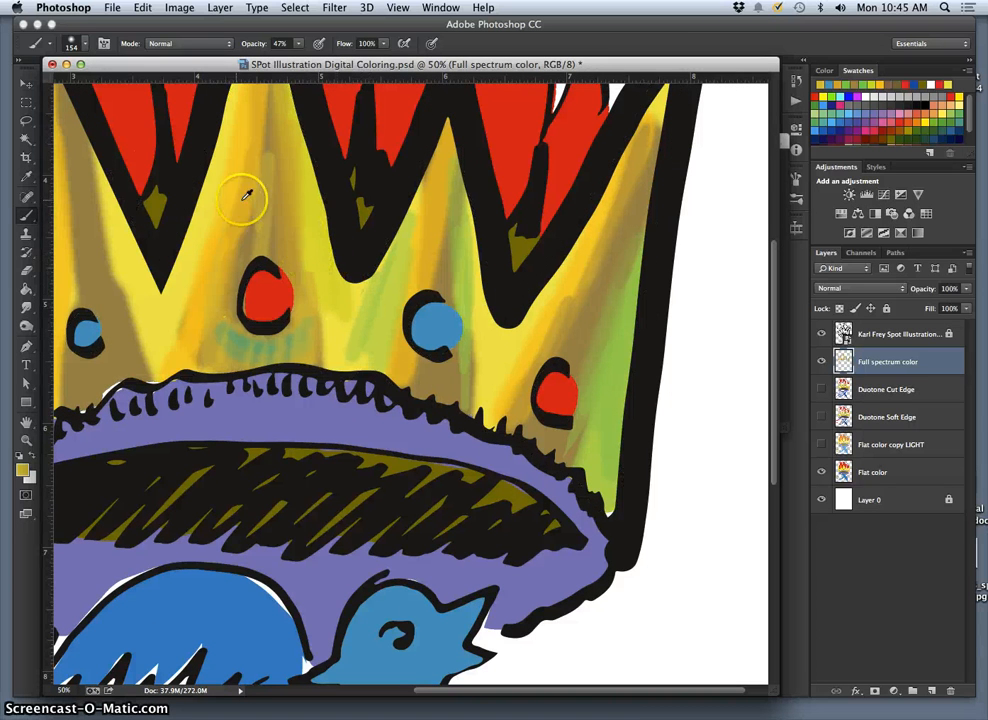
Step: Brush green onto the crown and orange and yellow strokes into the flames above it
left_click(264, 288)
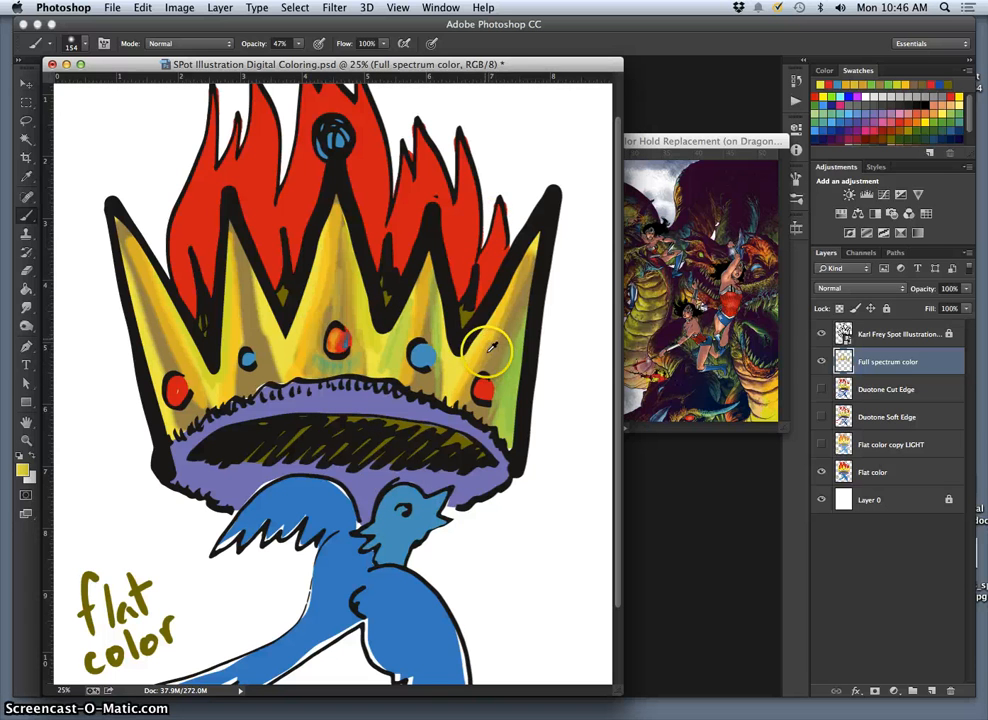
left_click_drag(490, 350, 460, 150)
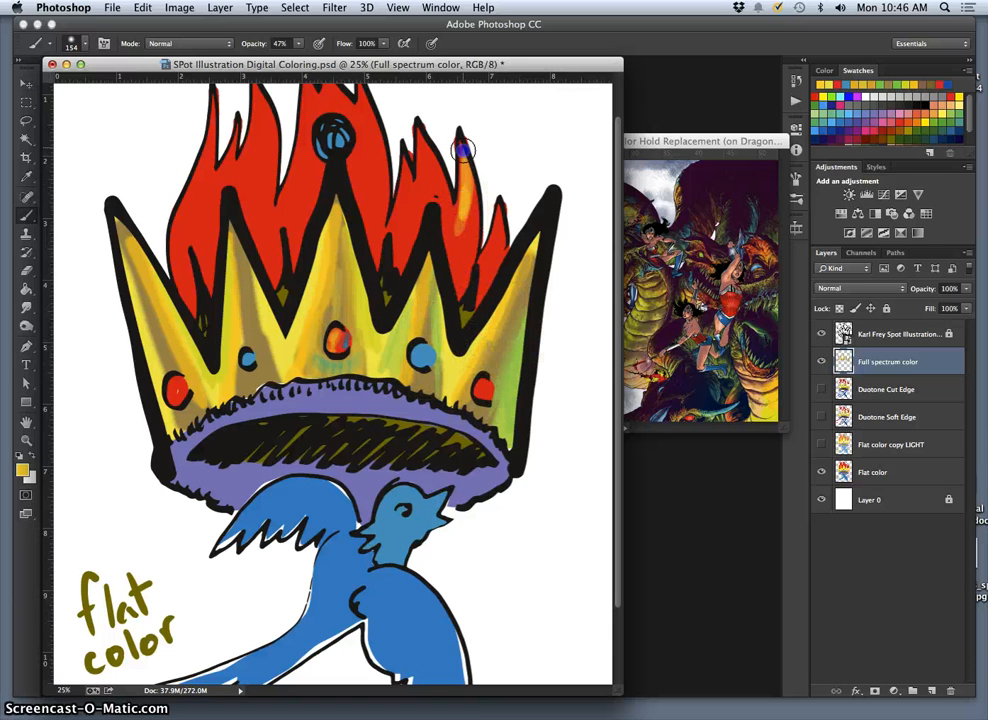
left_click_drag(462, 150, 450, 236)
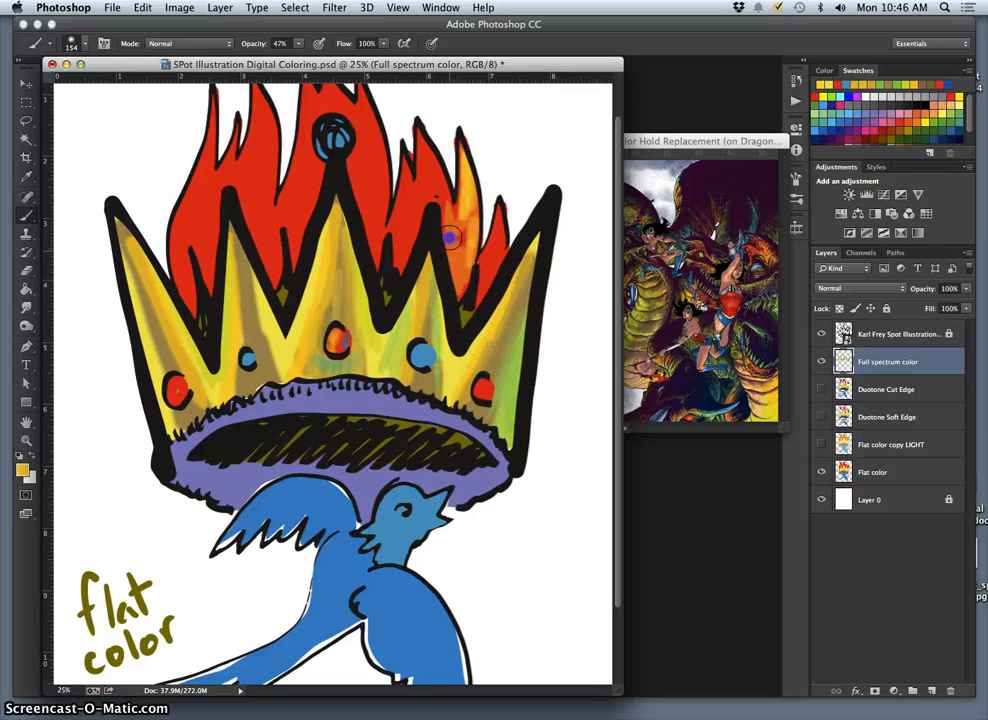
left_click_drag(450, 236, 492, 260)
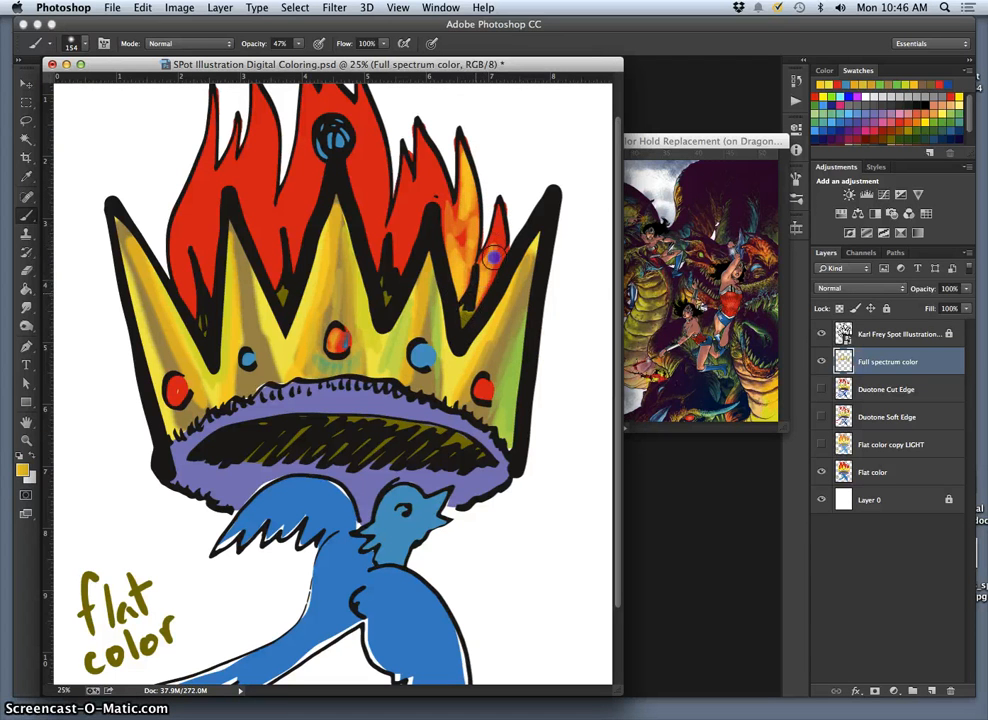
left_click(388, 270)
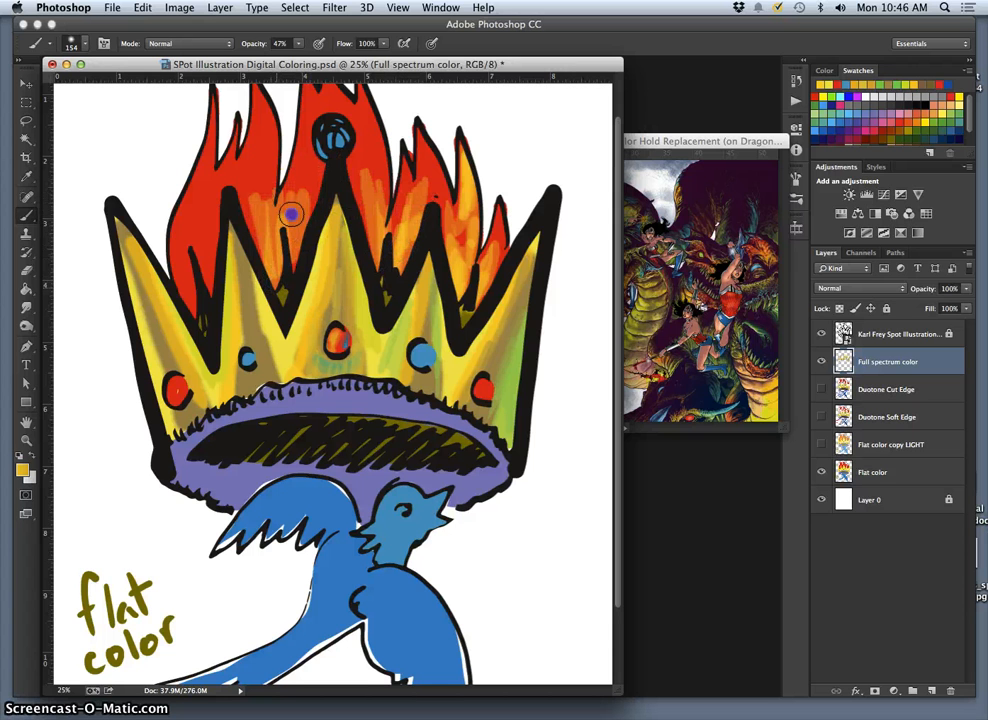
Step: Blend purple, green and orange strokes through the crown's flames
left_click_drag(290, 214, 362, 176)
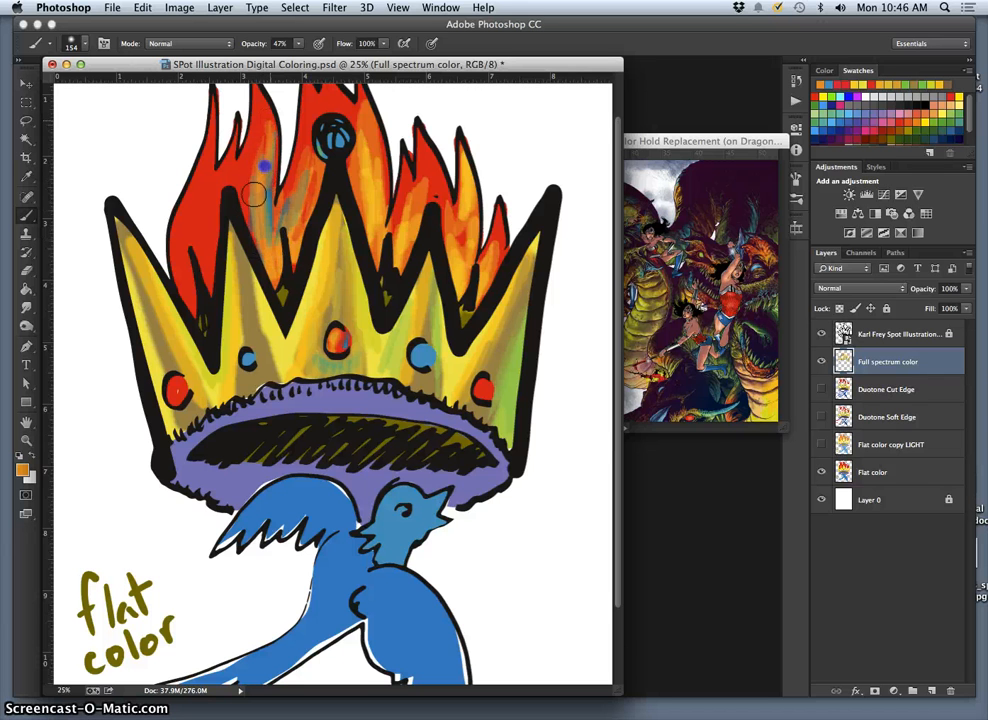
left_click_drag(256, 196, 304, 308)
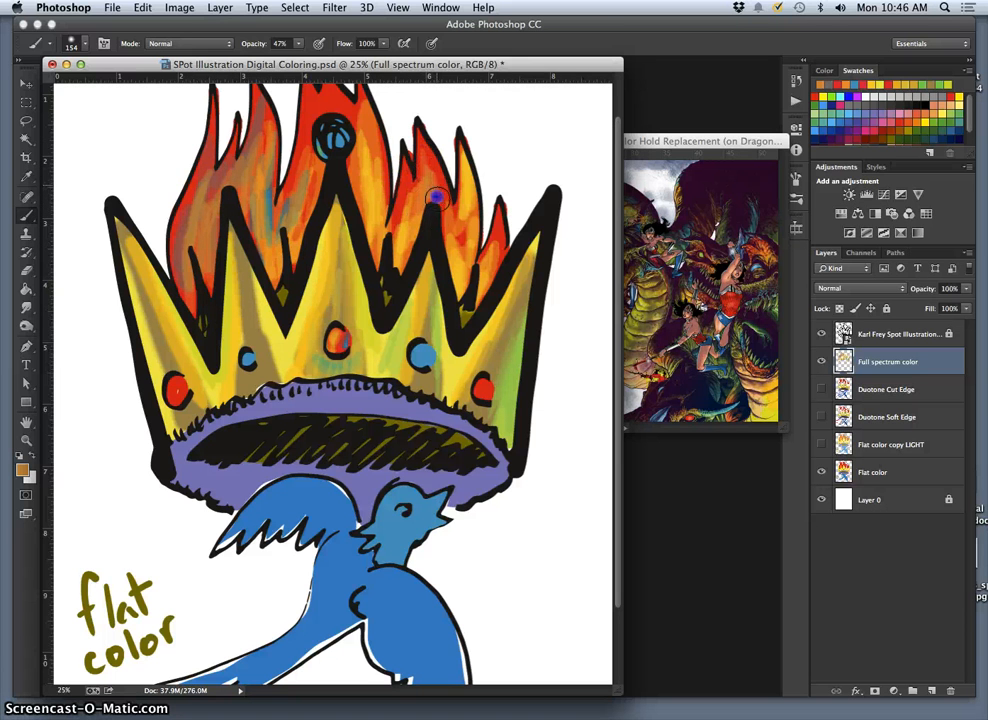
left_click_drag(436, 198, 288, 240)
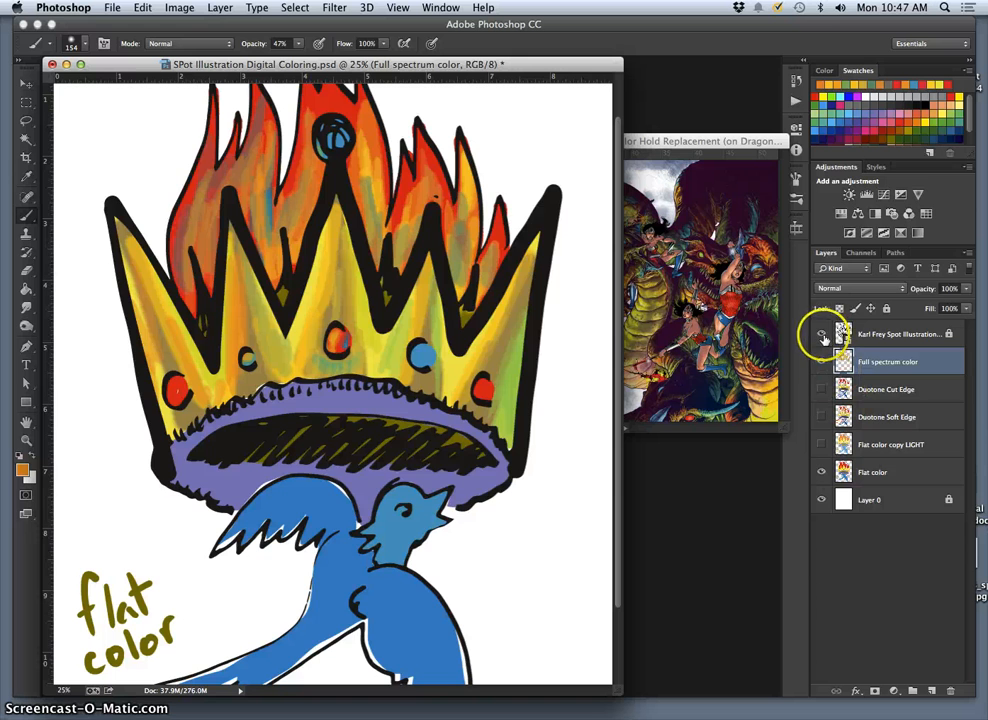
Step: Duplicate the Karl Frey spot illustration line art layer to the top of the stack
left_click(822, 334)
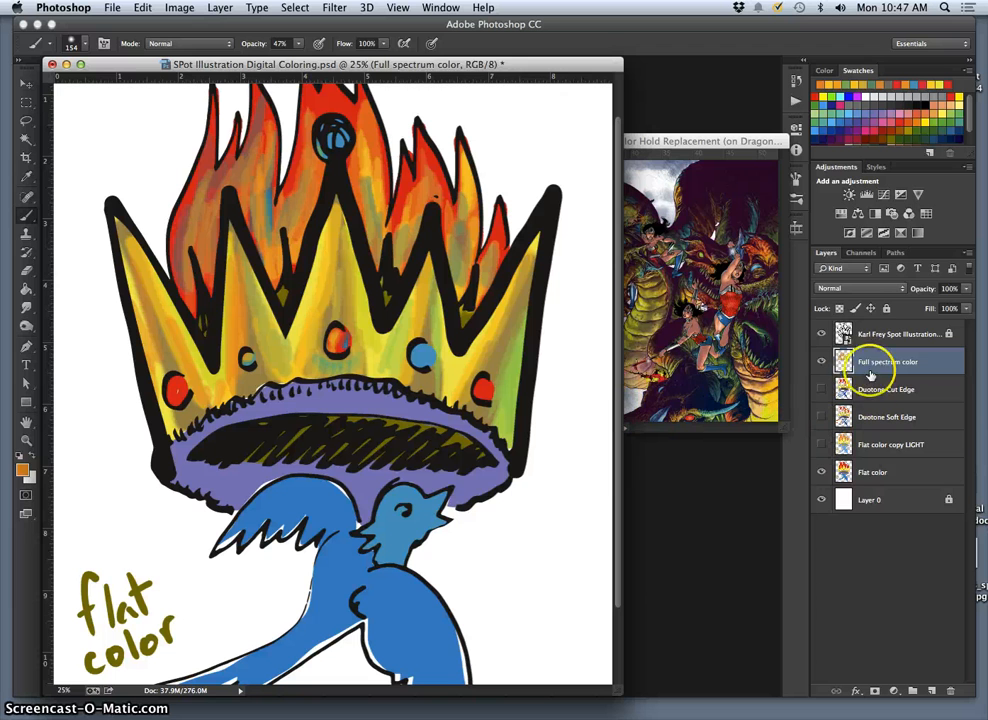
left_click(896, 334)
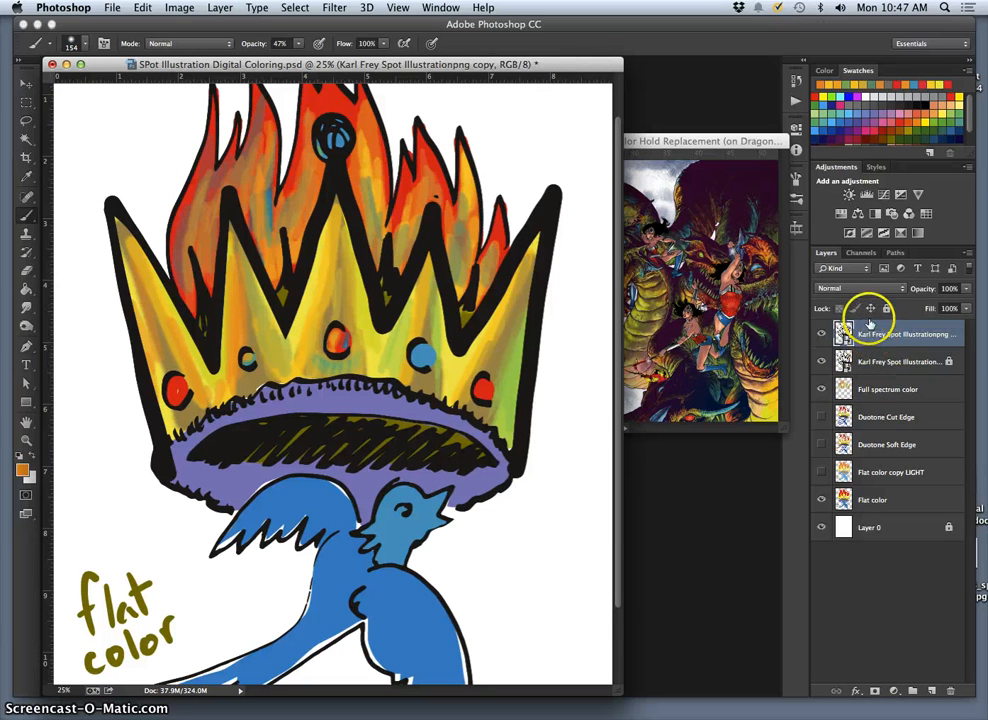
right_click(868, 332)
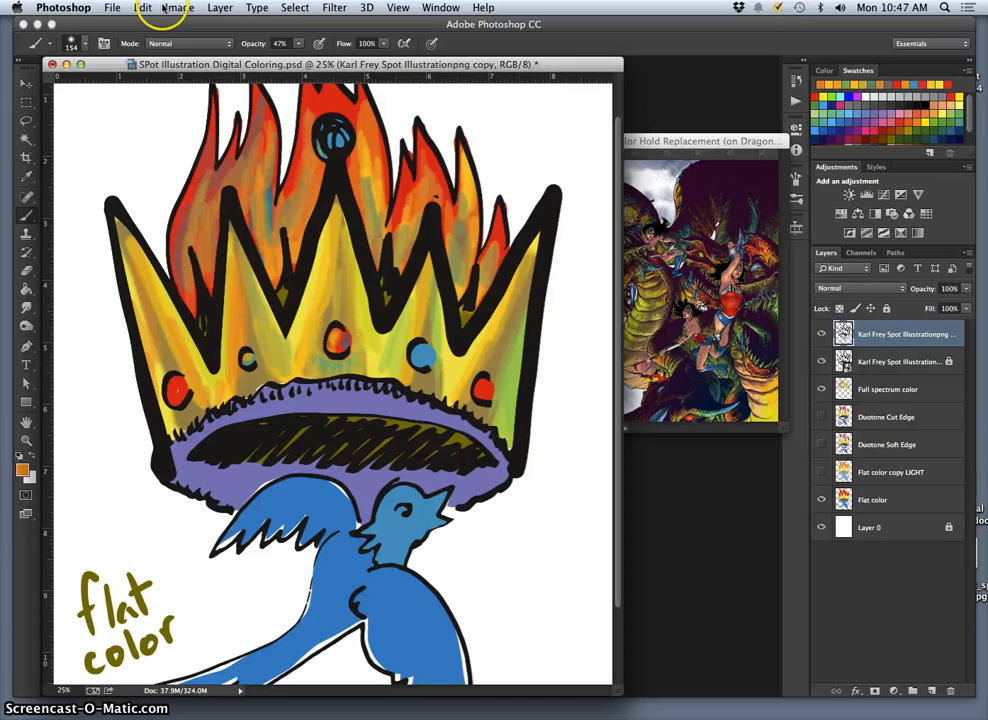
left_click(180, 8)
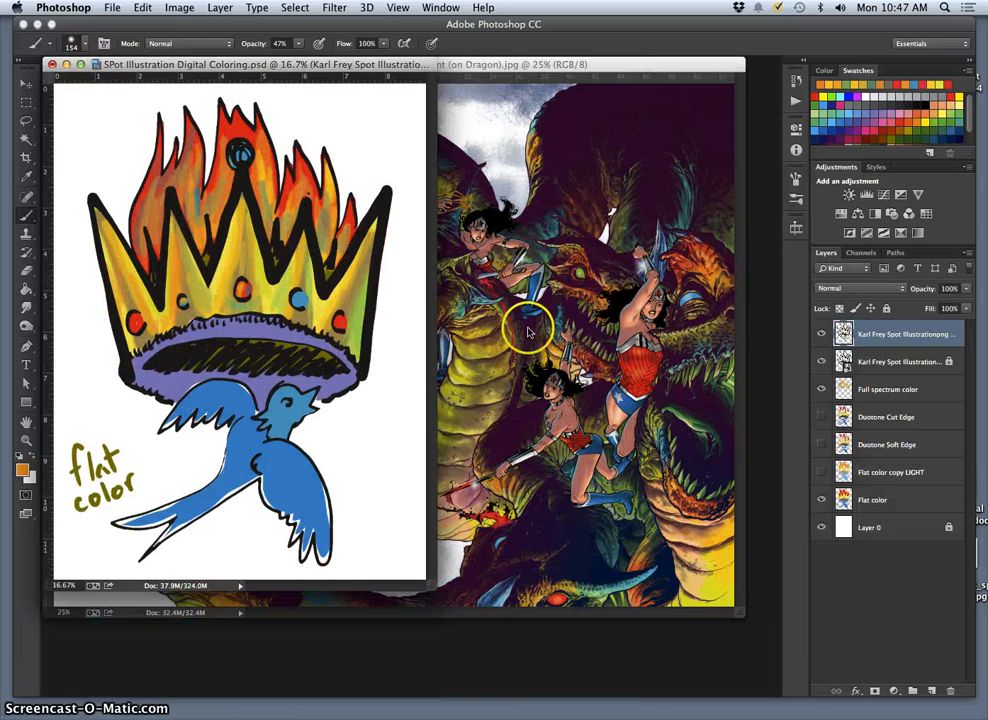
Step: Colorize the copied line art brown via Hue/Saturation: hue 32, saturation 87, lightness +9
left_click(180, 8)
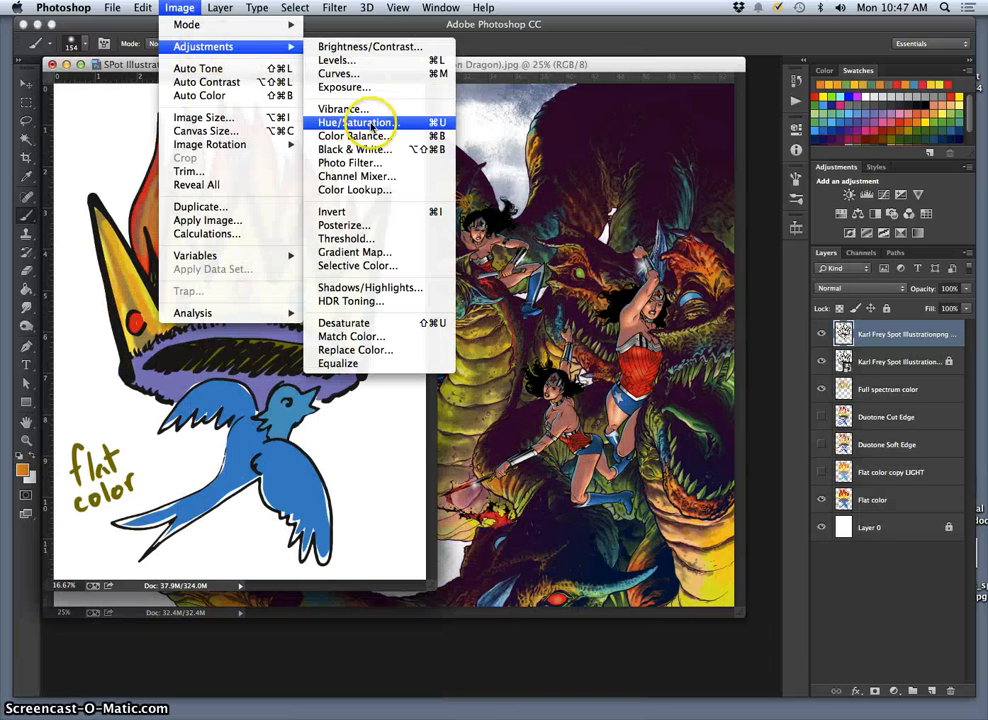
left_click(352, 122)
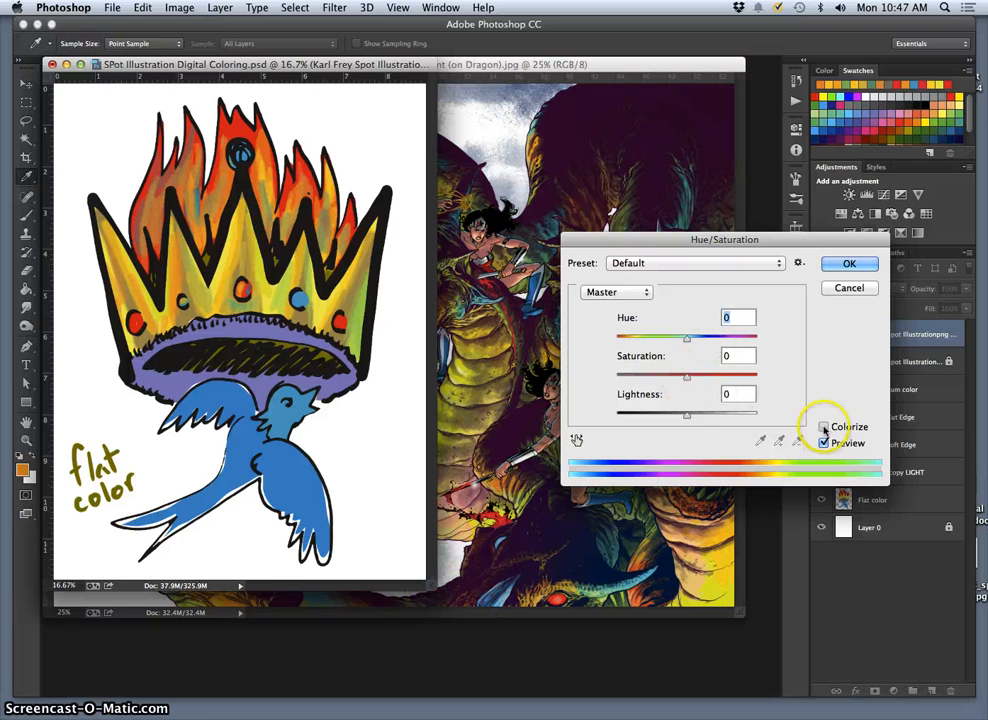
left_click(824, 426)
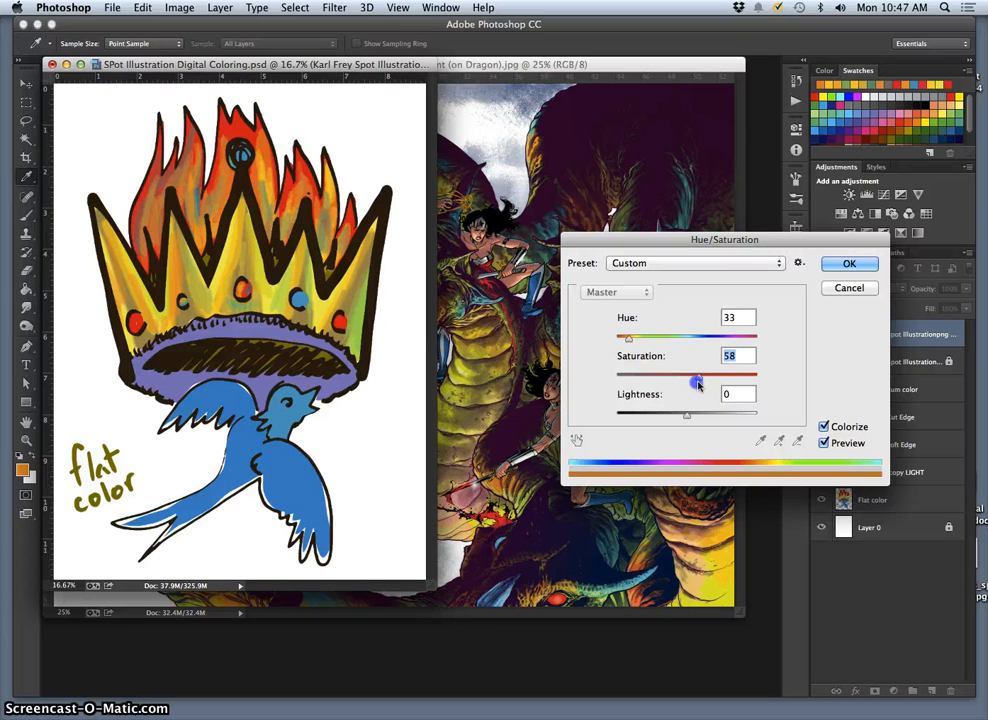
left_click_drag(628, 338, 716, 338)
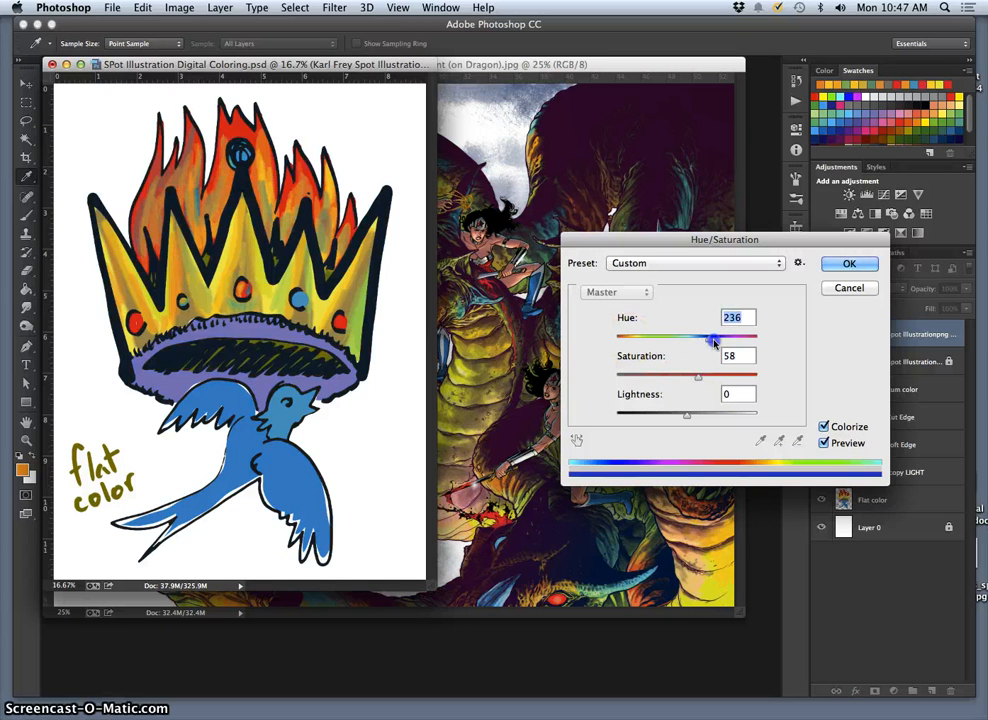
left_click_drag(712, 338, 664, 338)
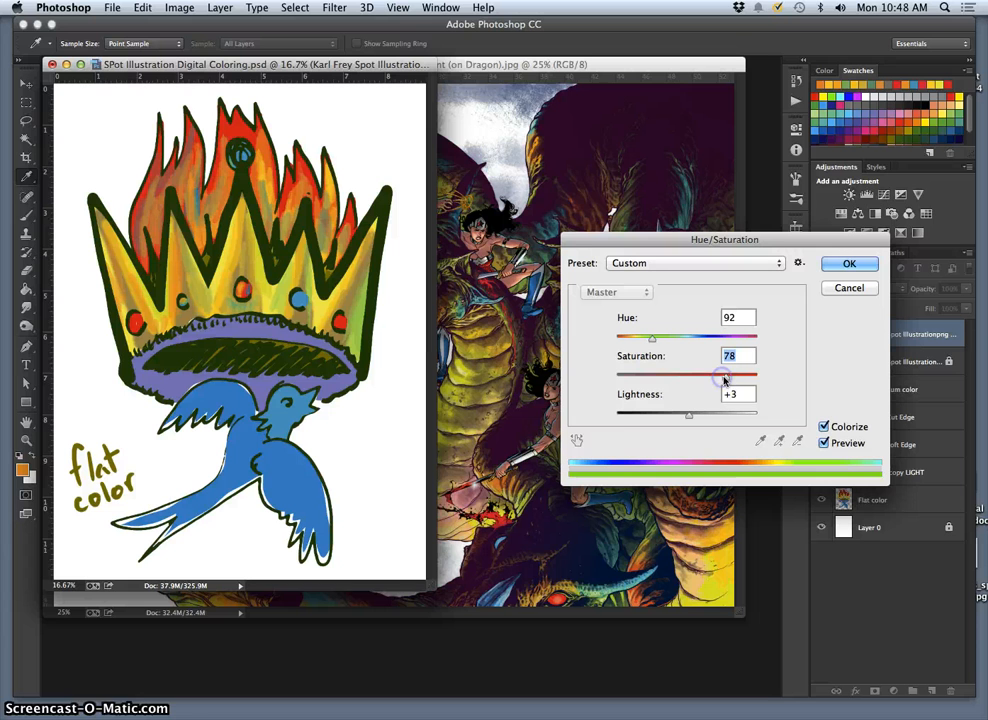
left_click_drag(700, 374, 736, 374)
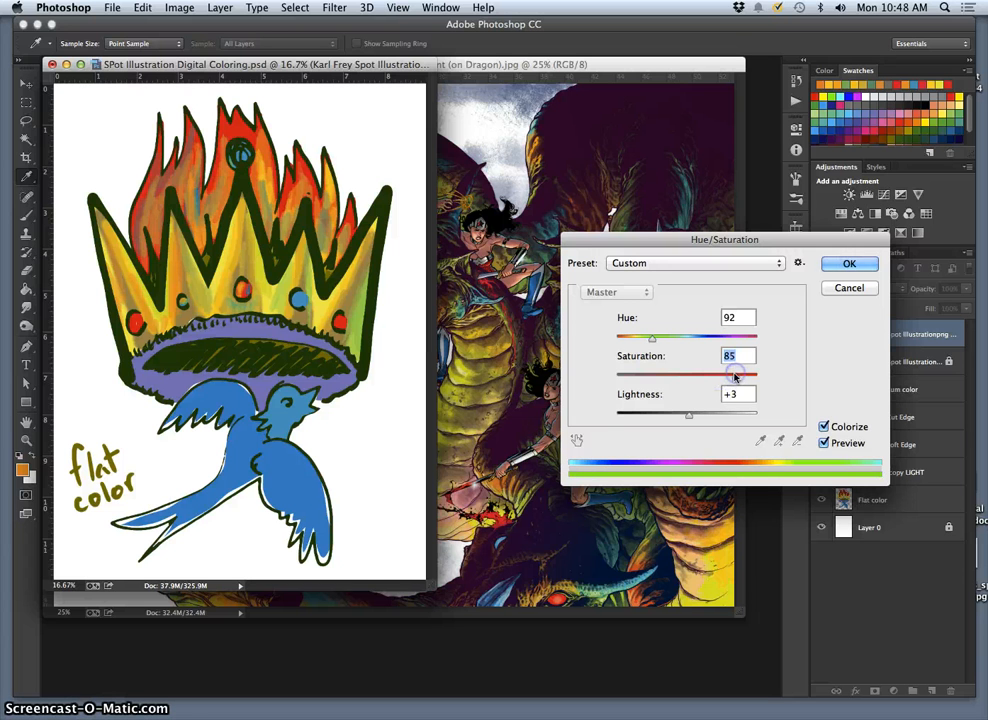
left_click_drag(652, 338, 644, 338)
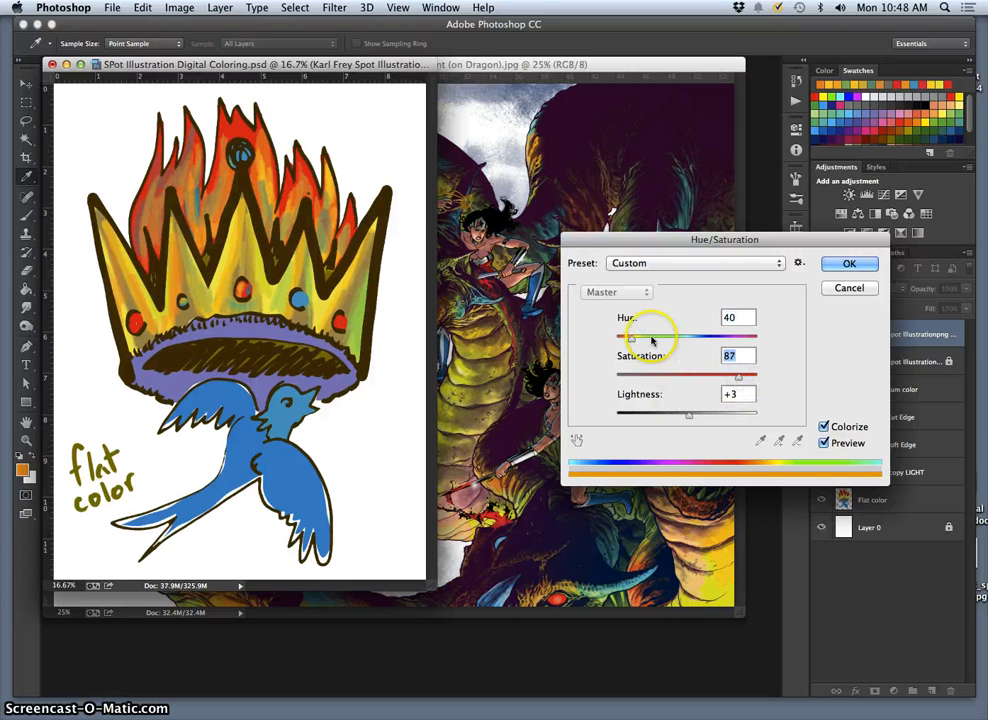
left_click_drag(650, 336, 624, 336)
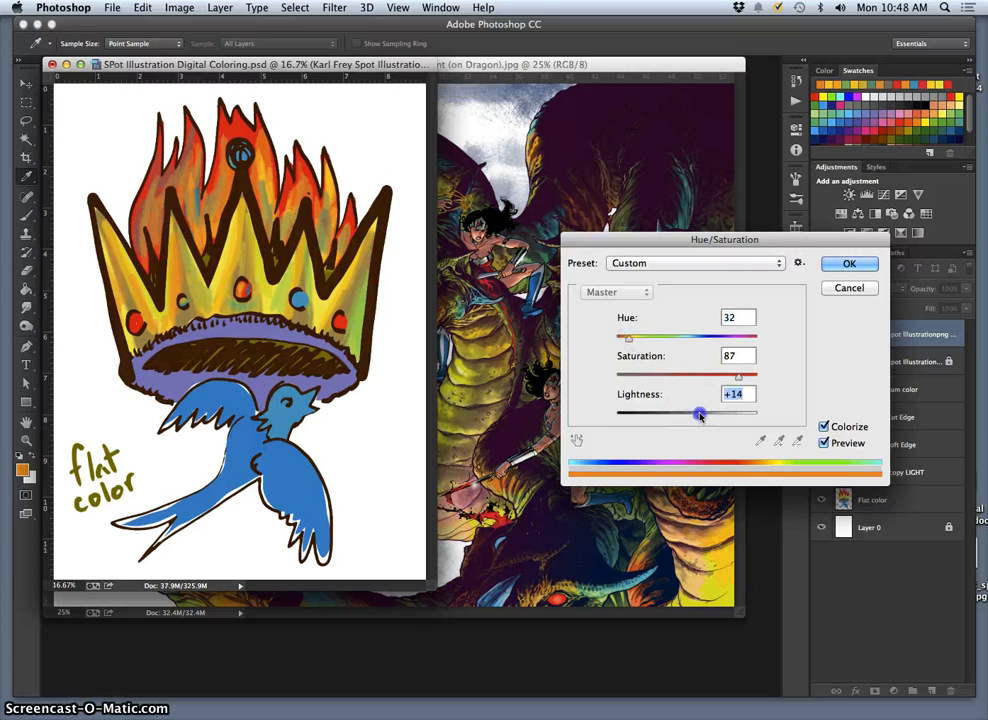
left_click_drag(700, 412, 692, 412)
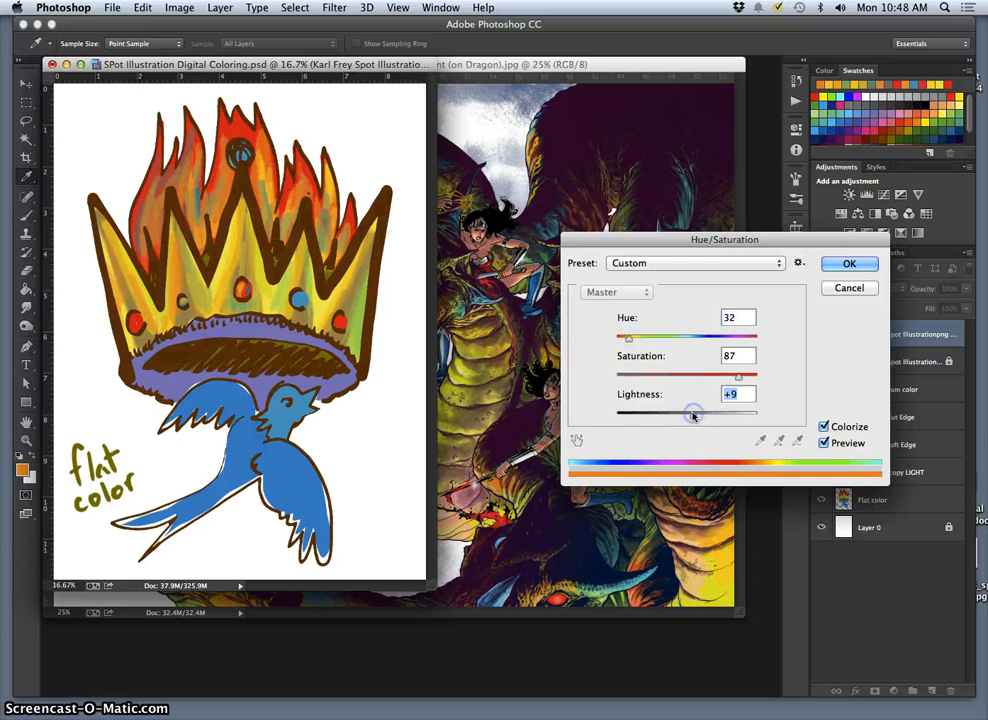
left_click(848, 264)
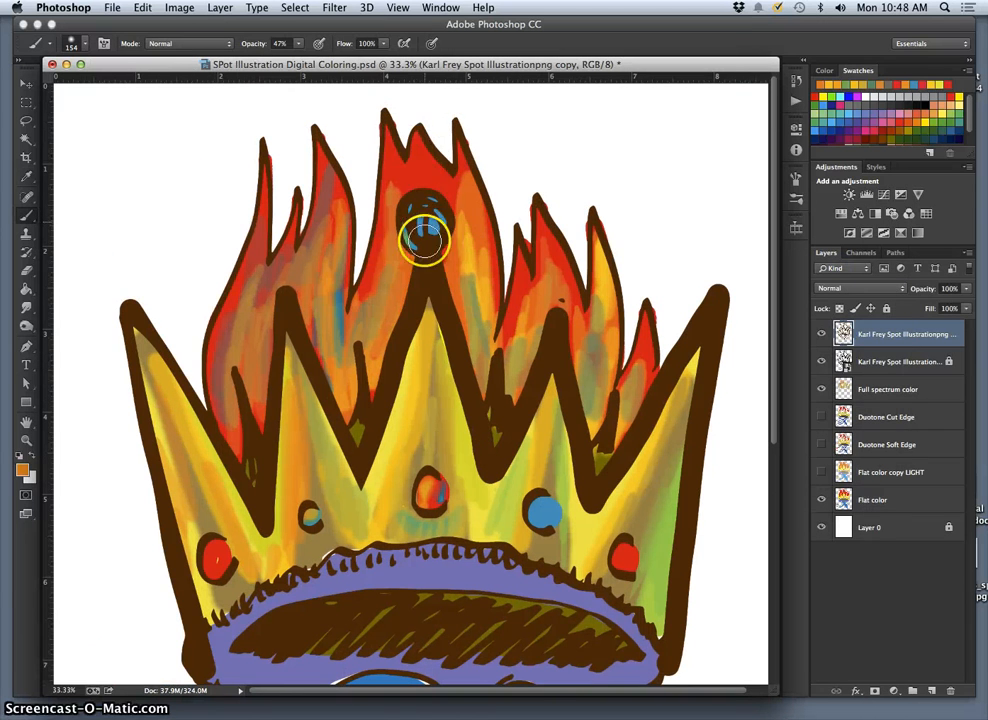
mouse_move(84, 442)
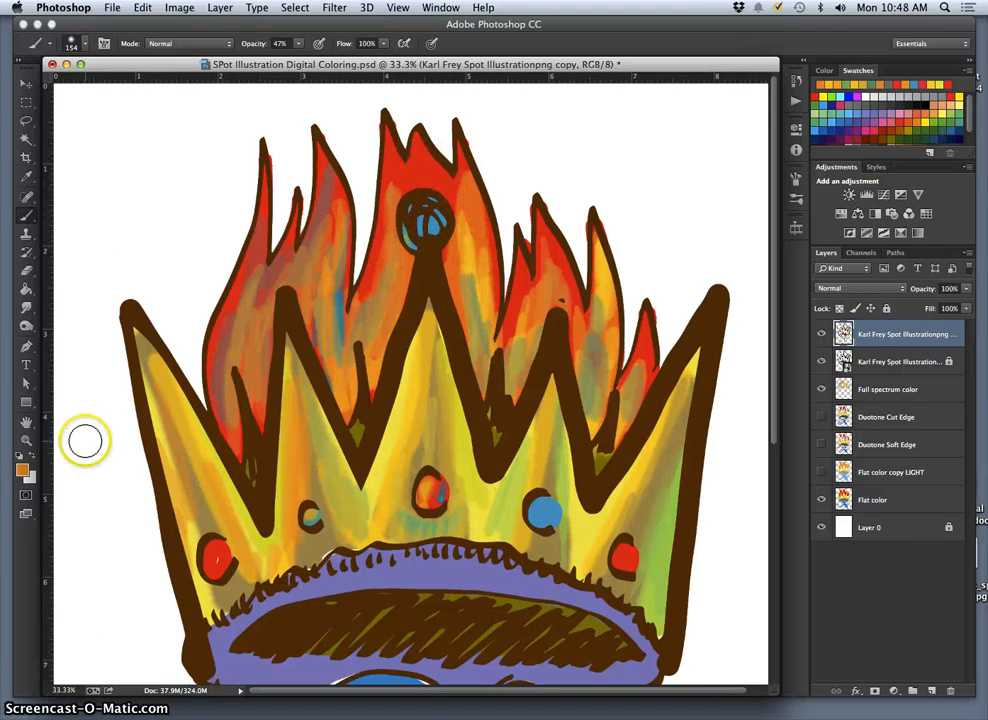
left_click(930, 690)
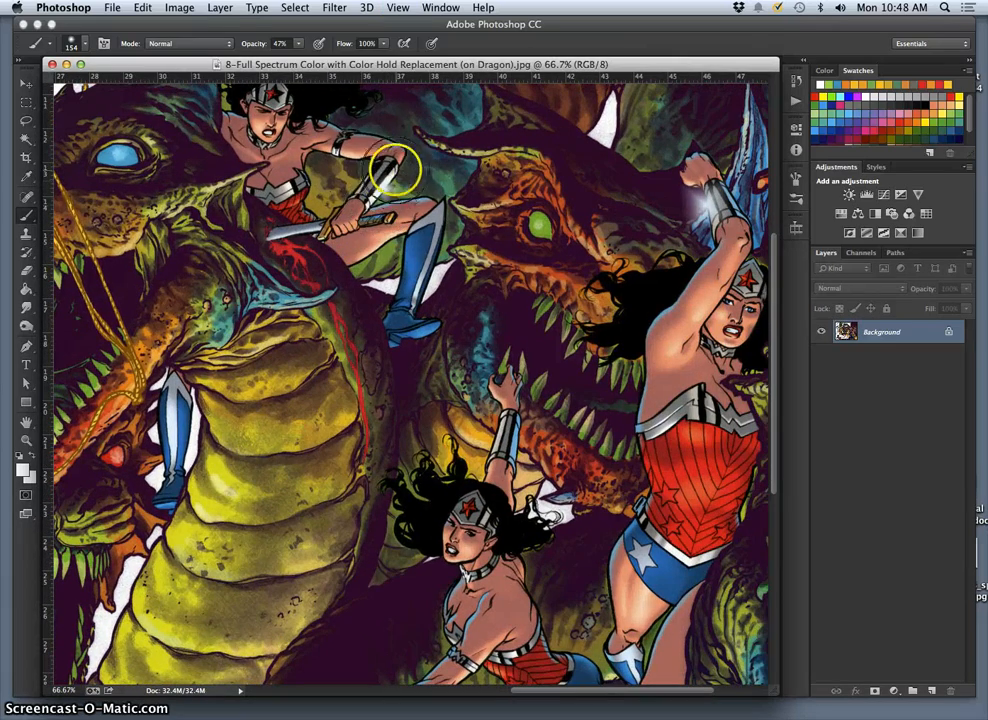
mouse_move(684, 284)
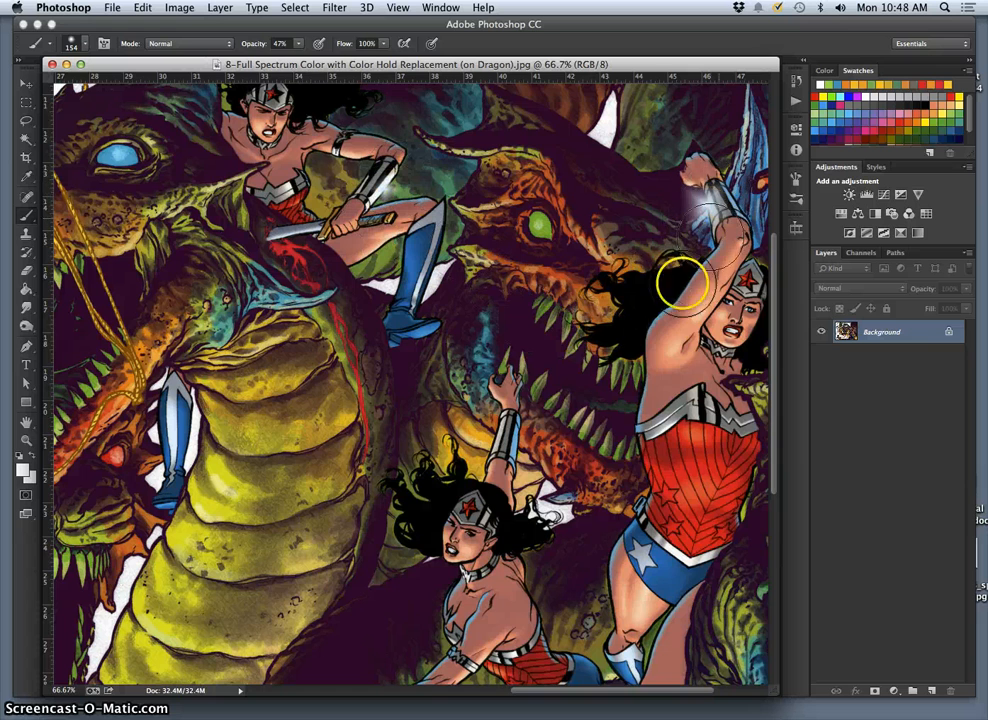
mouse_move(664, 256)
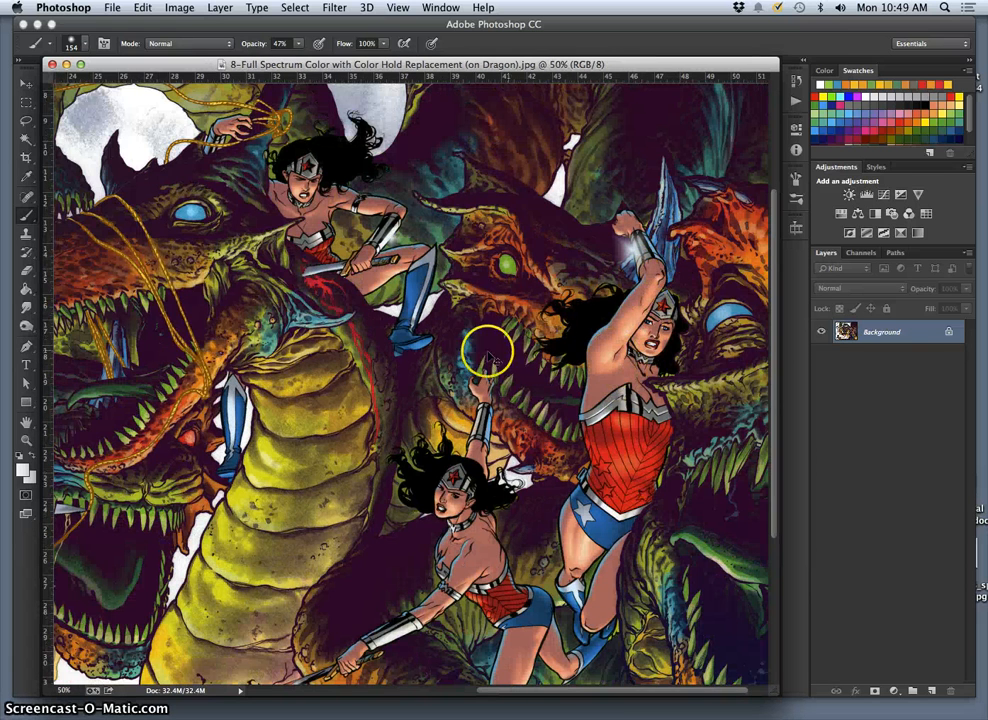
mouse_move(490, 338)
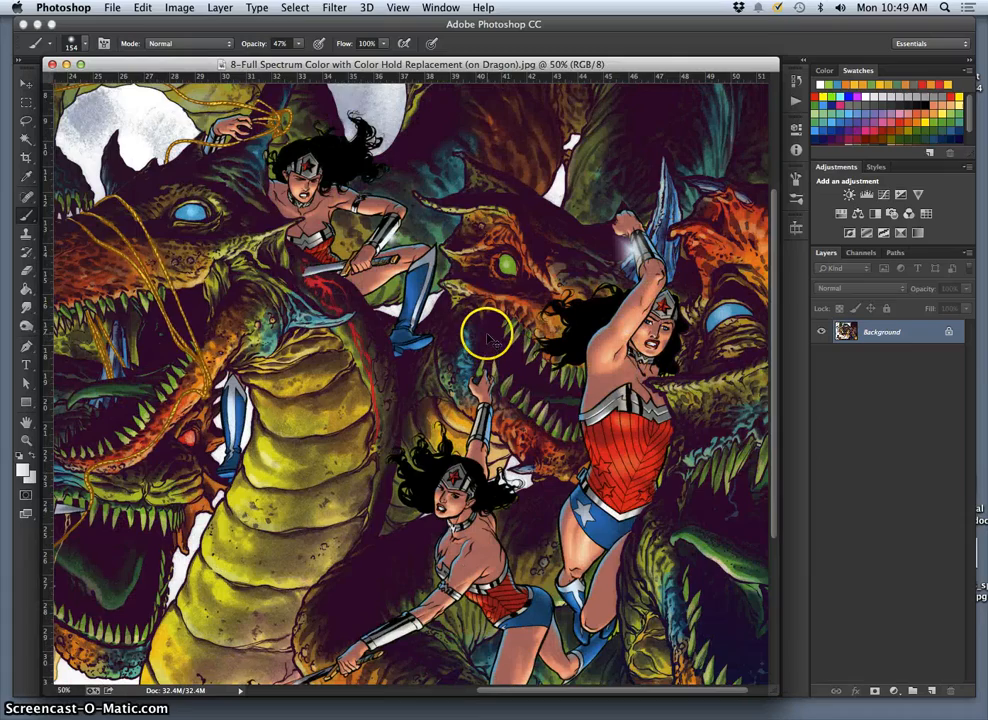